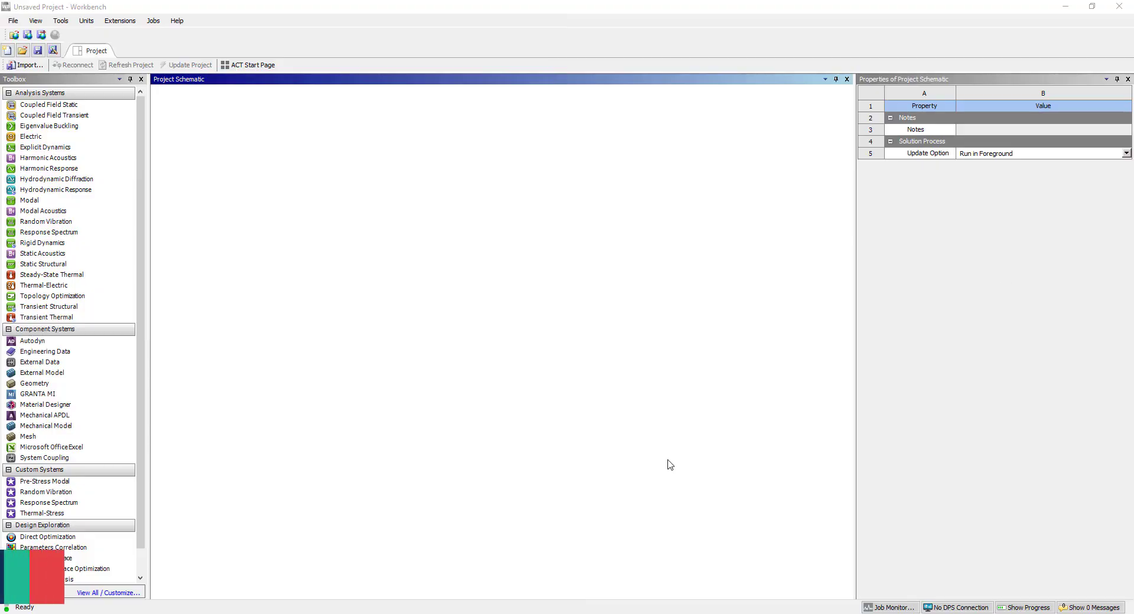
Place a standalone Geometry system and link a new Modal system to its geometry cell
left_click(43, 242)
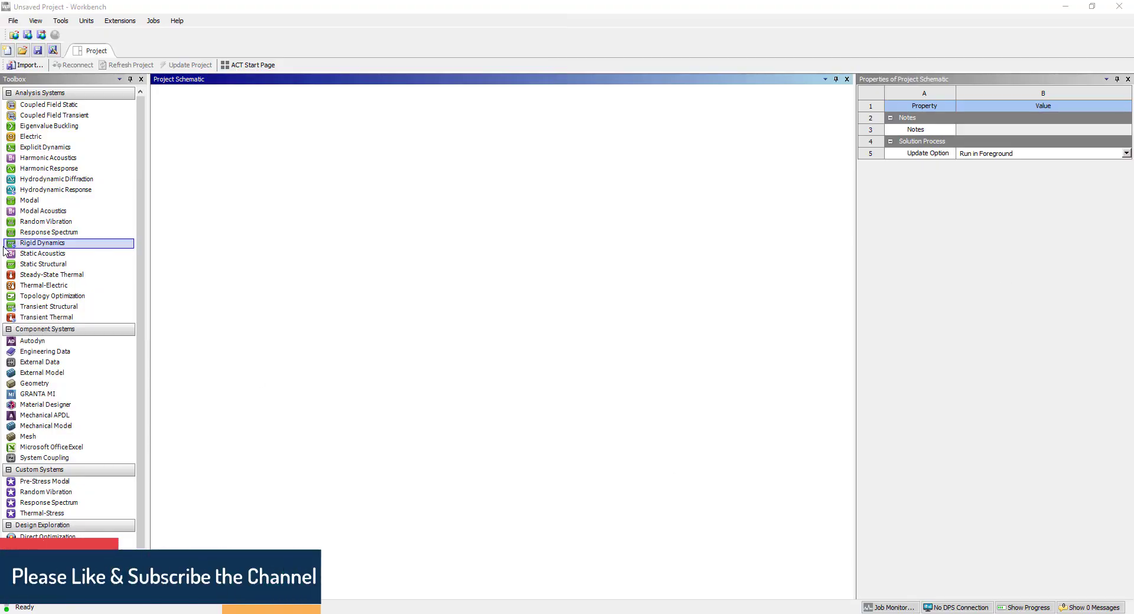
left_click(34, 384)
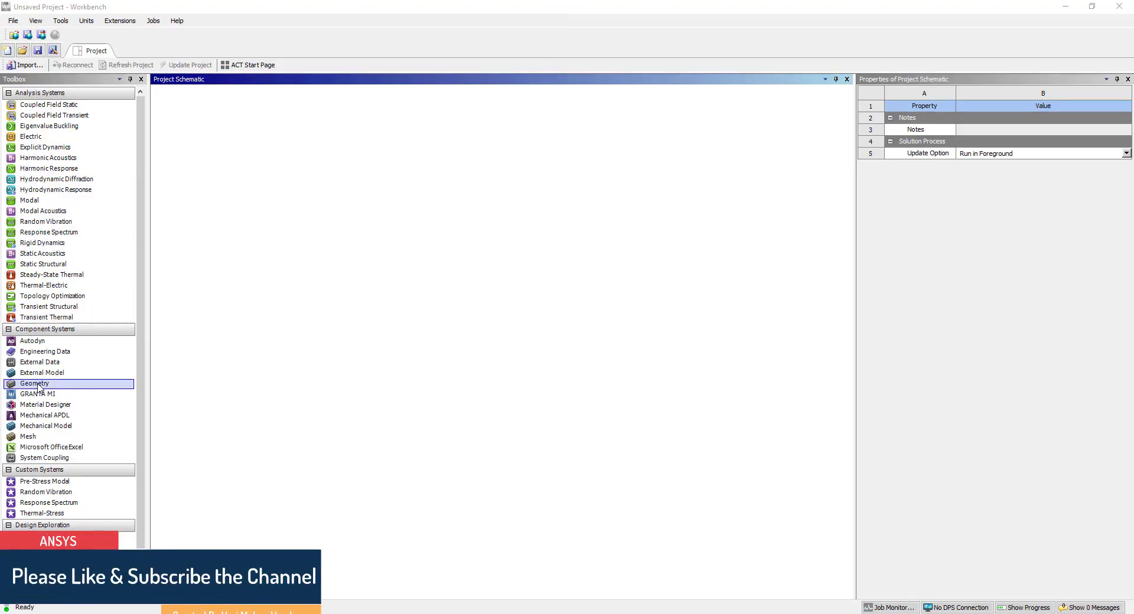
left_click_drag(34, 384, 221, 140)
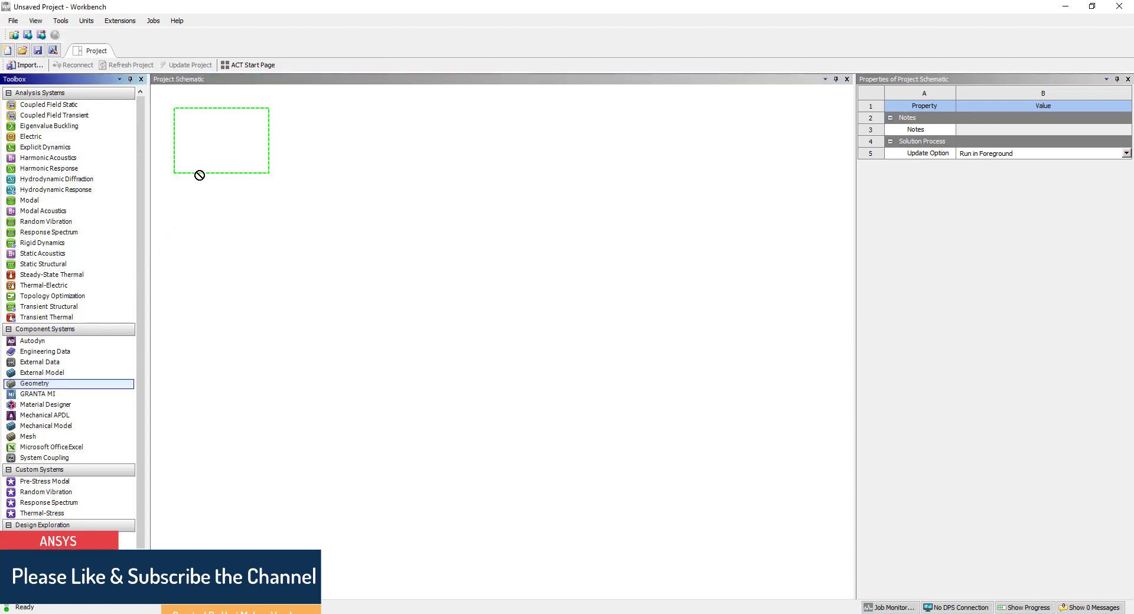
left_click_drag(35, 384, 221, 141)
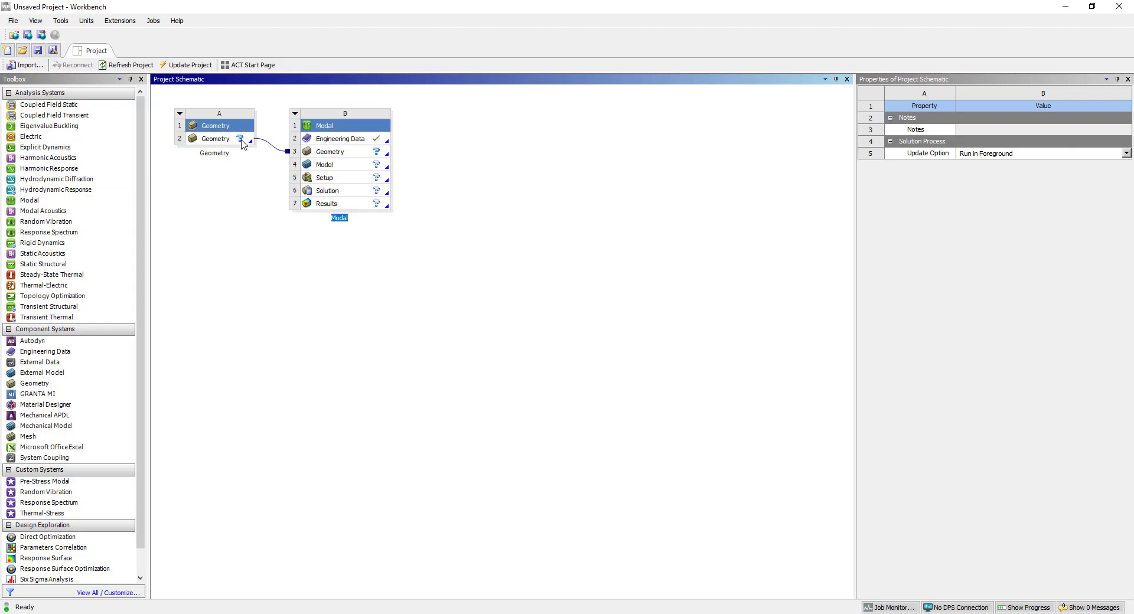
Import plate.iges into Geometry cell A2 and check both Geometry cells are up to date
left_click(215, 138)
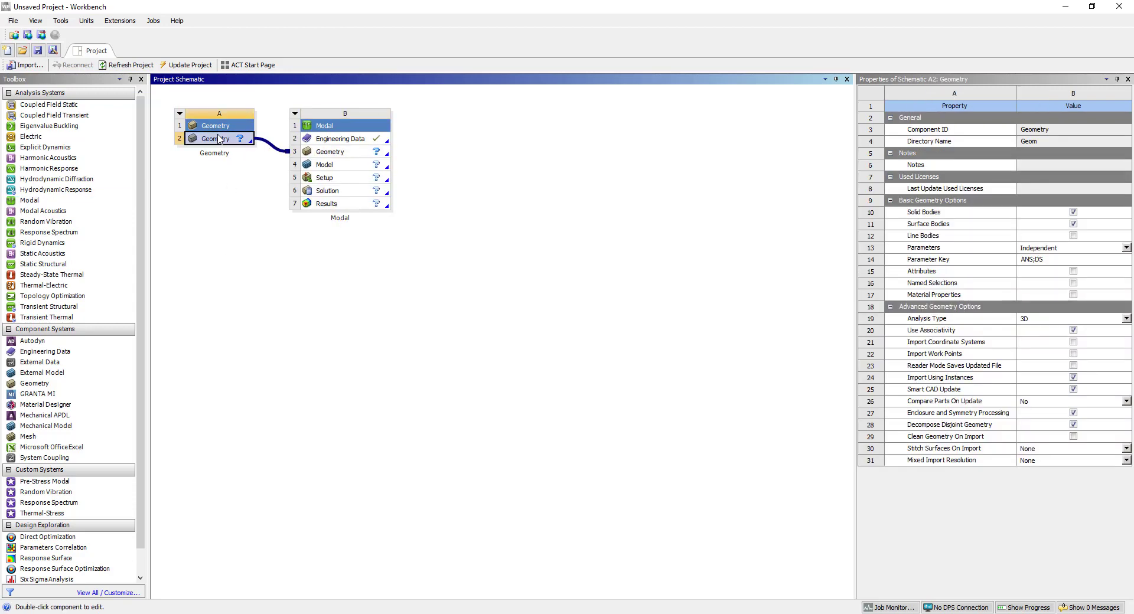
right_click(215, 138)
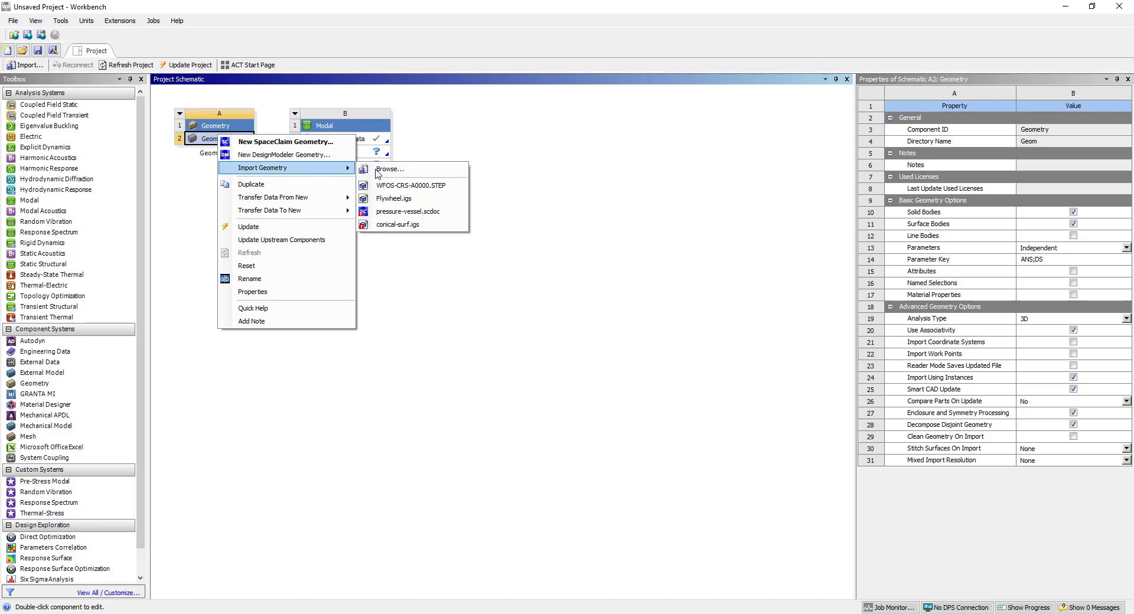
left_click(390, 169)
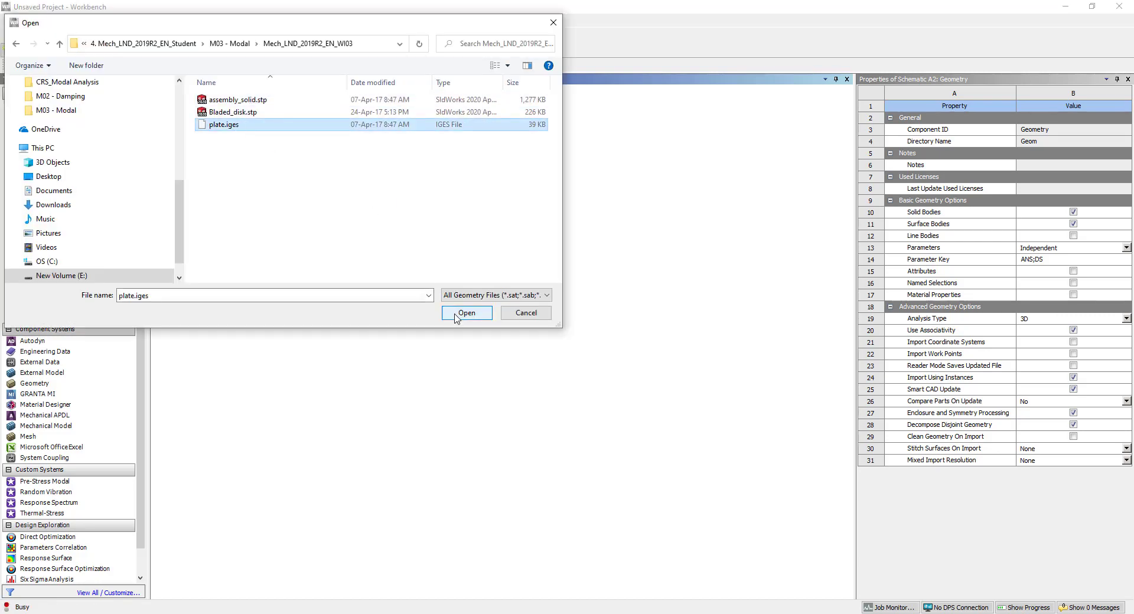
left_click(467, 313)
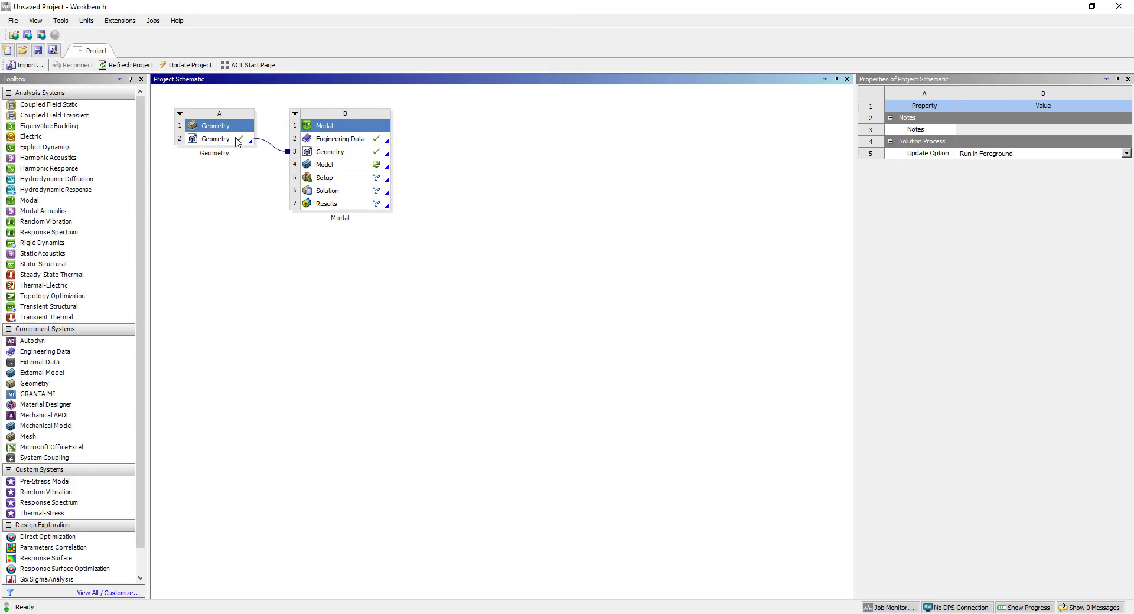
left_click(215, 138)
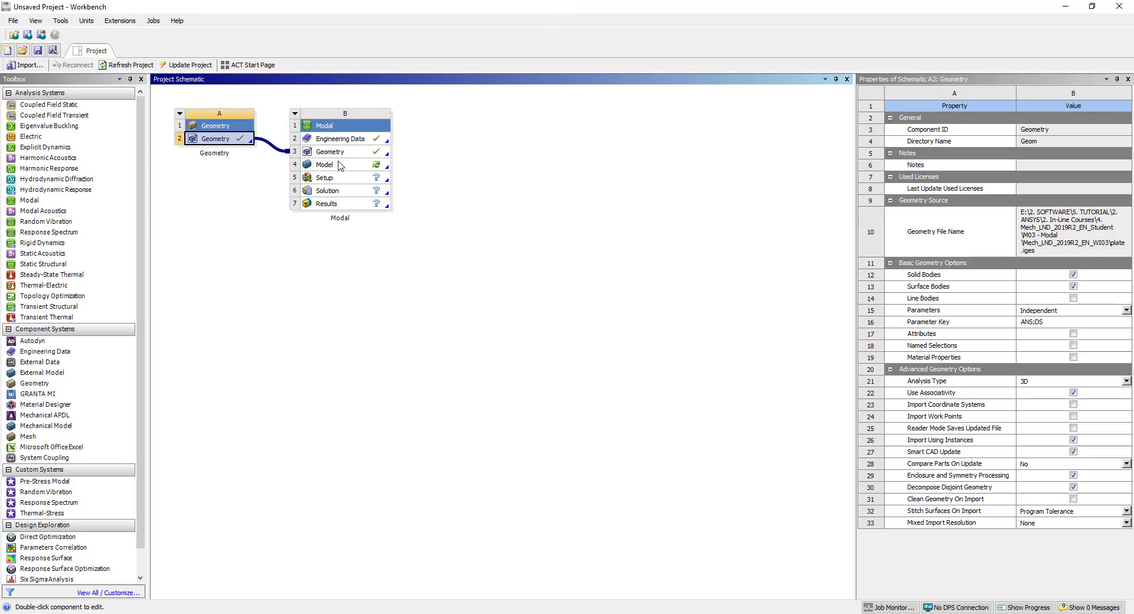
left_click(324, 164)
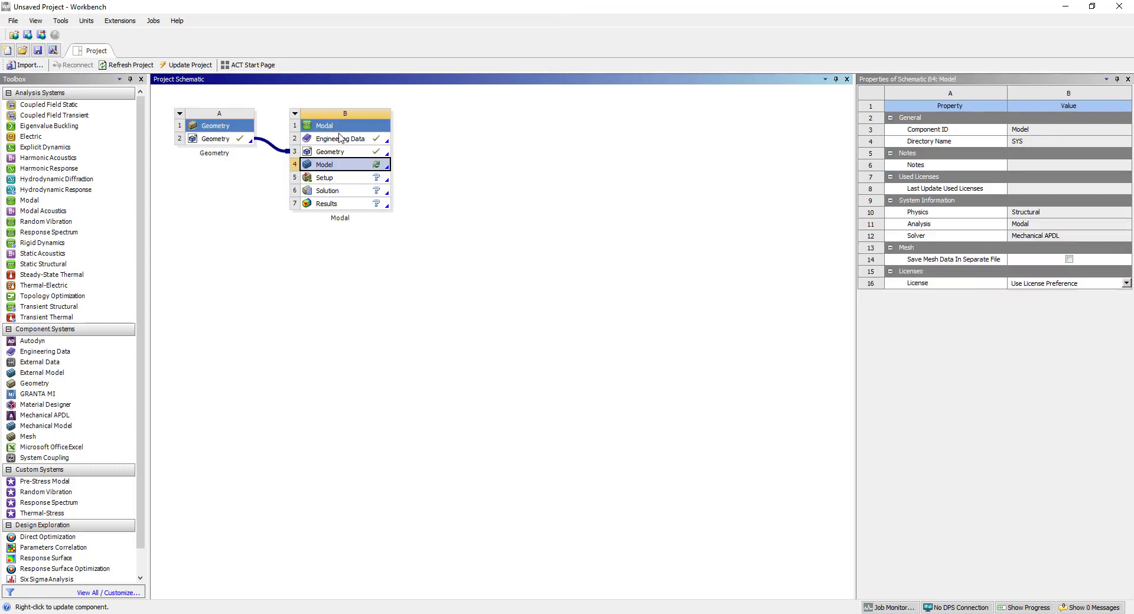
In Engineering Data Sources, browse the General Materials library for Aluminum Alloy
double_click(326, 138)
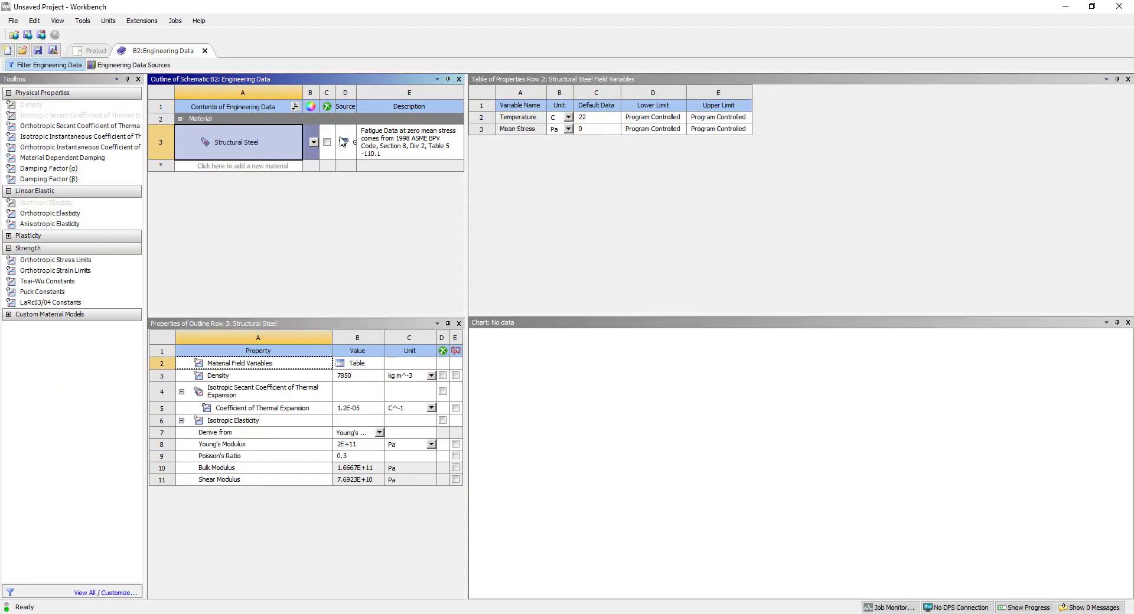
mouse_move(467, 188)
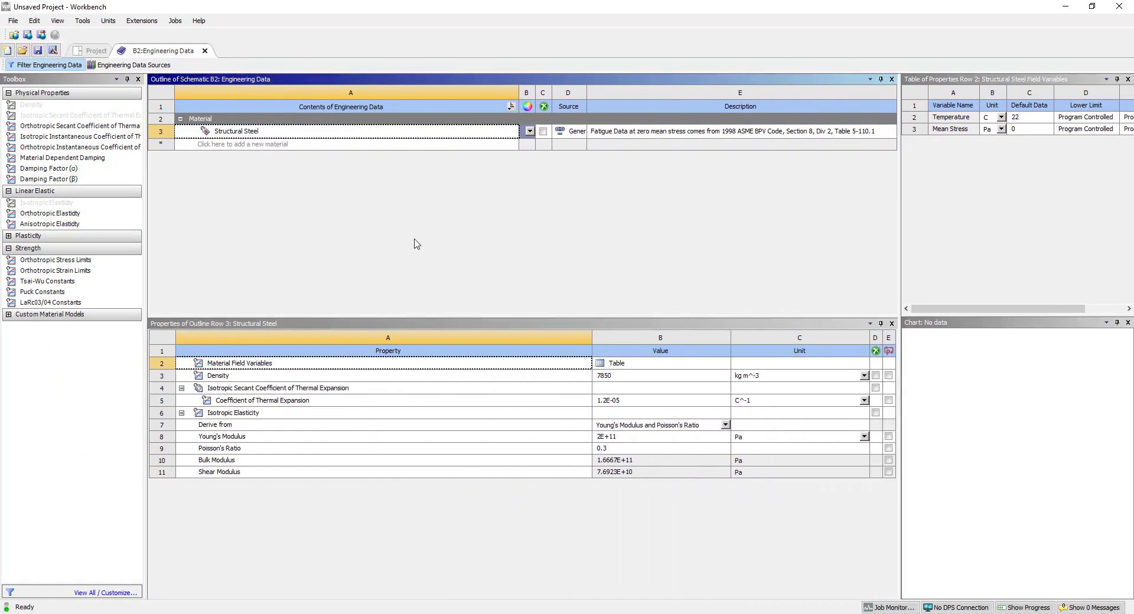
left_click(132, 65)
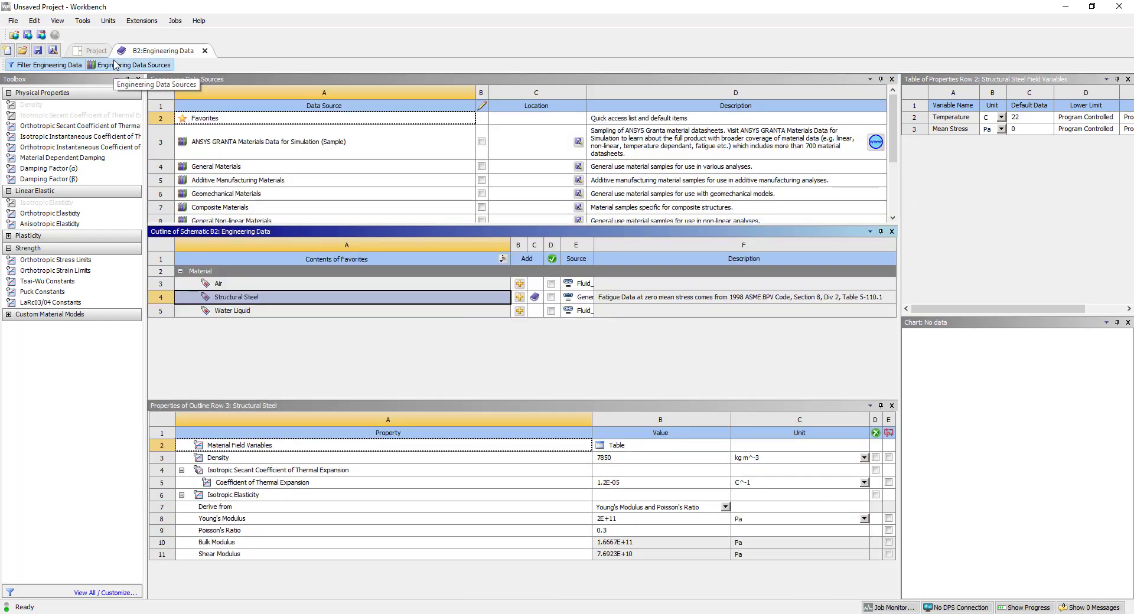
left_click(216, 457)
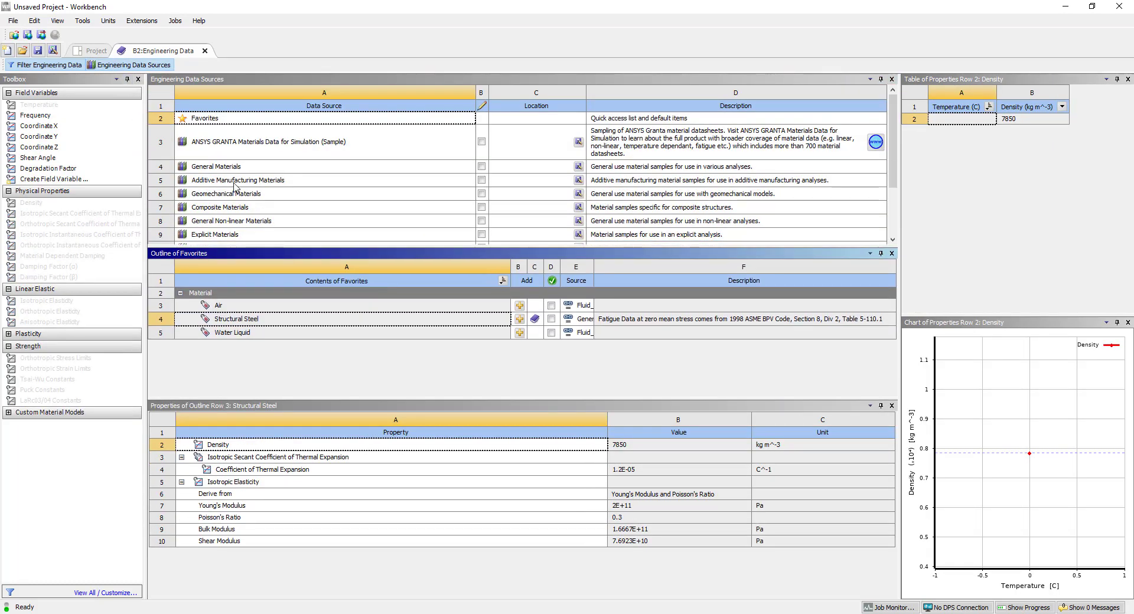
left_click(215, 167)
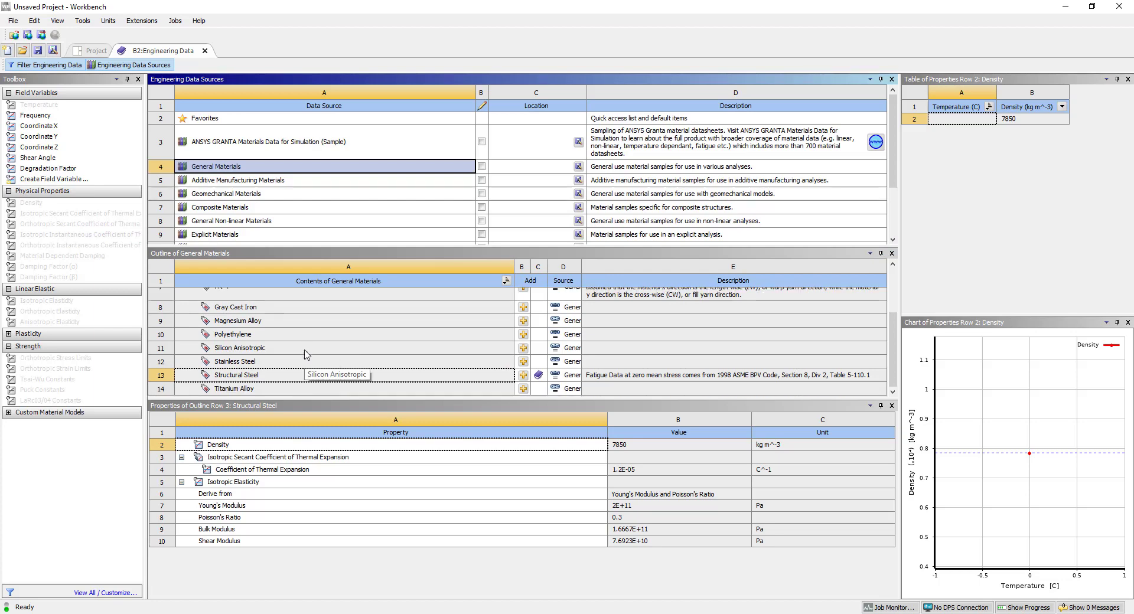
scroll("up", 3)
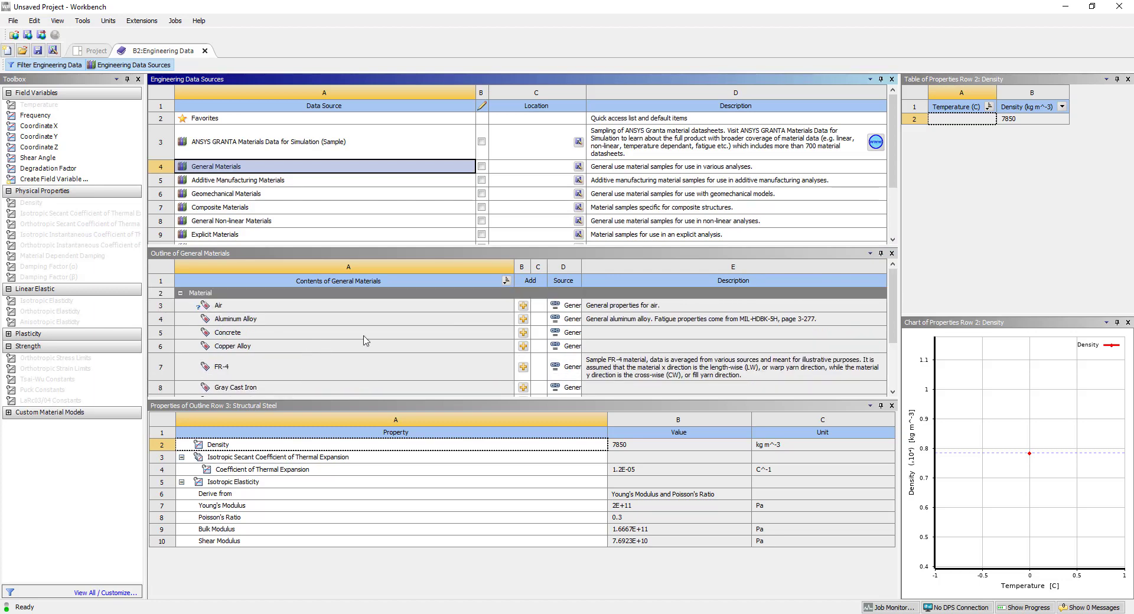
scroll("down", 3)
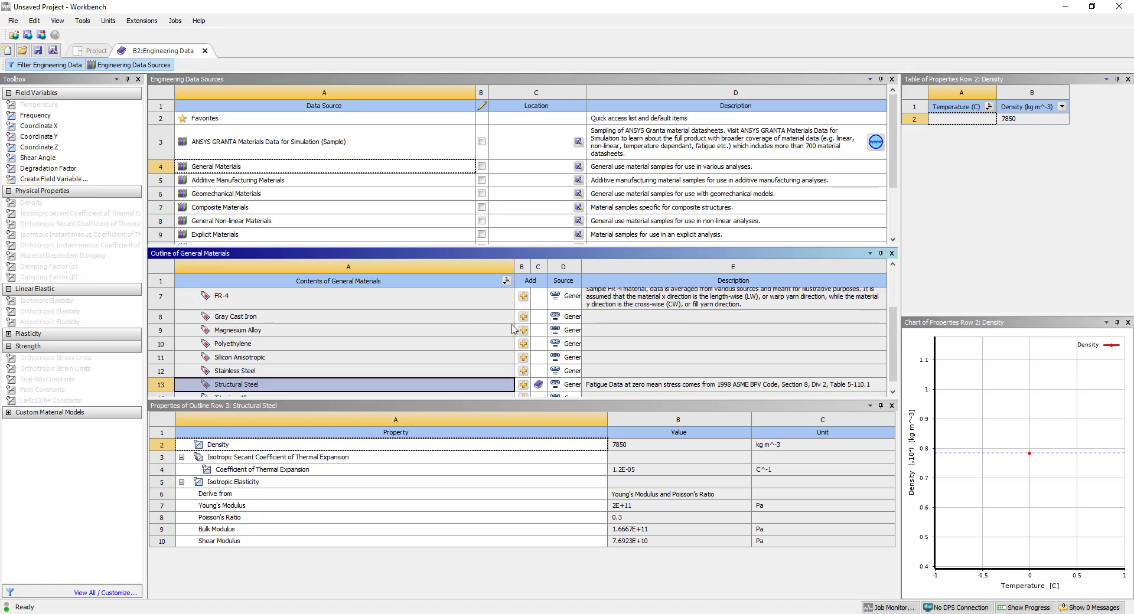
scroll("up", 3)
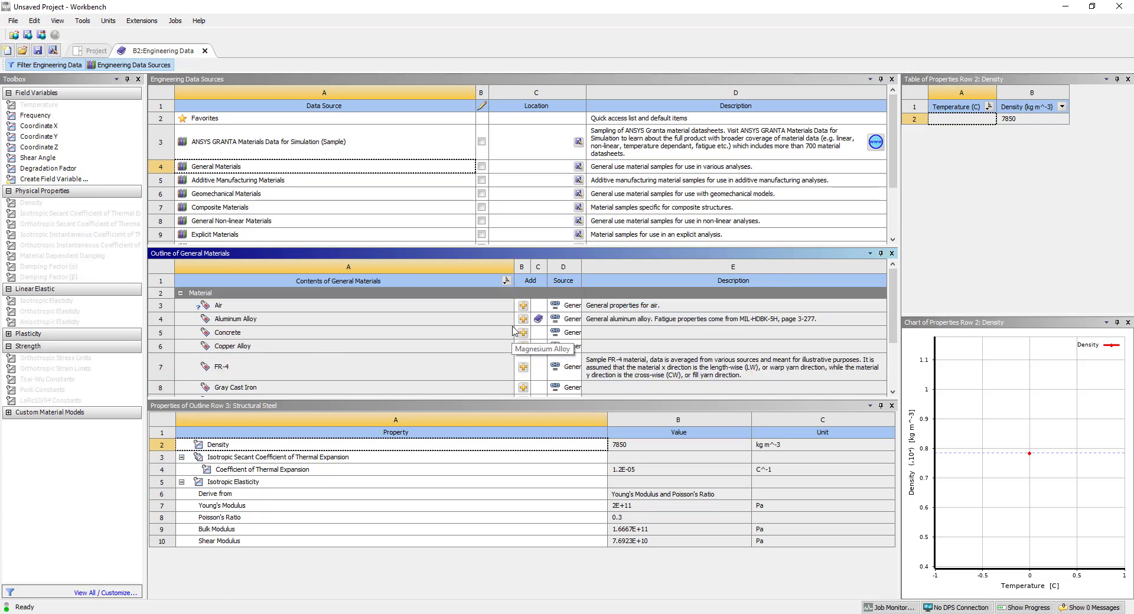
mouse_move(420, 365)
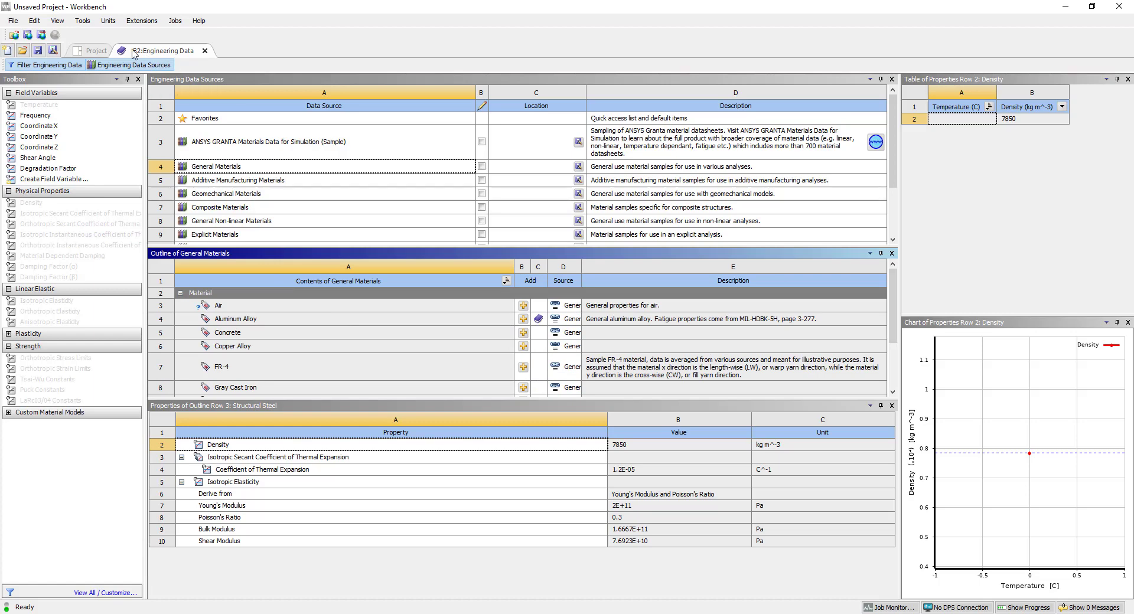
Launch Mechanical from the Model cell and select the plate-FreeParts surface body
left_click(94, 51)
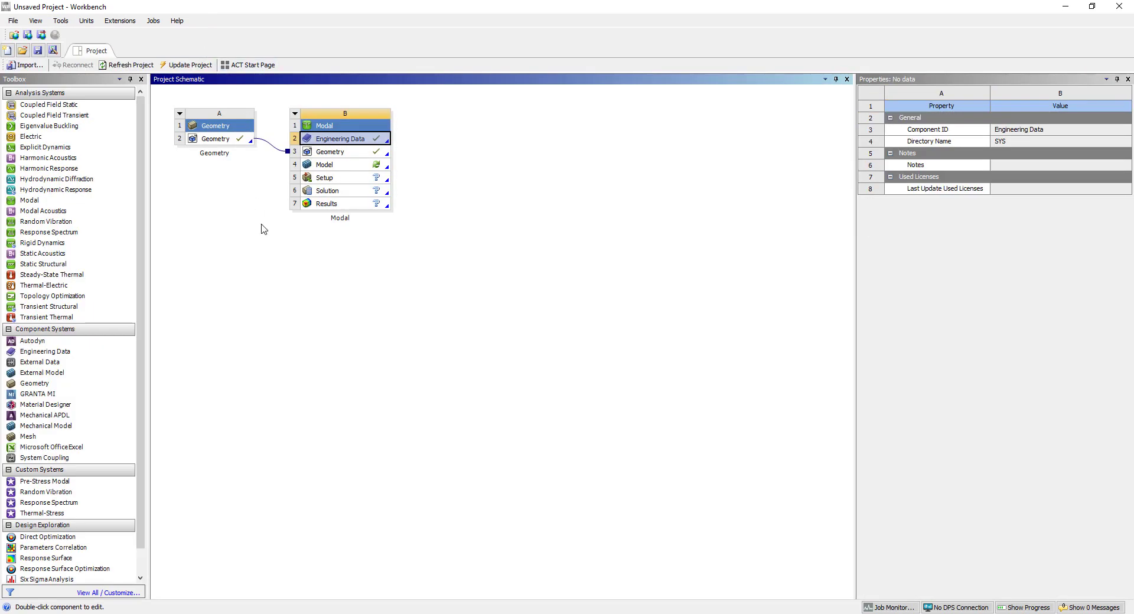
left_click(340, 164)
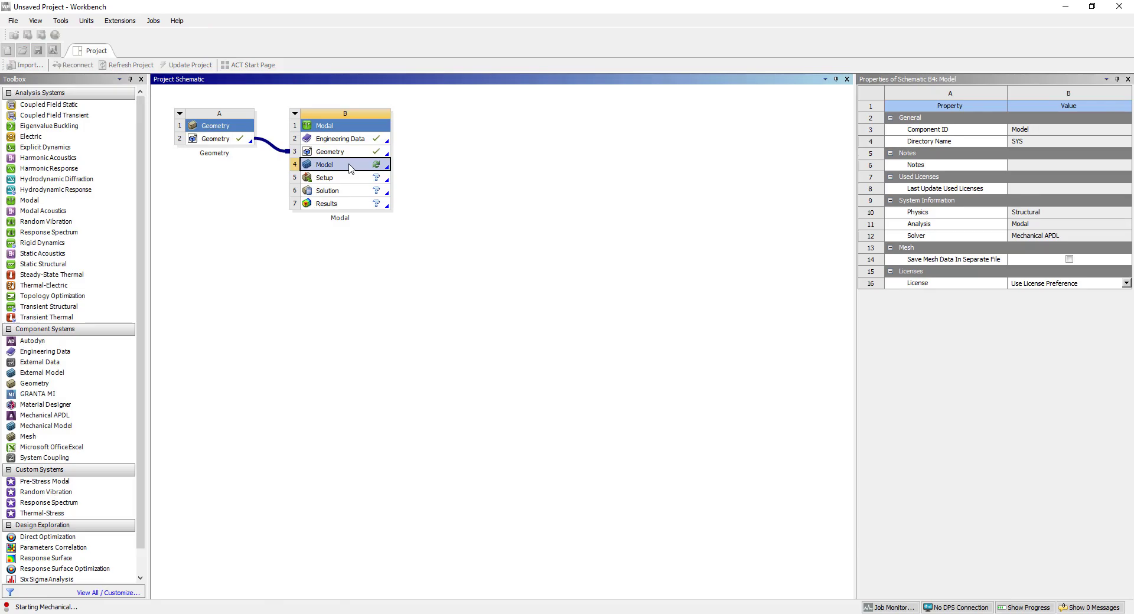
double_click(324, 165)
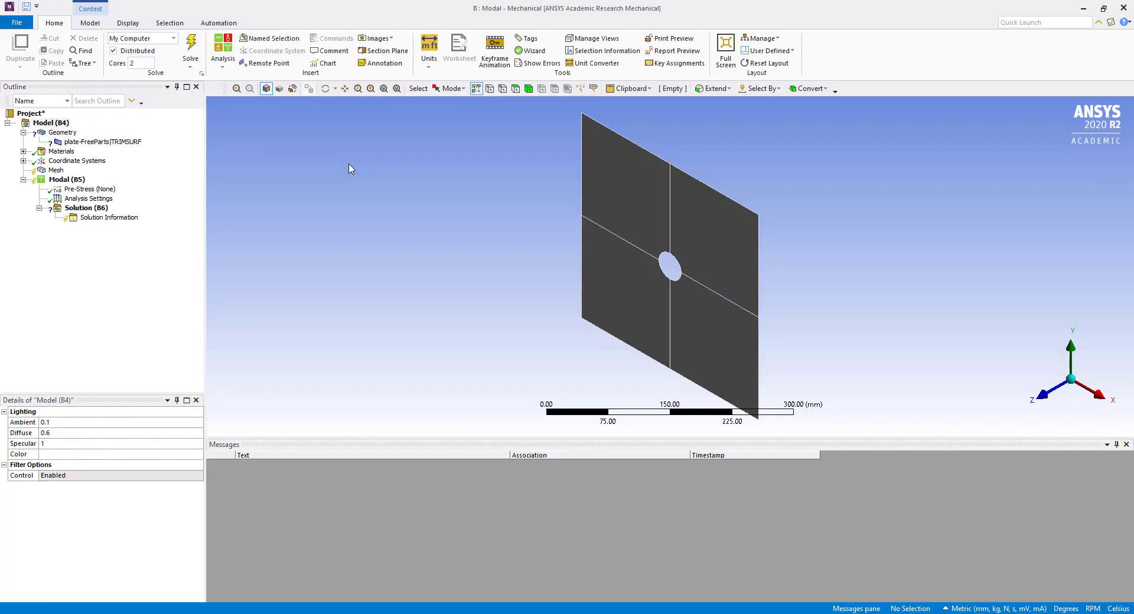
left_click(102, 142)
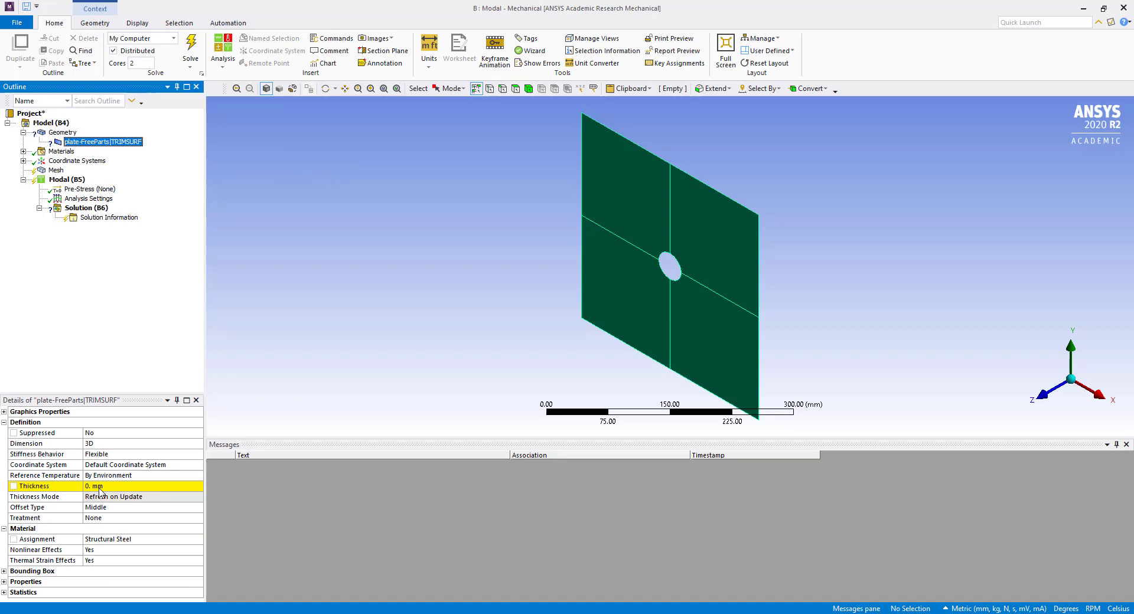
mouse_move(48, 81)
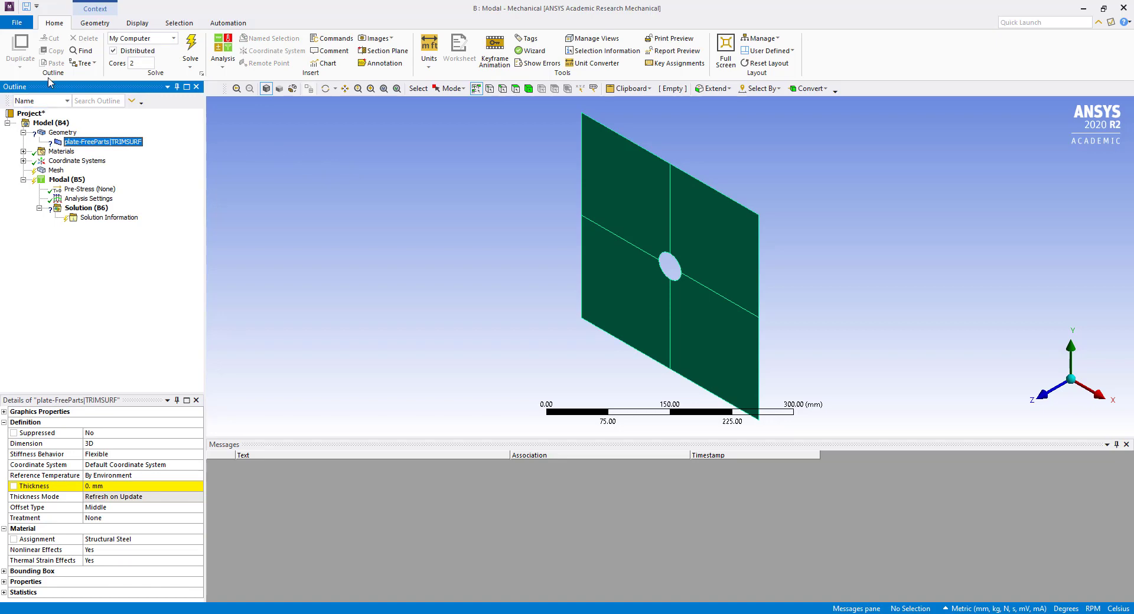
Switch to U.S. Customary (in, lbm, lbf, °F) units and set plate thickness to 0.1 in
left_click(427, 47)
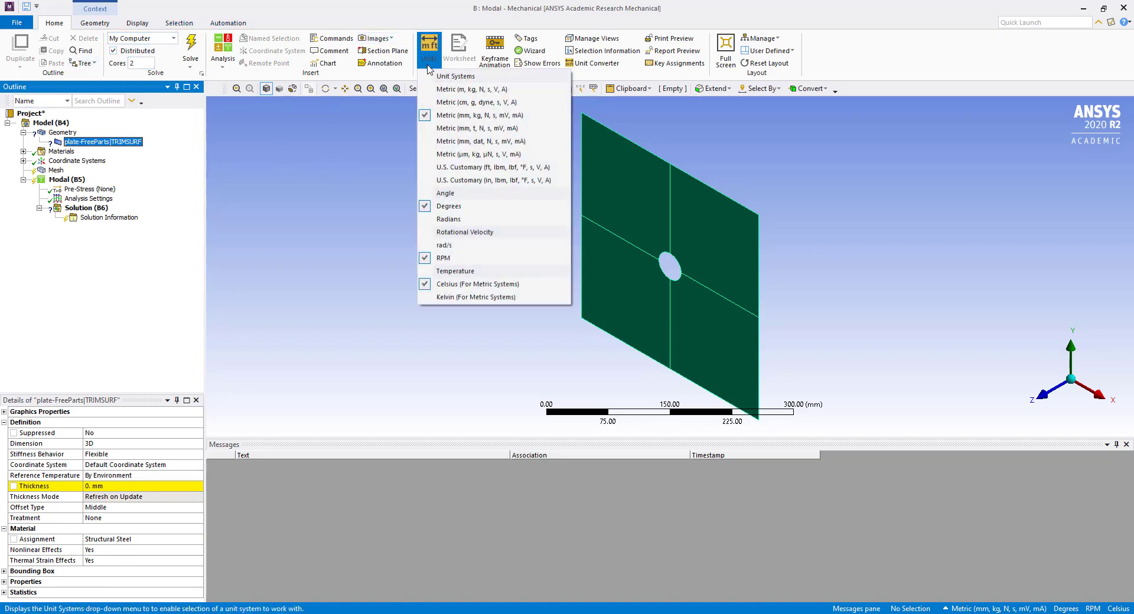
mouse_move(460, 181)
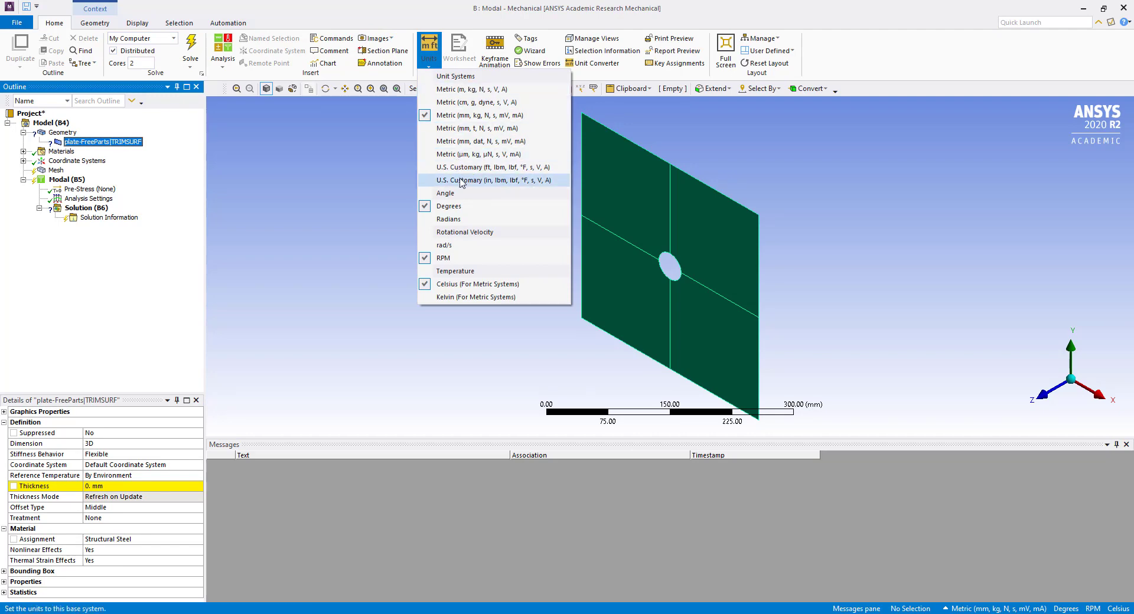
left_click(478, 181)
type("0.1")
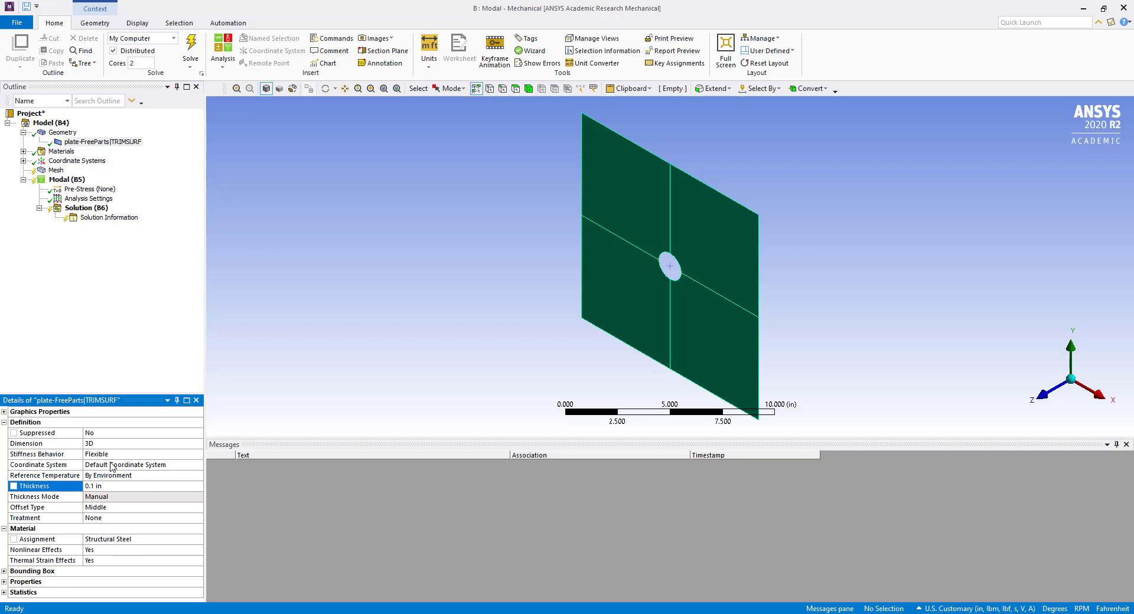
Assign Aluminum Alloy as the plate's material in place of Structural Steel
left_click(44, 538)
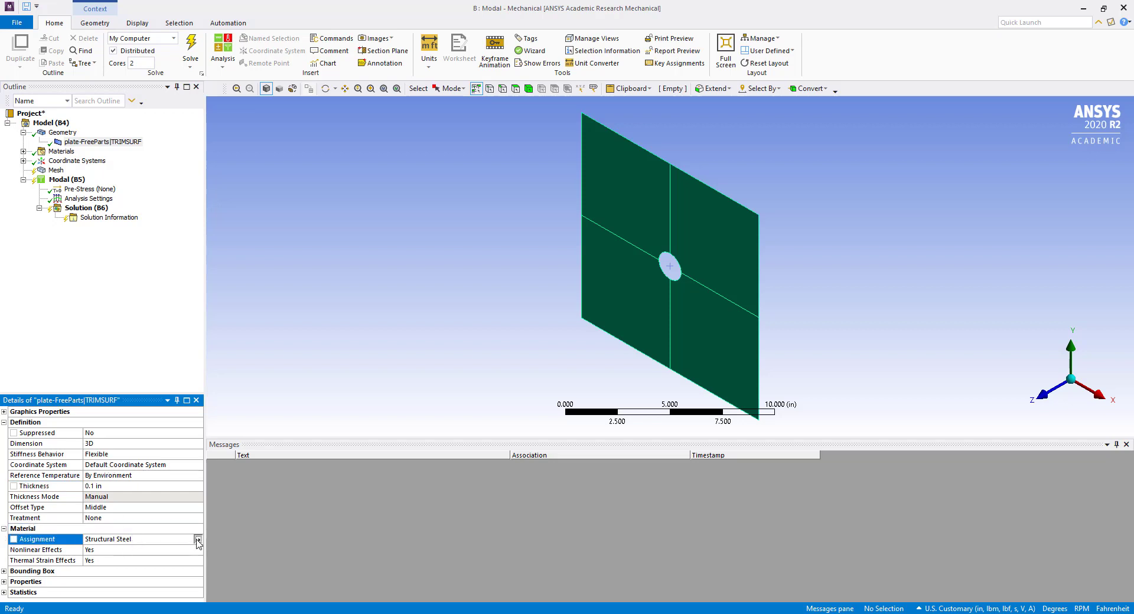
left_click(197, 538)
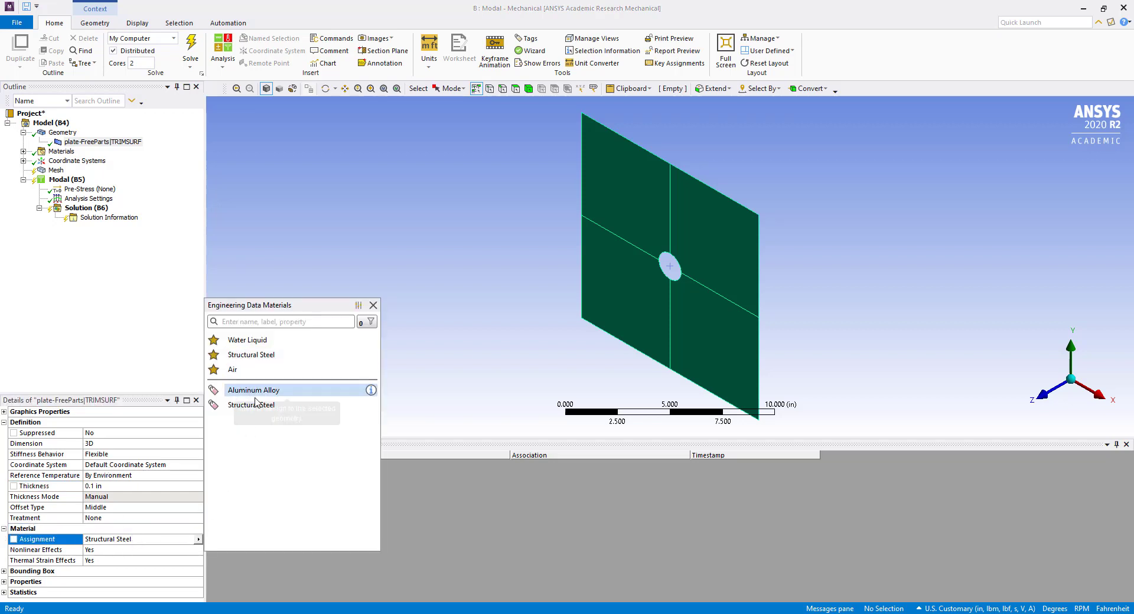
left_click(253, 390)
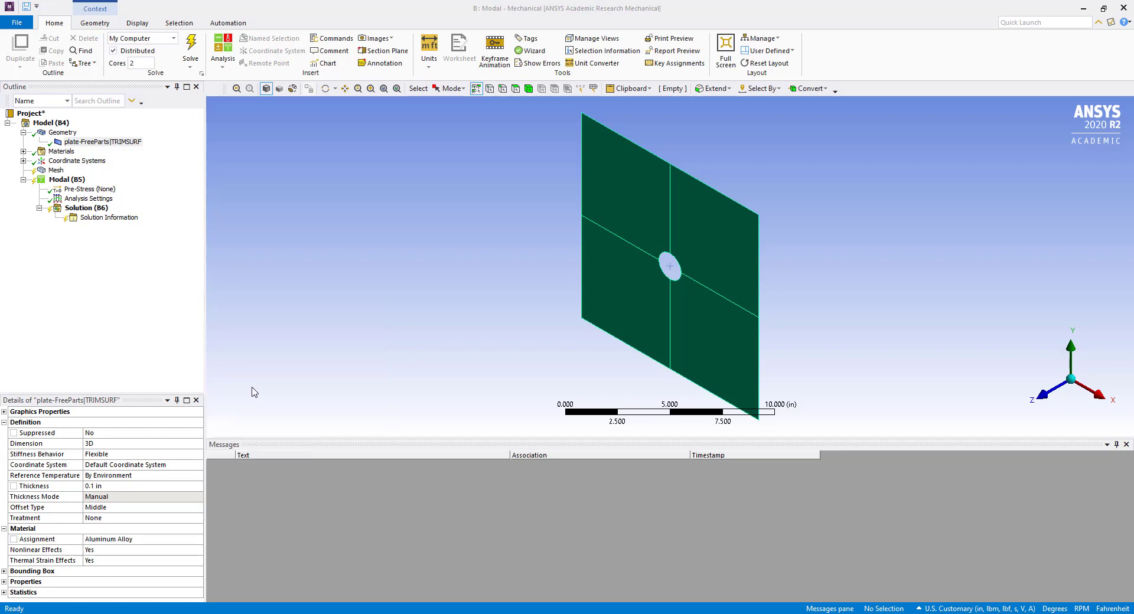
left_click(98, 142)
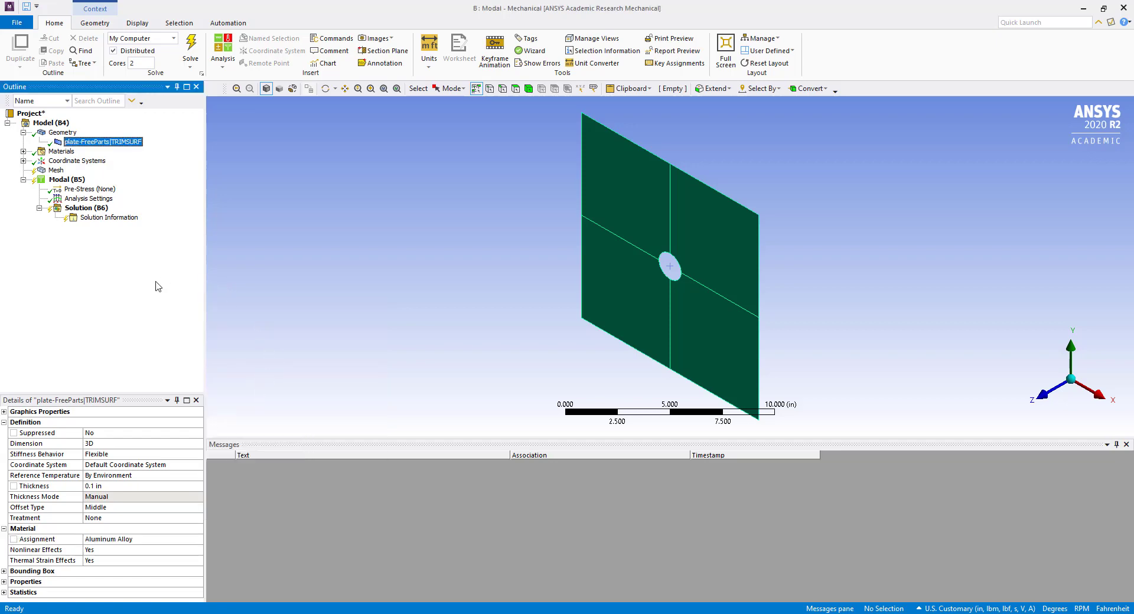
left_click(62, 133)
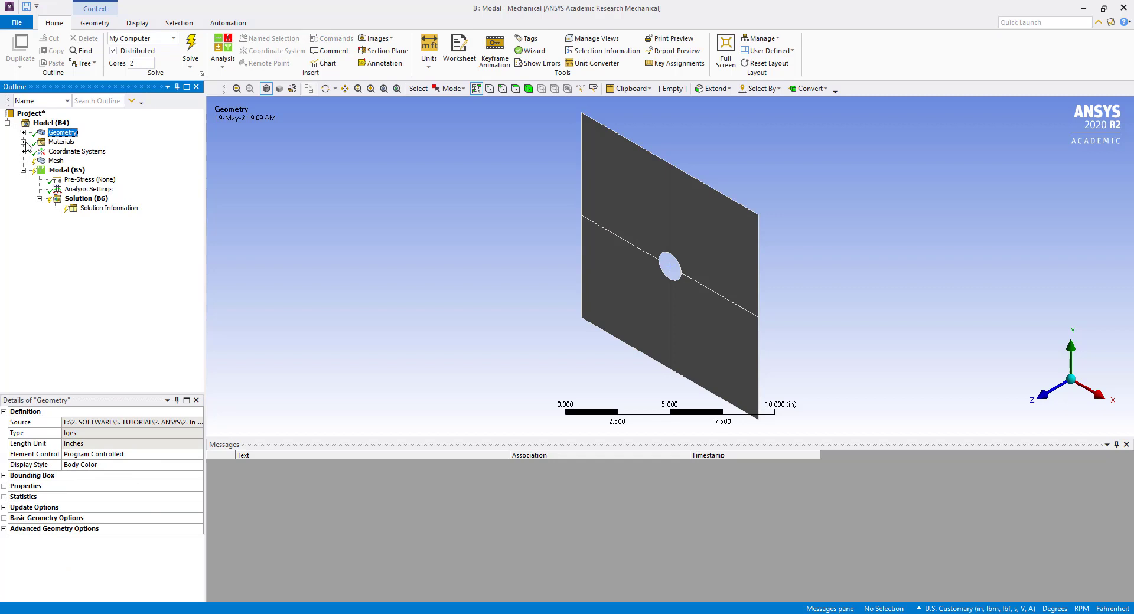
mouse_move(56, 162)
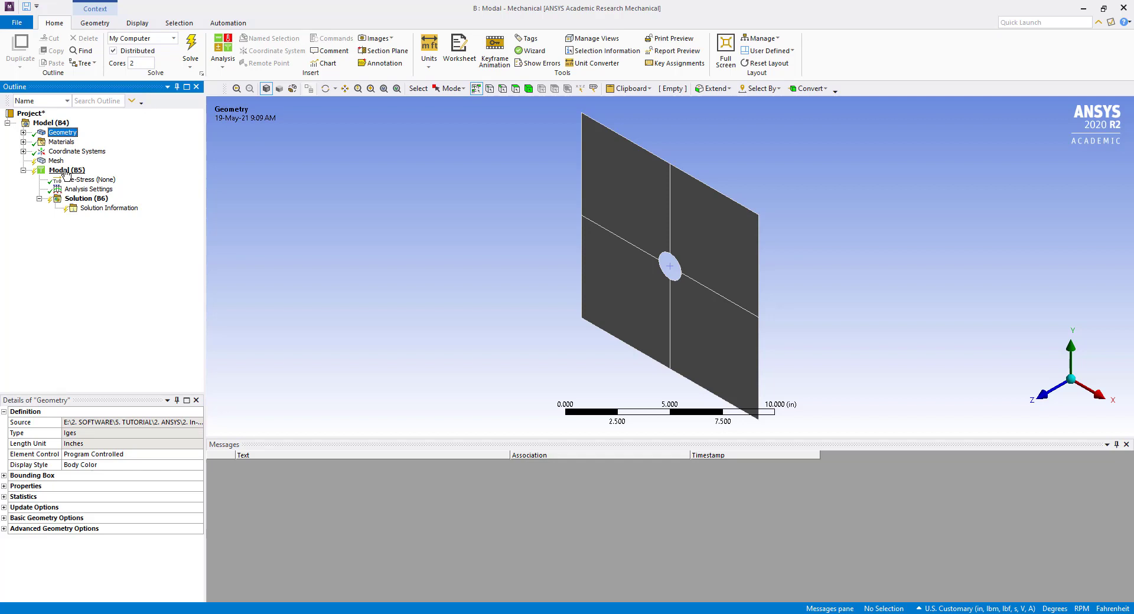
Insert a Fixed Support scoped to the four edges of the central hole
right_click(66, 169)
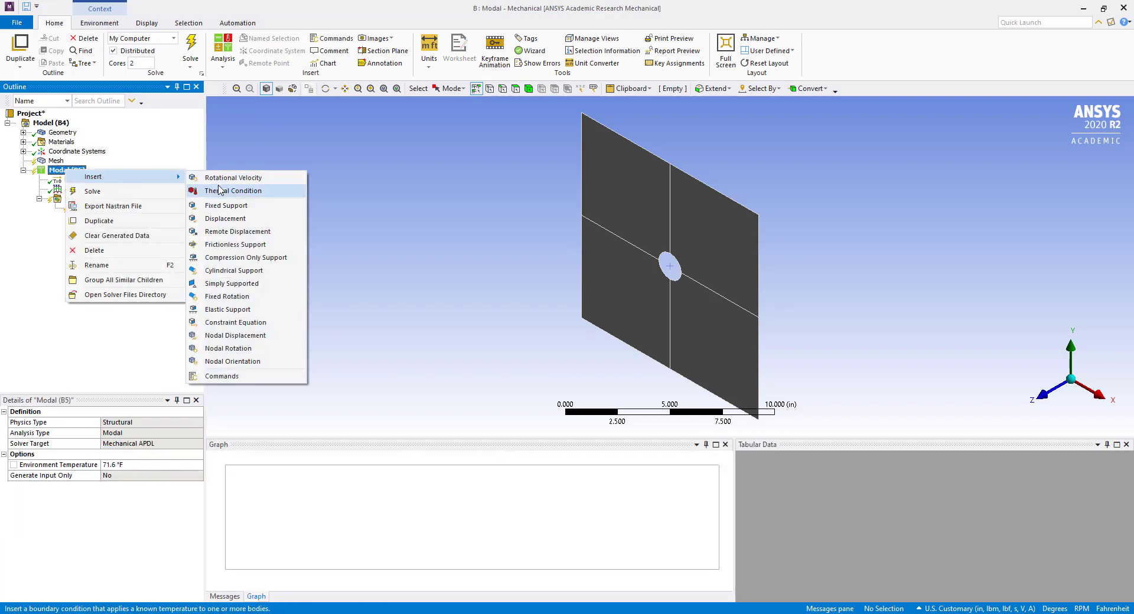
mouse_move(234, 362)
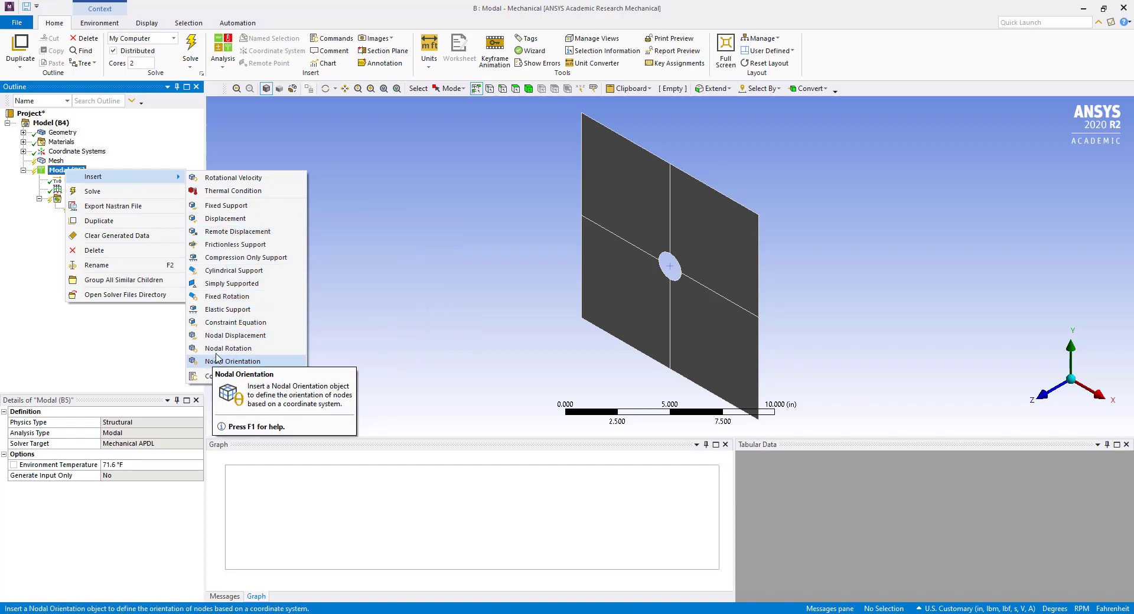
left_click(227, 206)
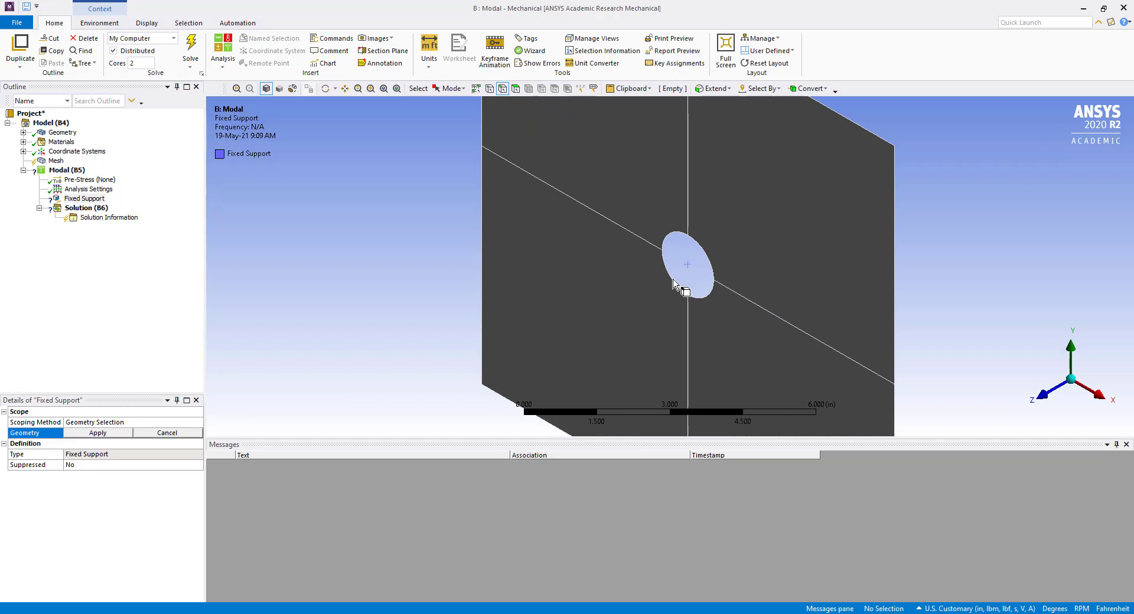
left_click(705, 264)
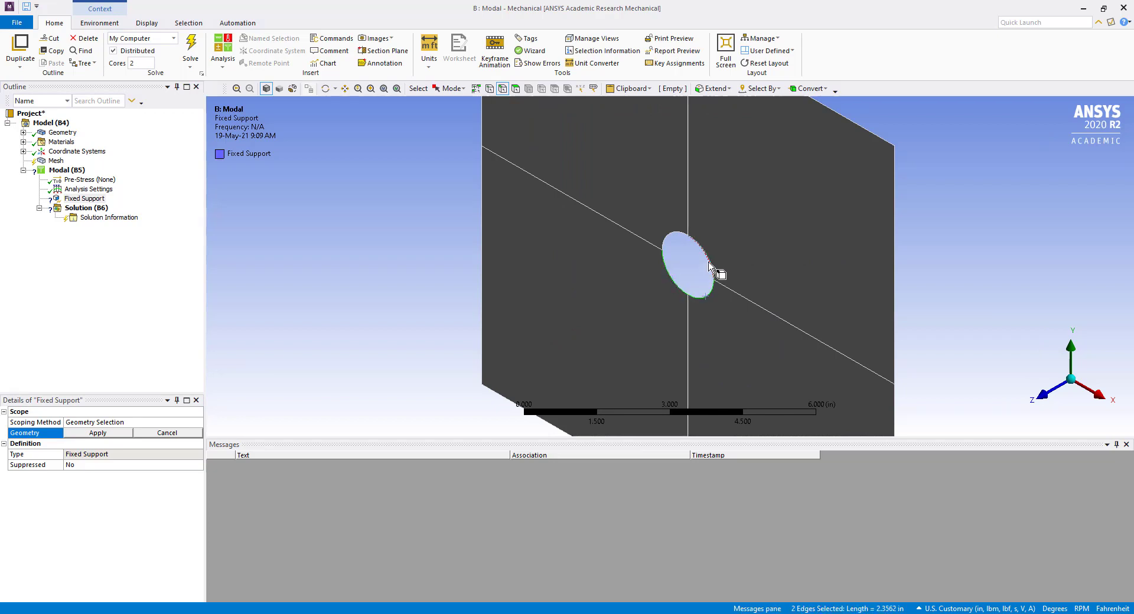
left_click(705, 252)
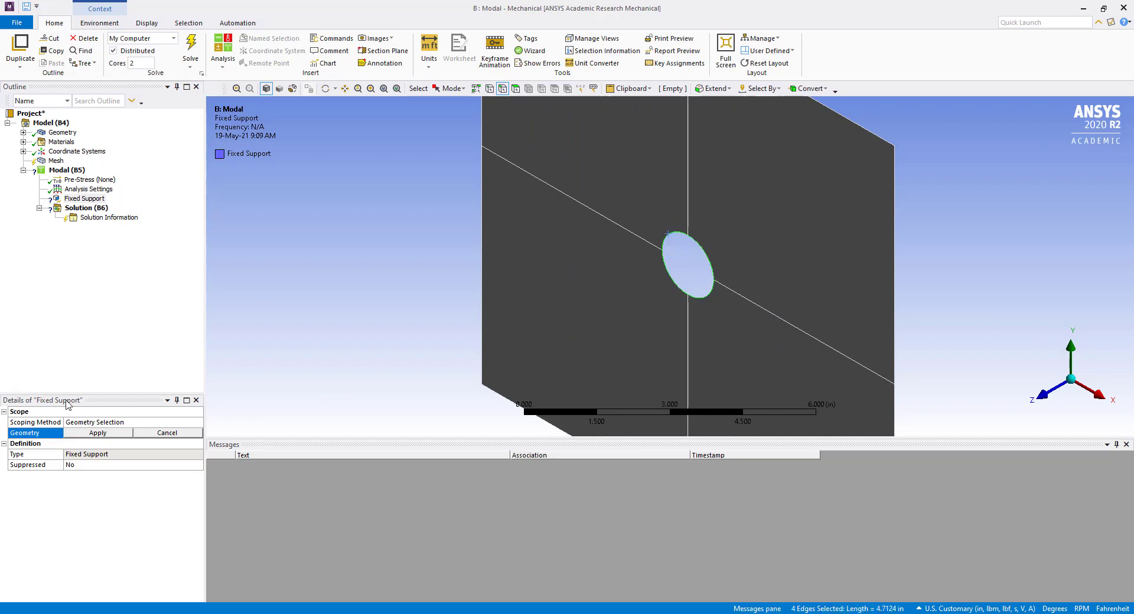
left_click(98, 432)
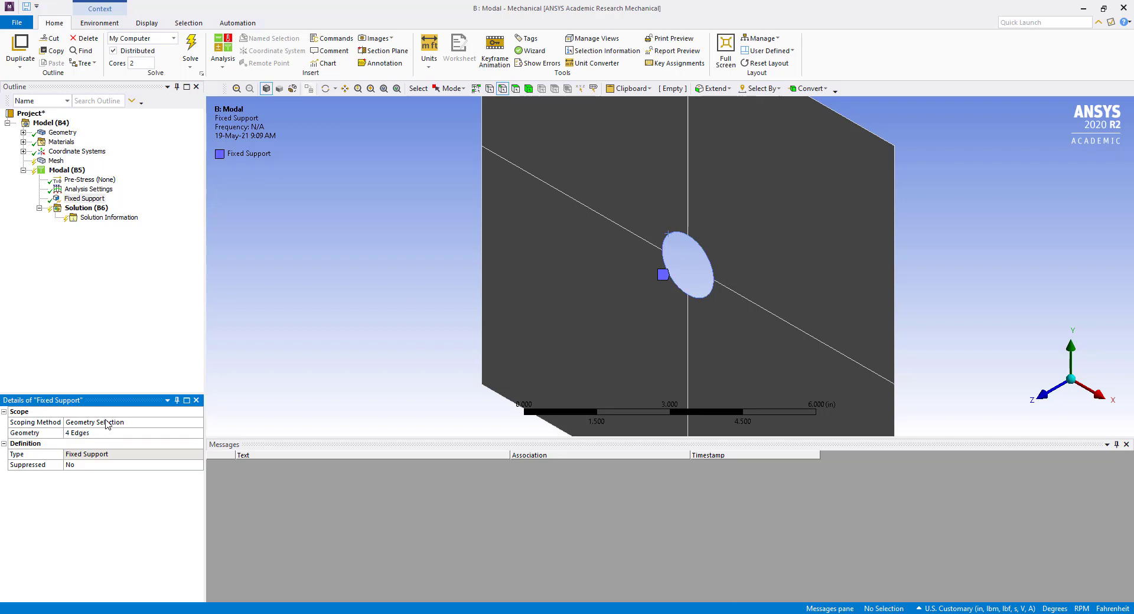
mouse_move(107, 412)
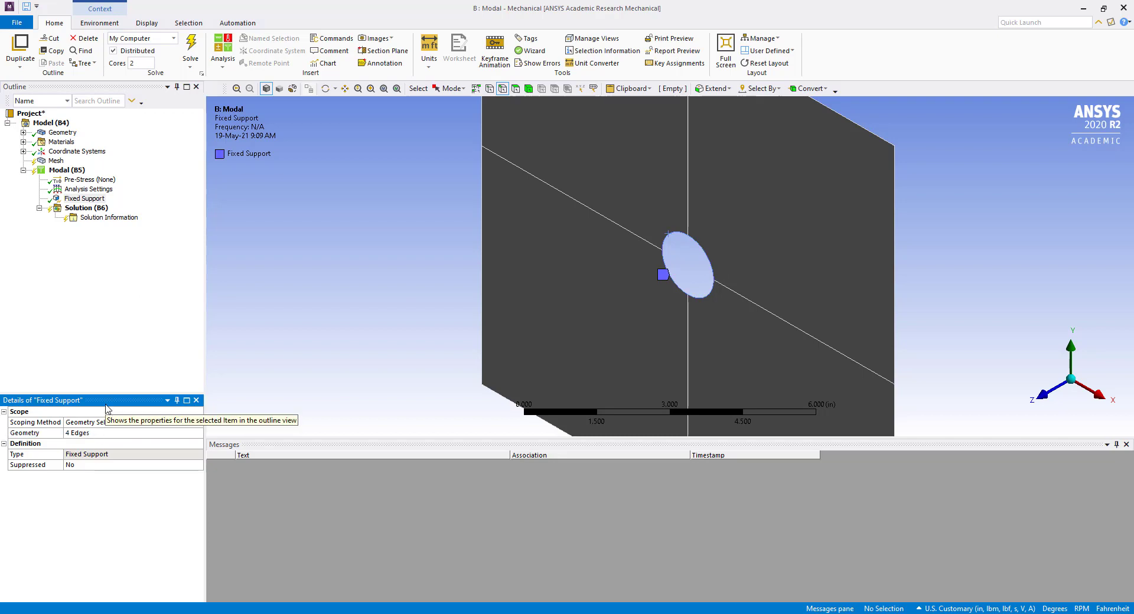
mouse_move(27, 276)
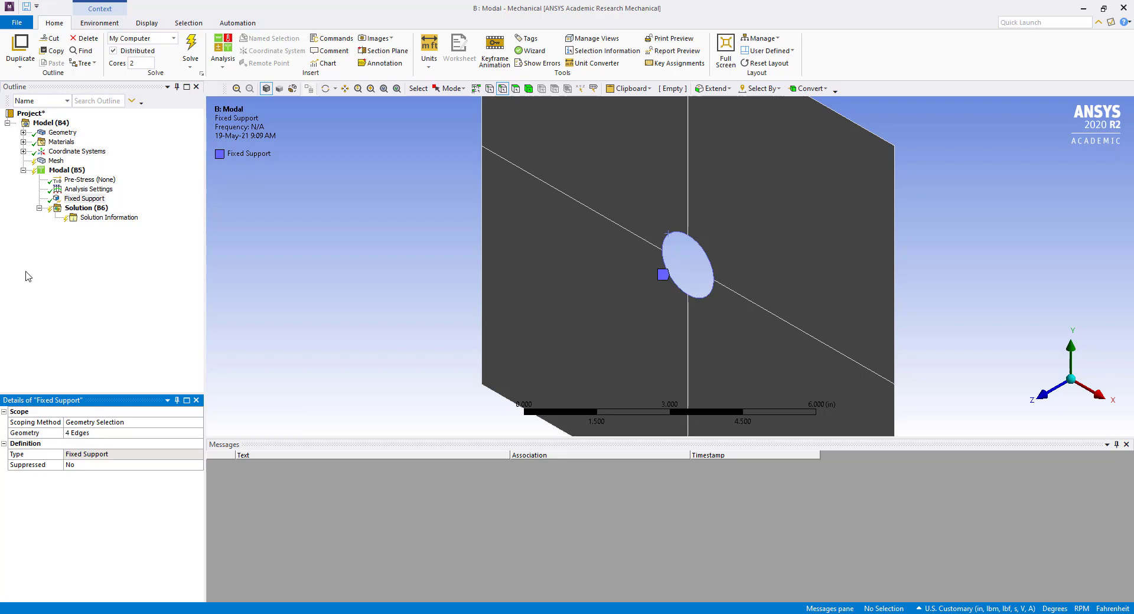
Set Max Modes to Find to 10 and Stress output to Yes in Analysis Settings
left_click(88, 189)
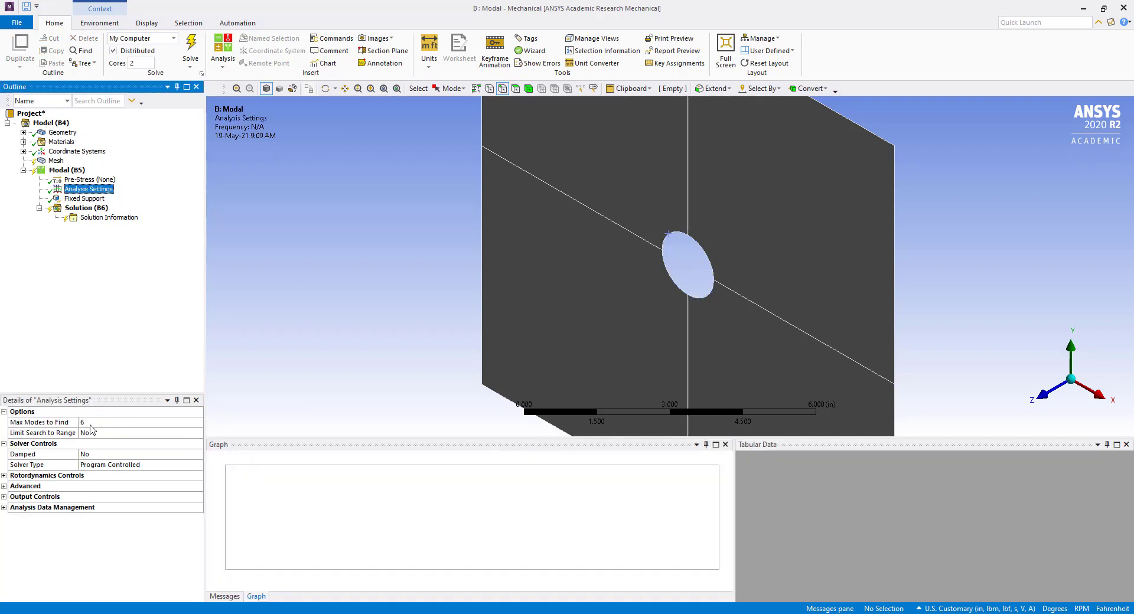
left_click(179, 422)
type("10")
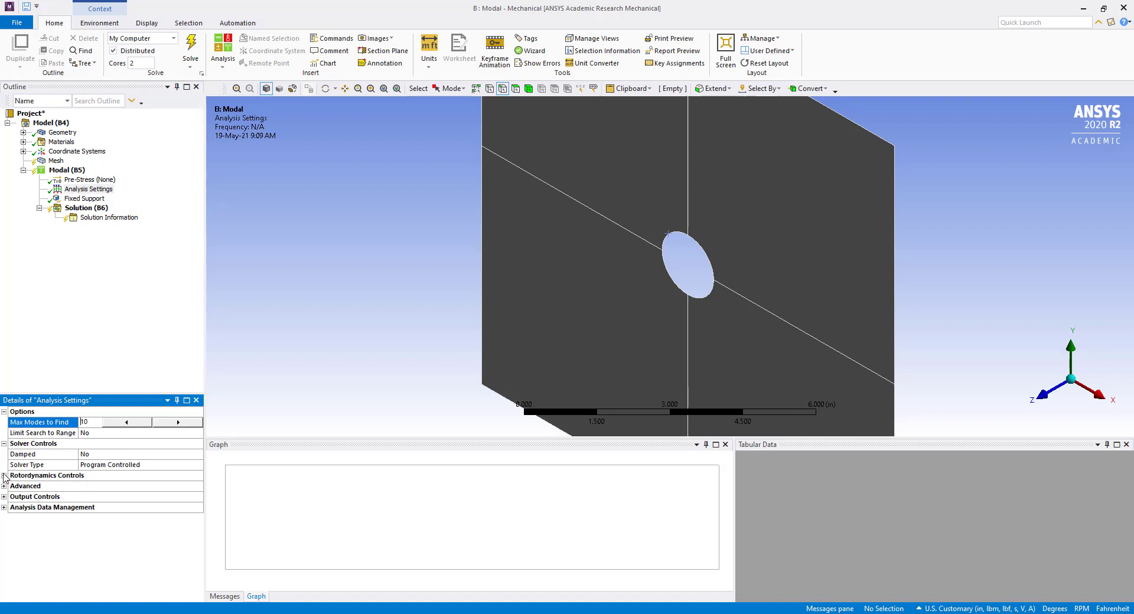
left_click(5, 475)
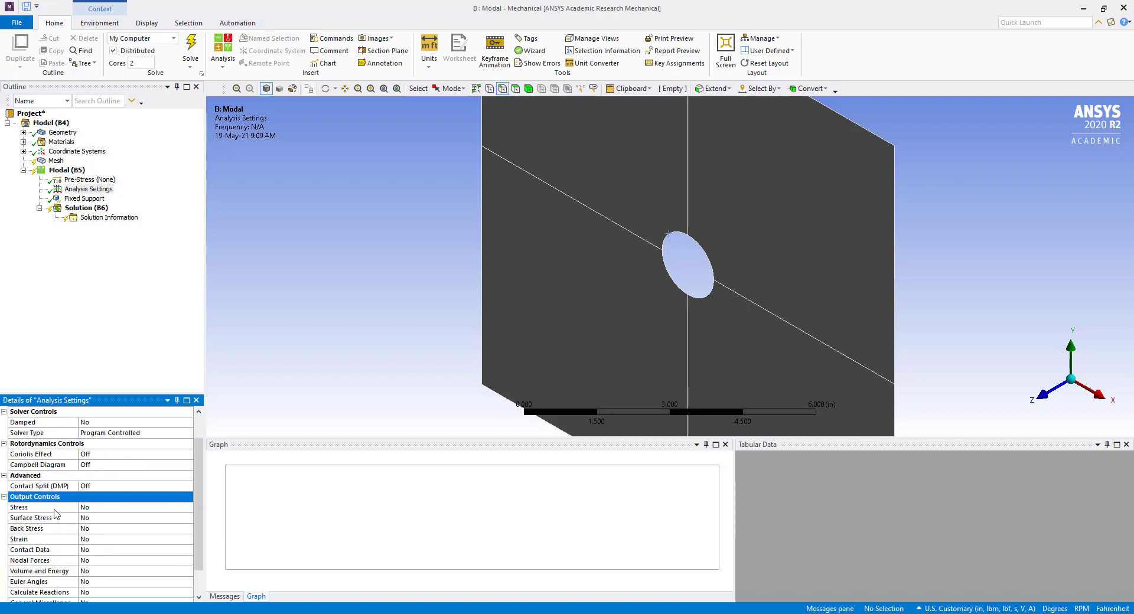
left_click(130, 507)
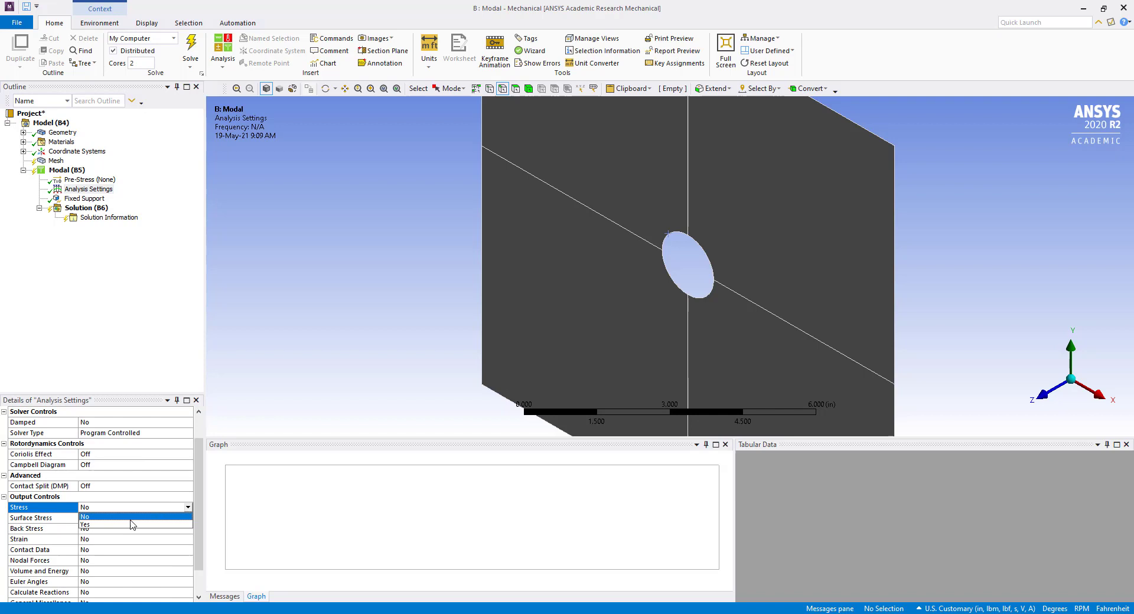
left_click(86, 526)
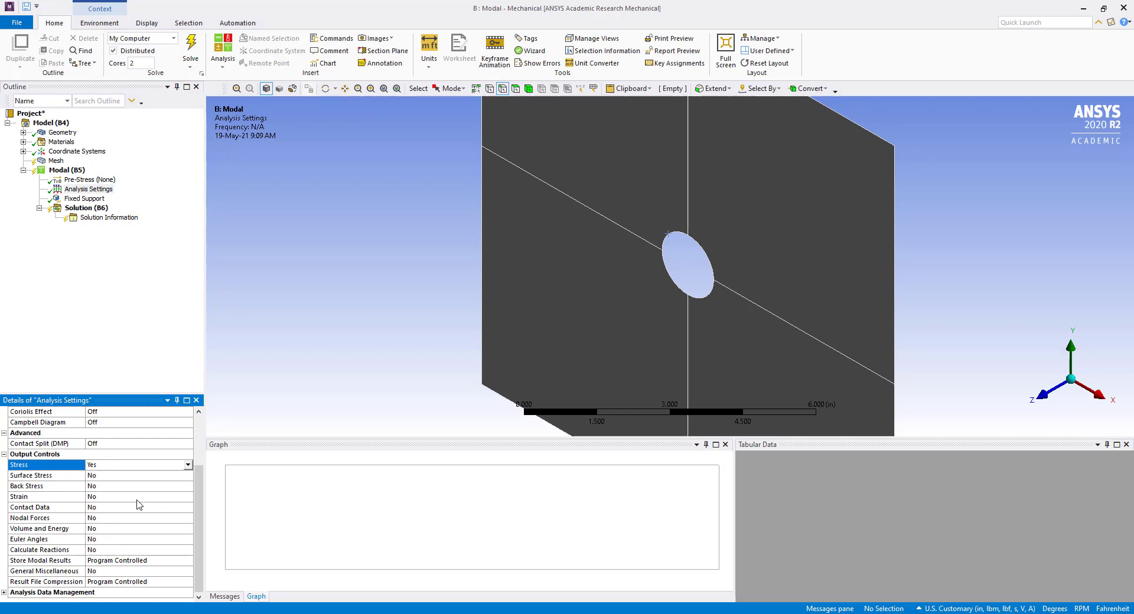
left_click(68, 168)
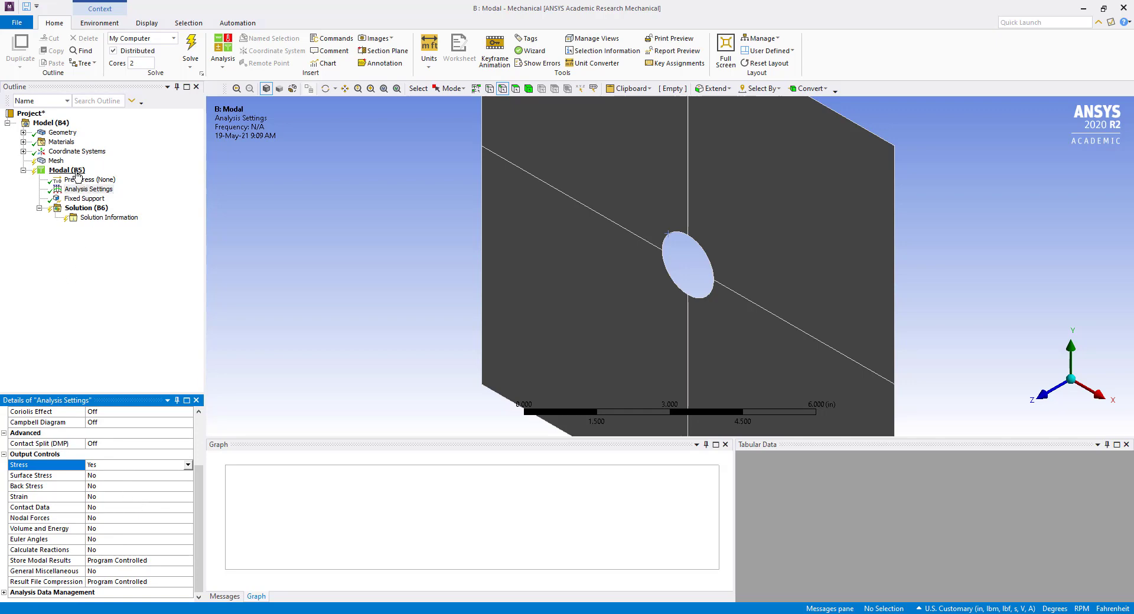
Solve the Modal analysis and view the ten frequencies, 72.609 to 497.46 Hz
left_click(66, 169)
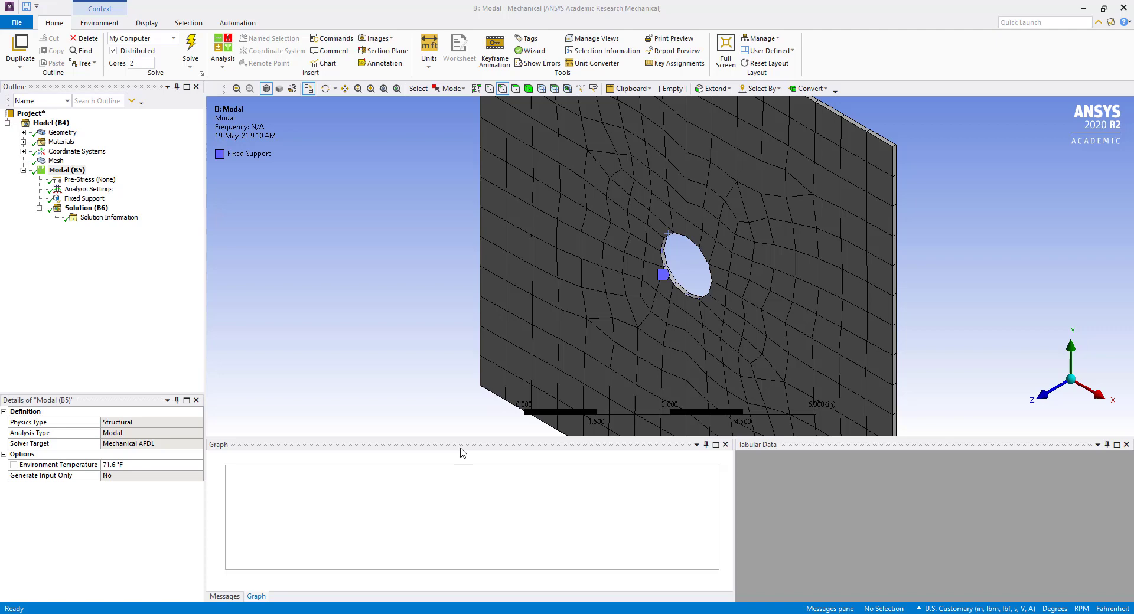
left_click(87, 208)
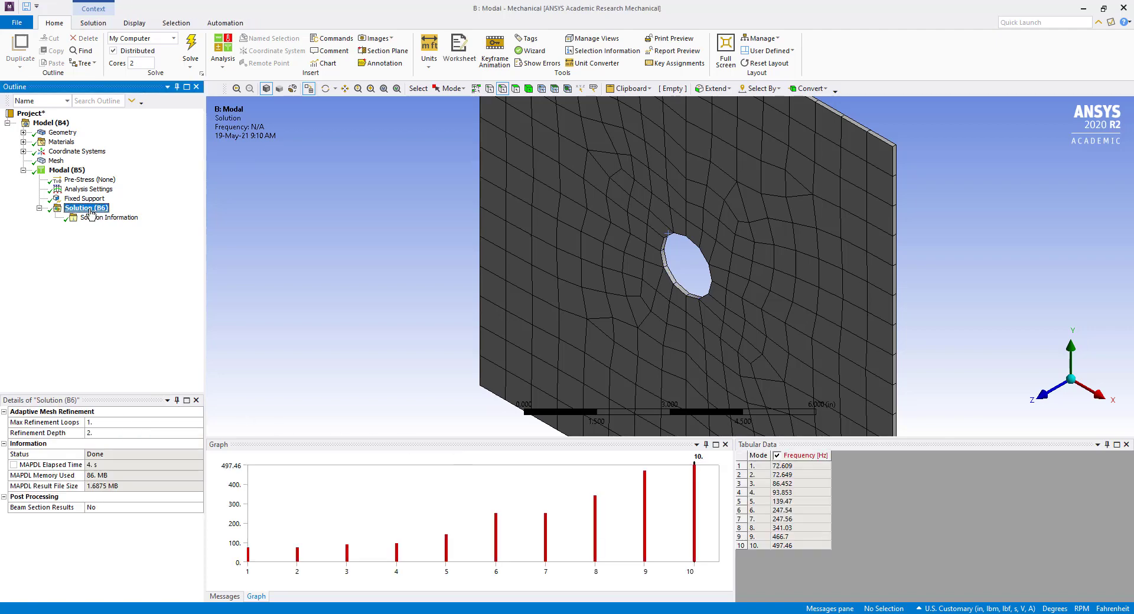
mouse_move(99, 221)
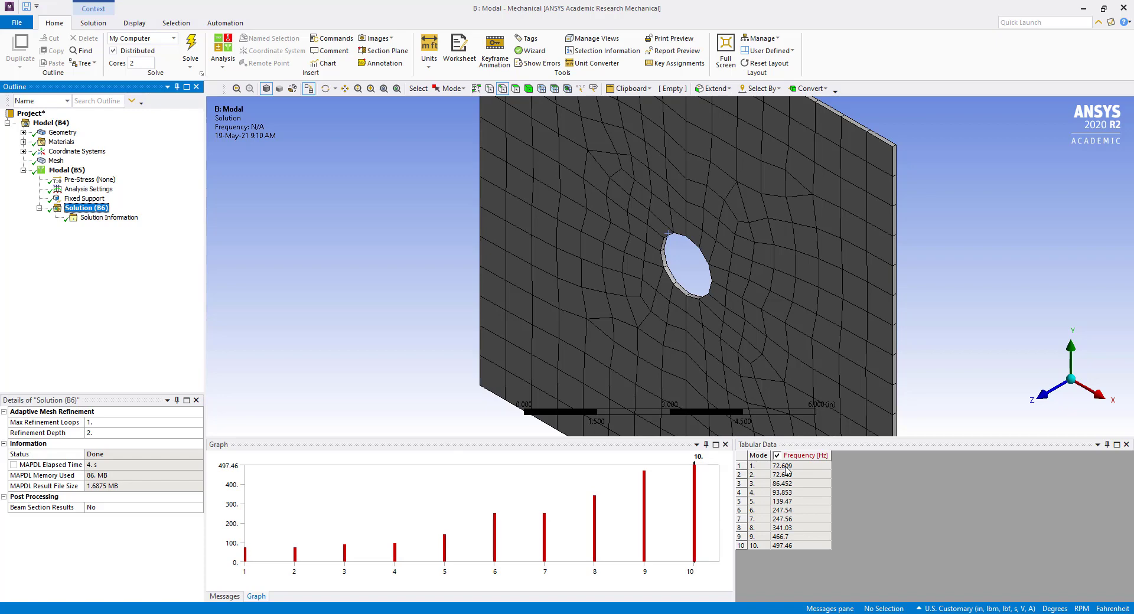
Create mode shape results for all ten modes, evaluate them, and display mode 1 at 72.609 Hz
right_click(782, 466)
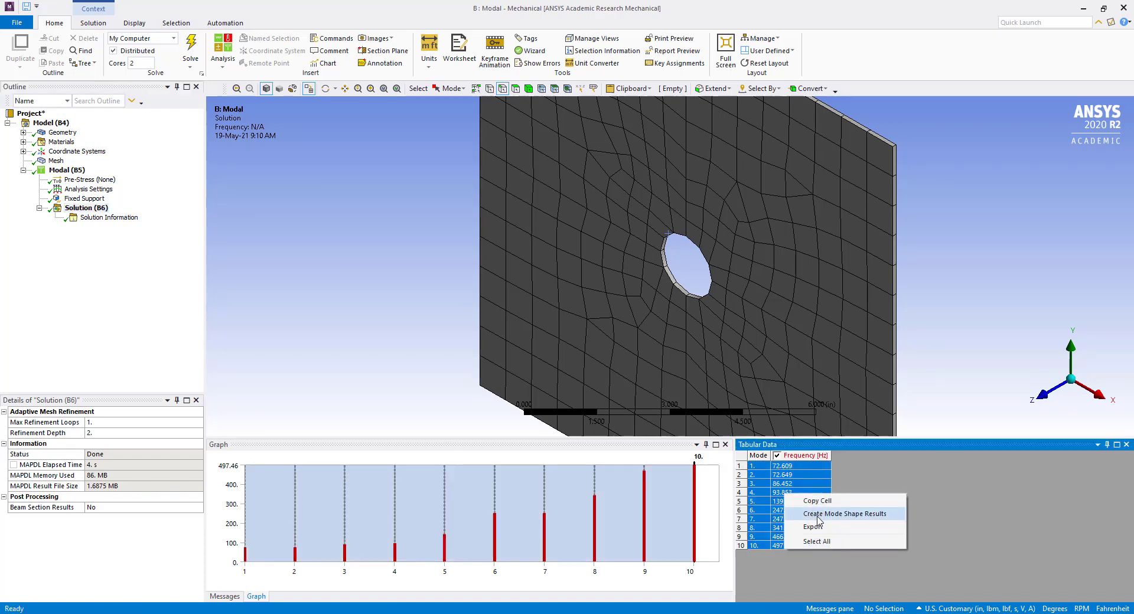
left_click(844, 514)
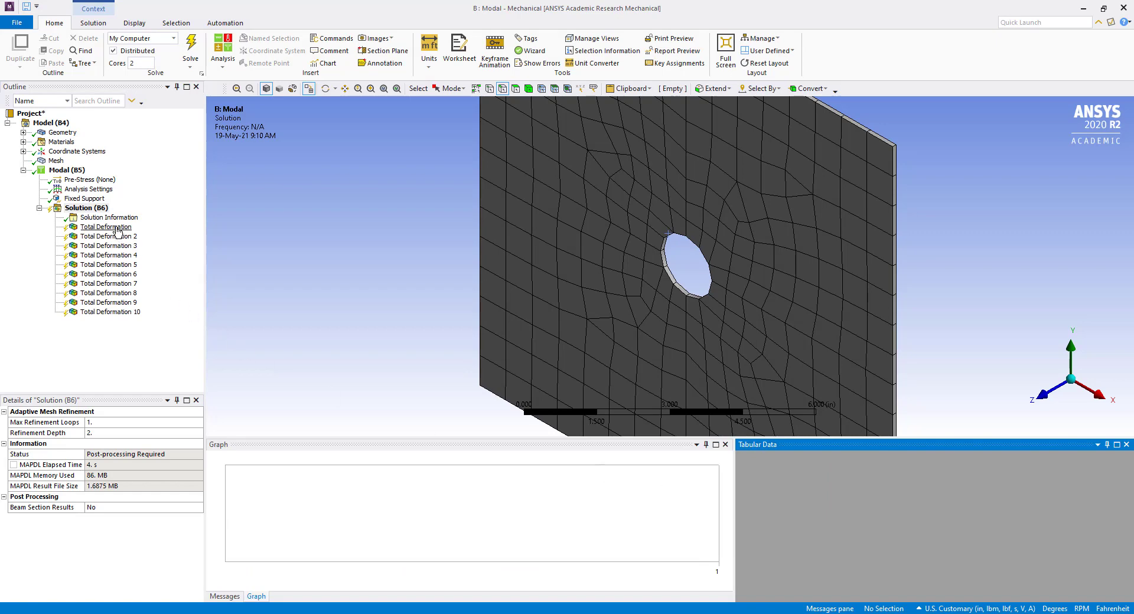
right_click(87, 208)
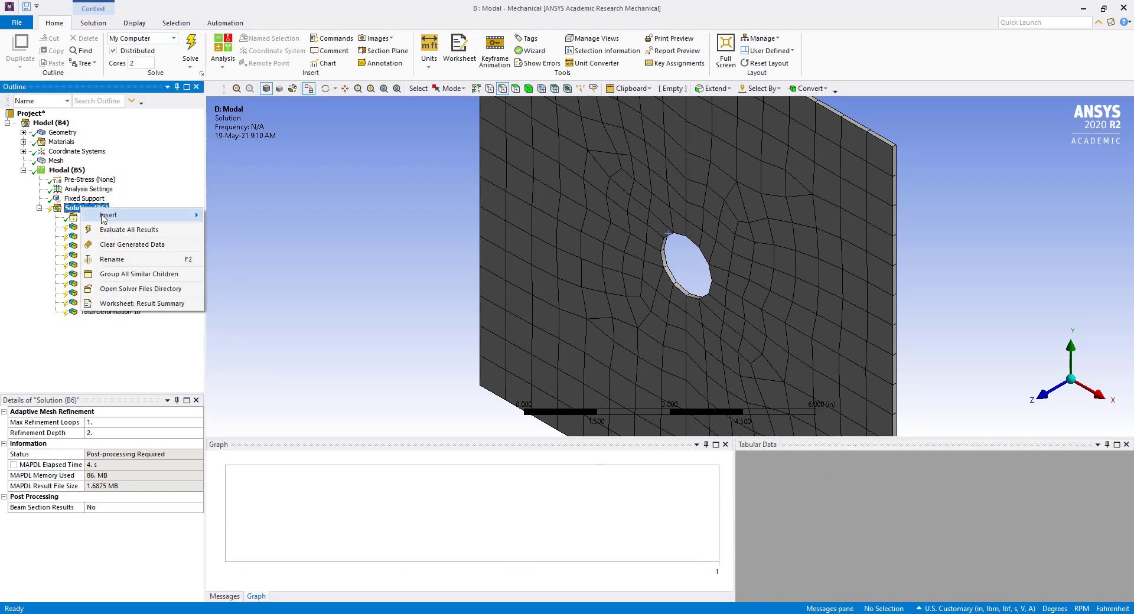
left_click(128, 229)
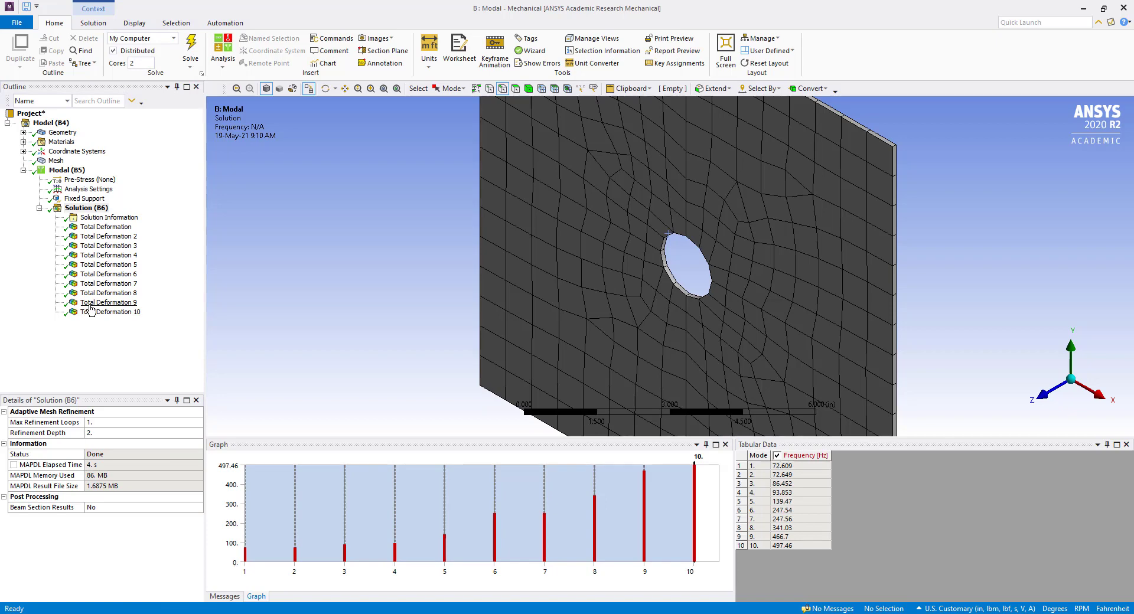
left_click(105, 227)
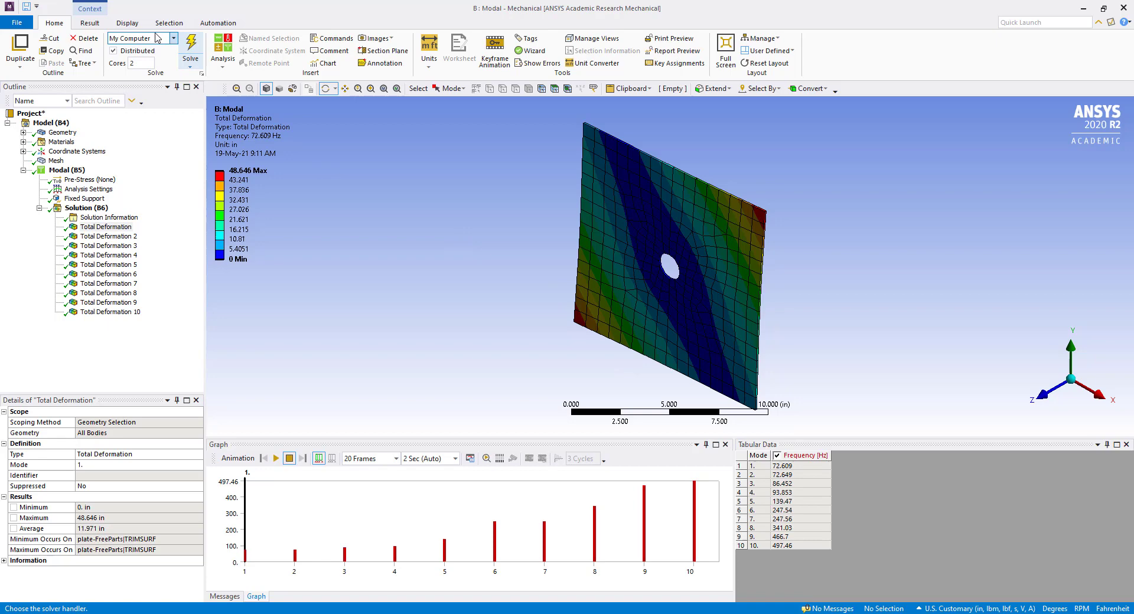
Display the mode 1 Total Deformation (72.609 Hz) as colour-scaled vectors and animate it
left_click(128, 23)
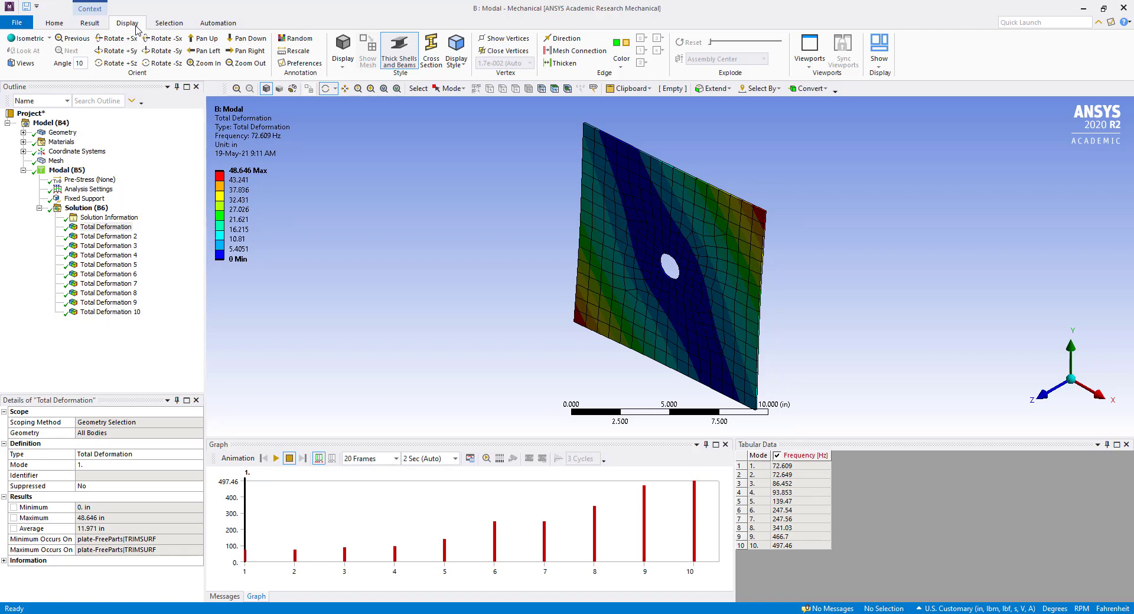
left_click(90, 22)
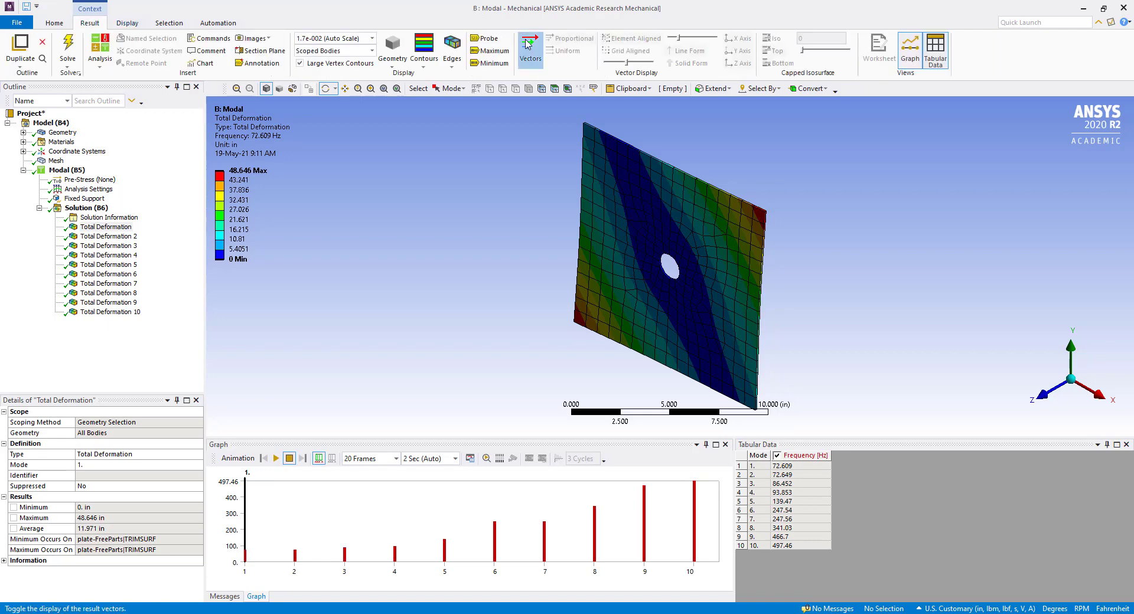
left_click(530, 45)
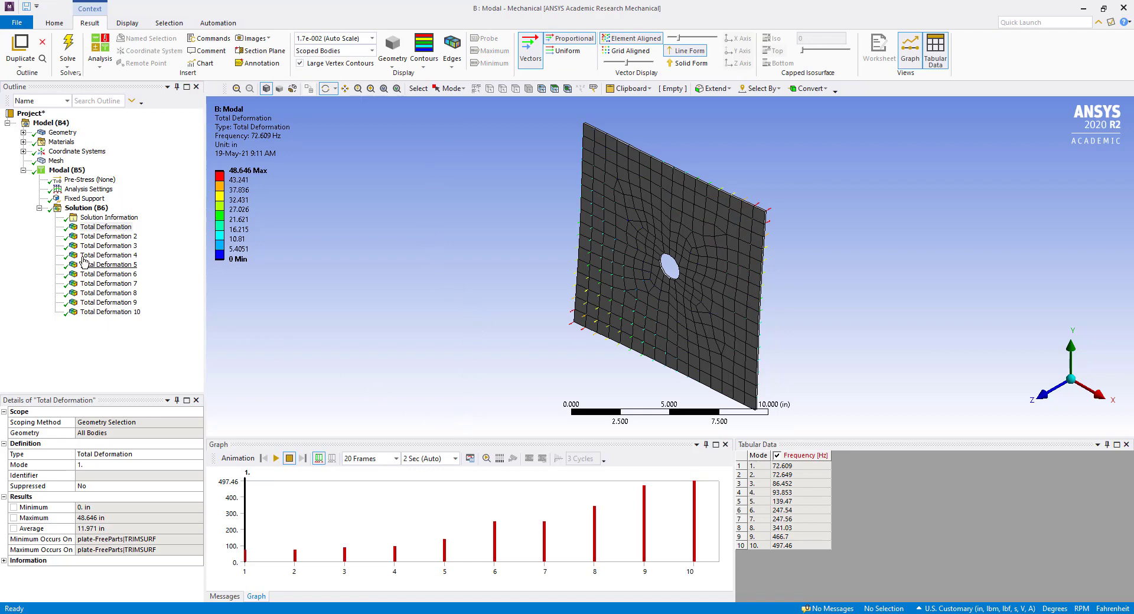
left_click(109, 226)
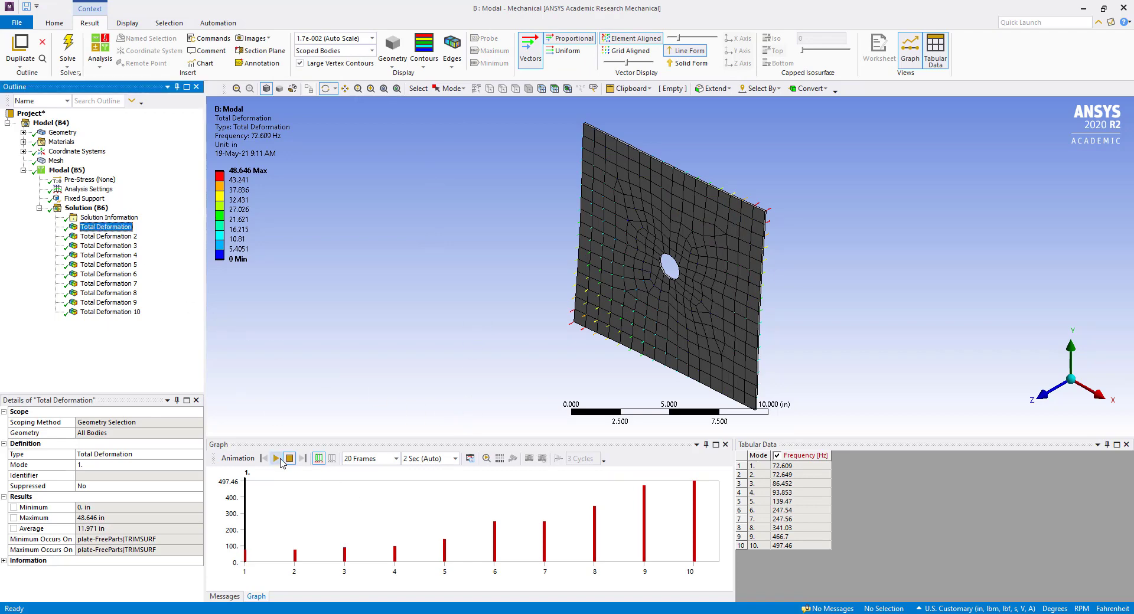
left_click(276, 458)
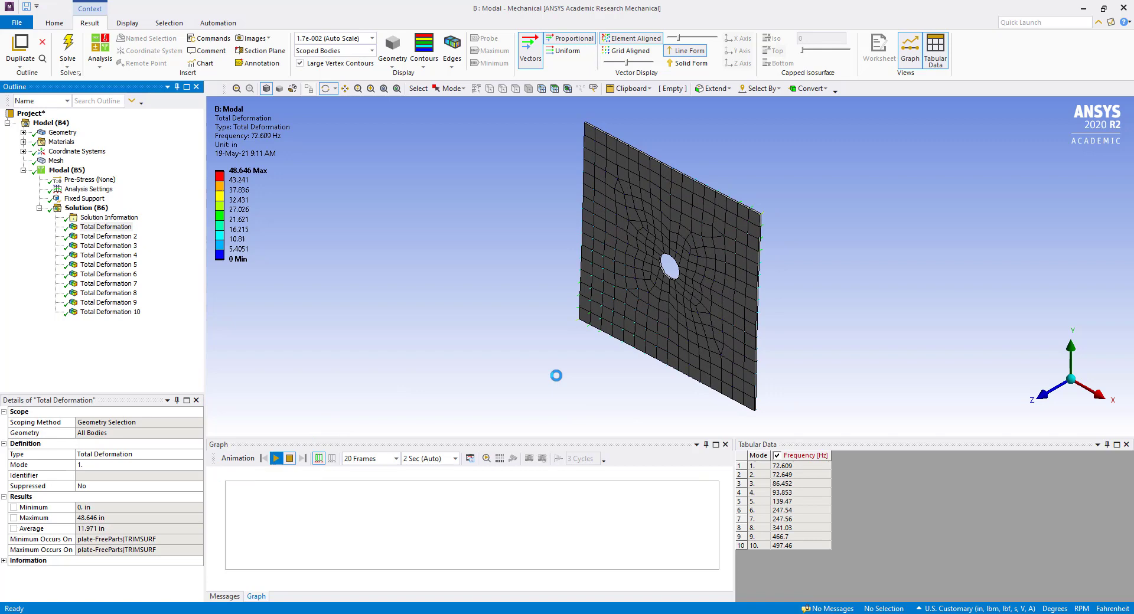
left_click(275, 458)
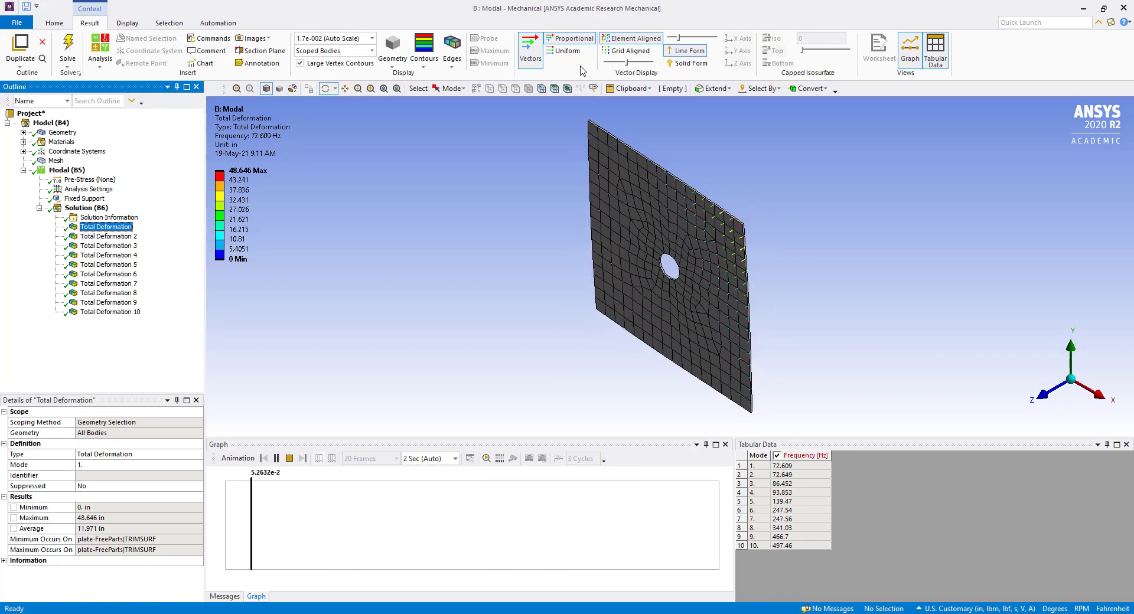
Lengthen the deformation vectors and replay the mode 1 animation, pausing and resuming it
left_click(631, 38)
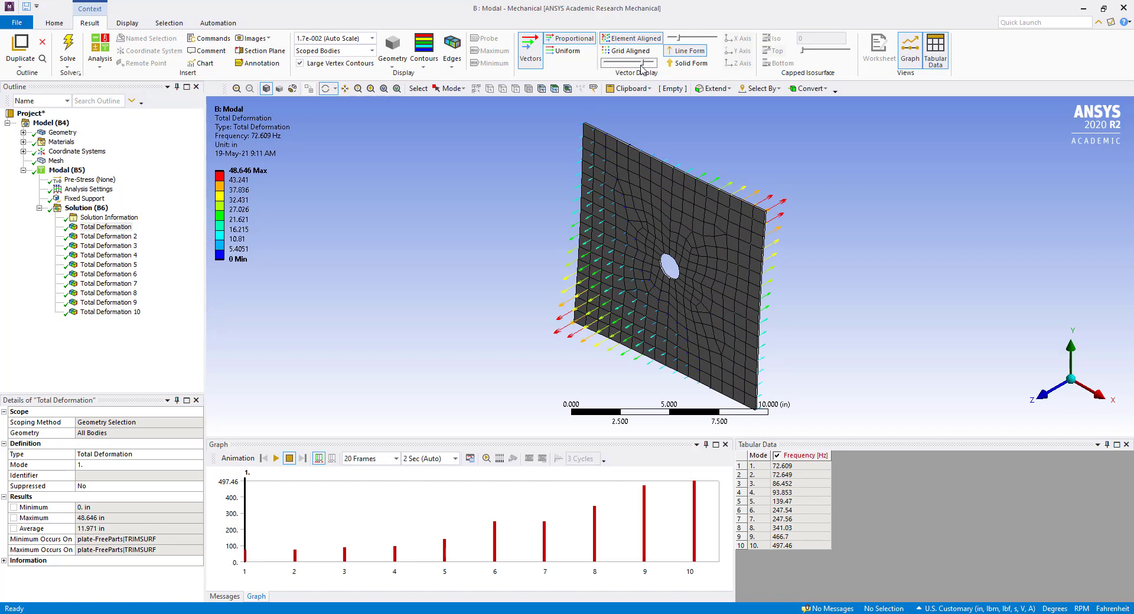
left_click(275, 459)
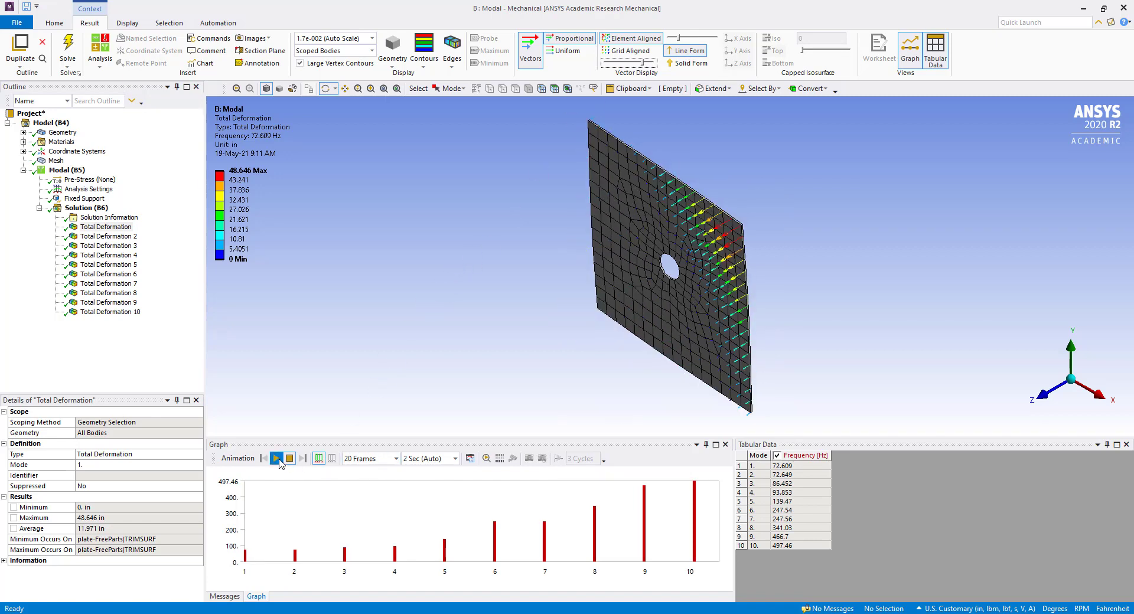
left_click(277, 459)
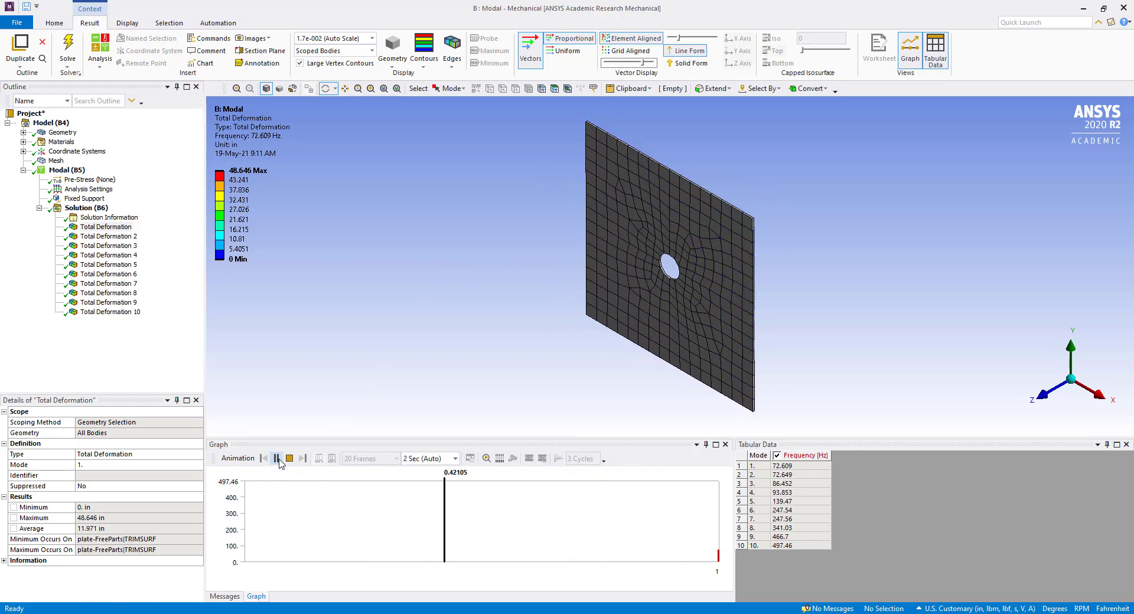
left_click(276, 458)
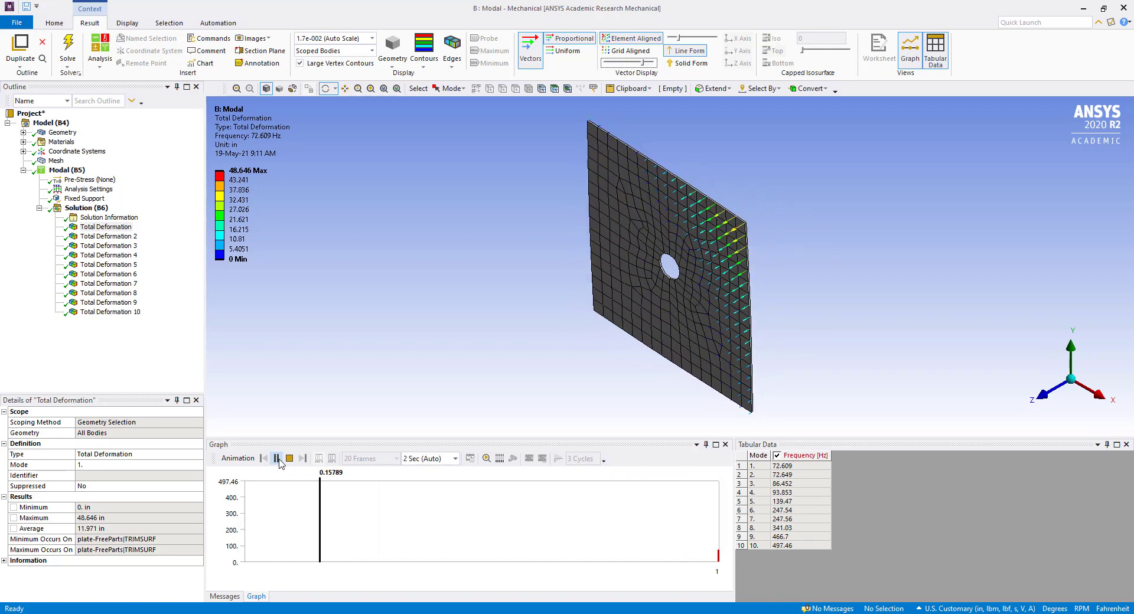
left_click(276, 458)
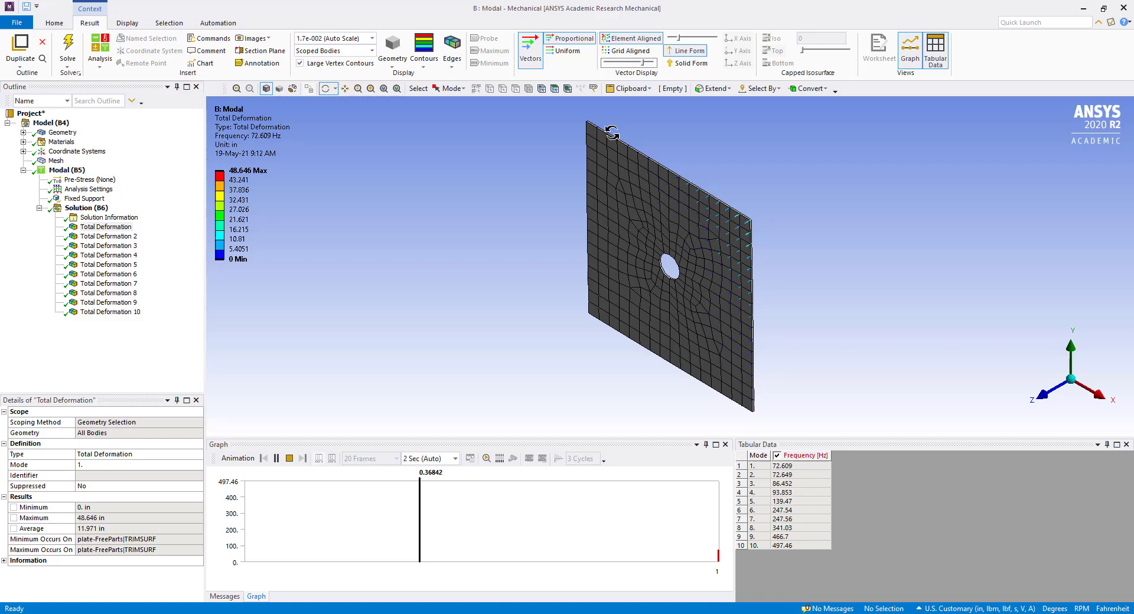
View and animate the mode 2 and mode 3 vector shapes with the plate orbited edge-on
left_click(107, 236)
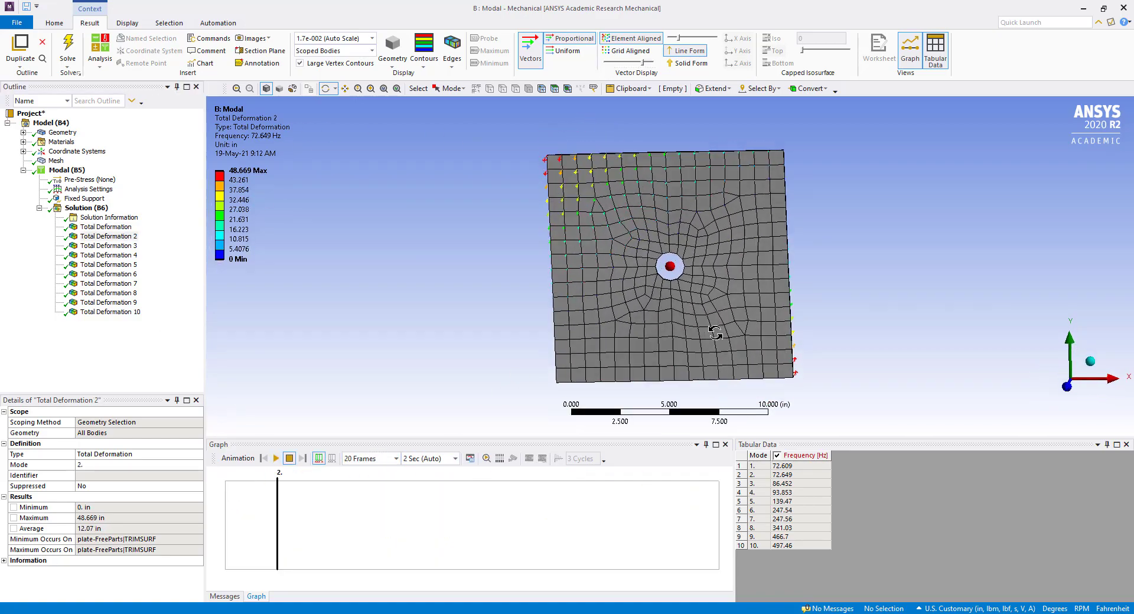
left_click_drag(668, 268, 687, 317)
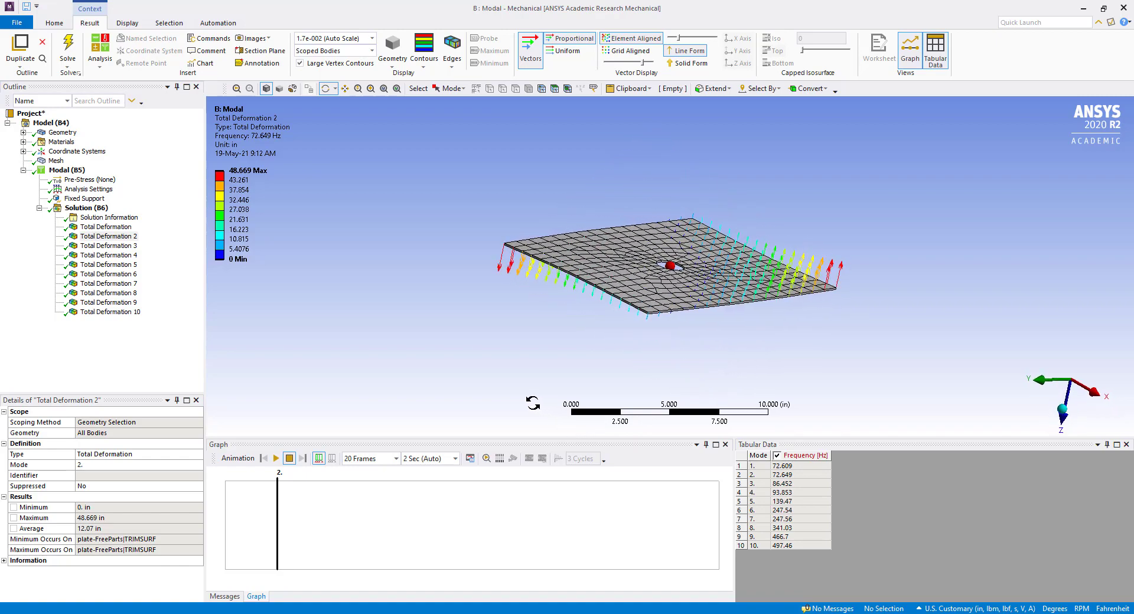
left_click(277, 458)
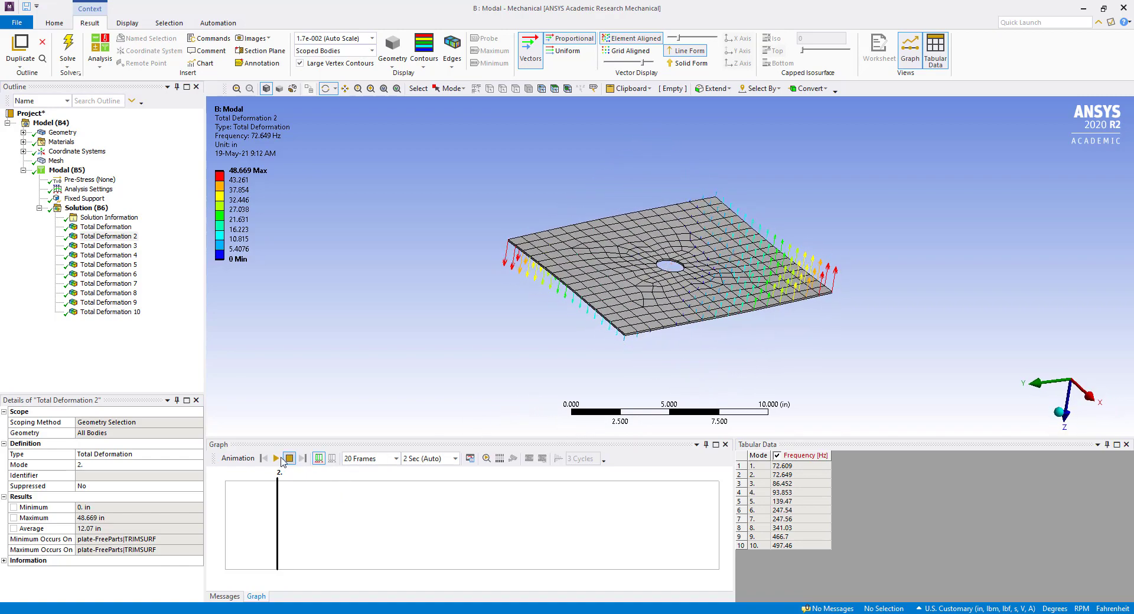
left_click(276, 459)
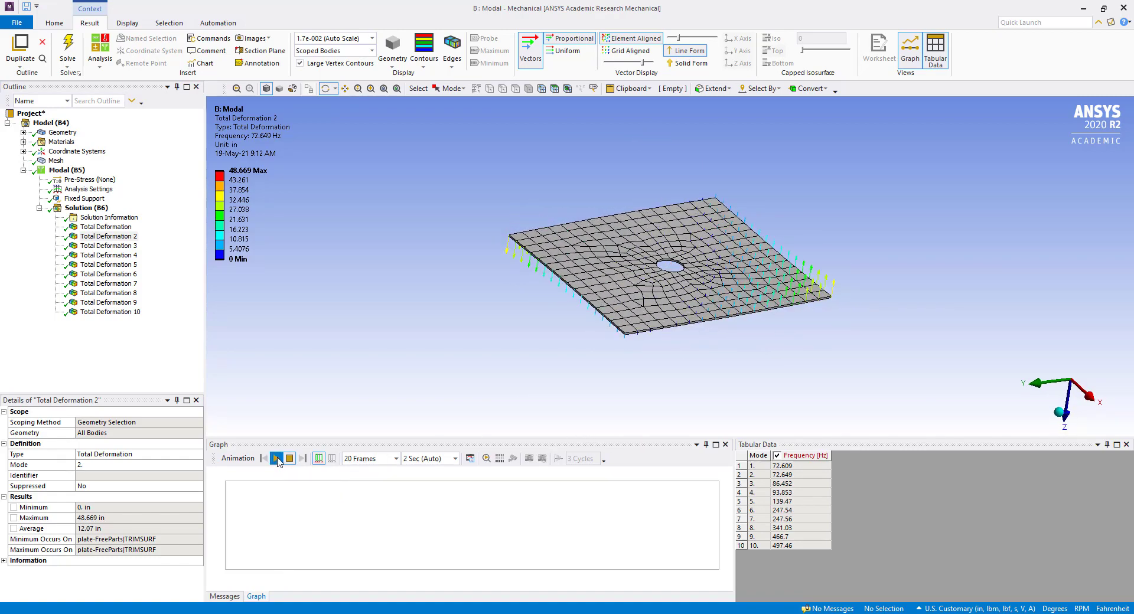
left_click(275, 459)
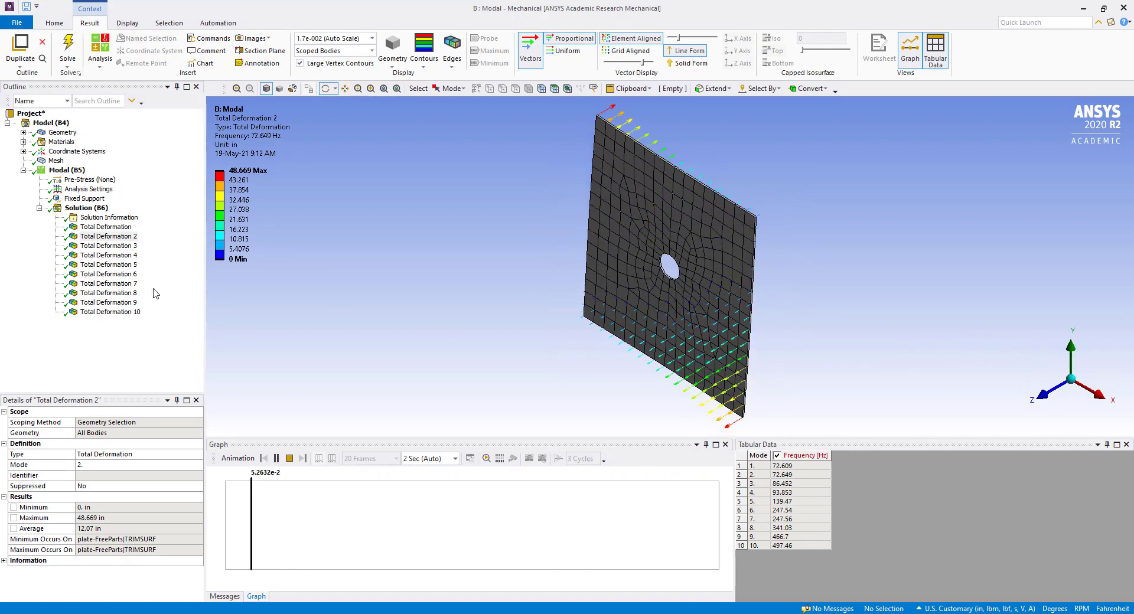
left_click(108, 246)
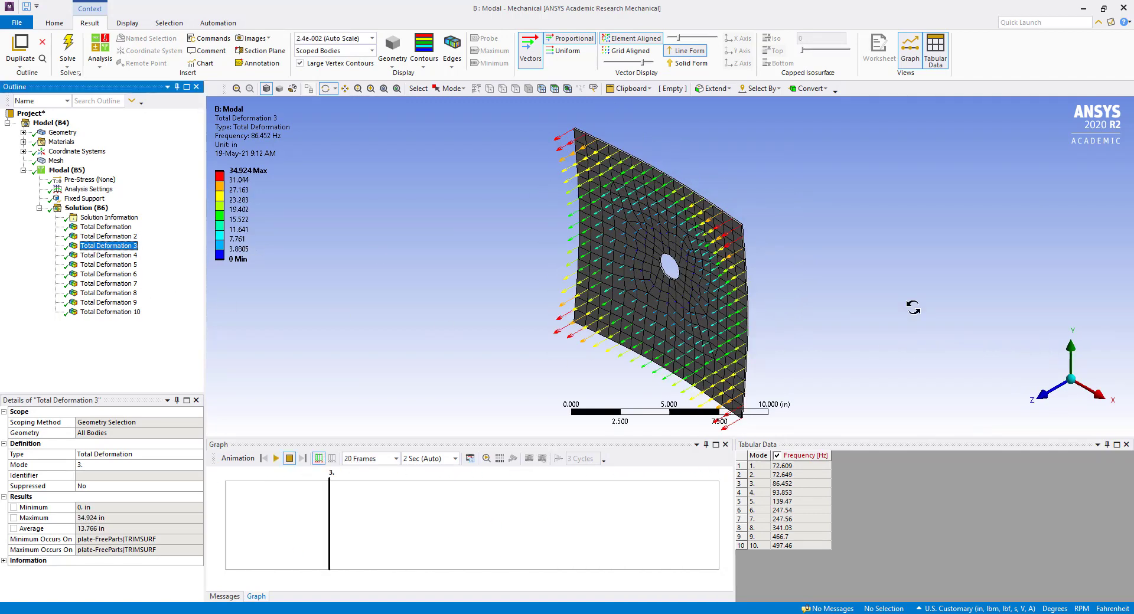
left_click(275, 459)
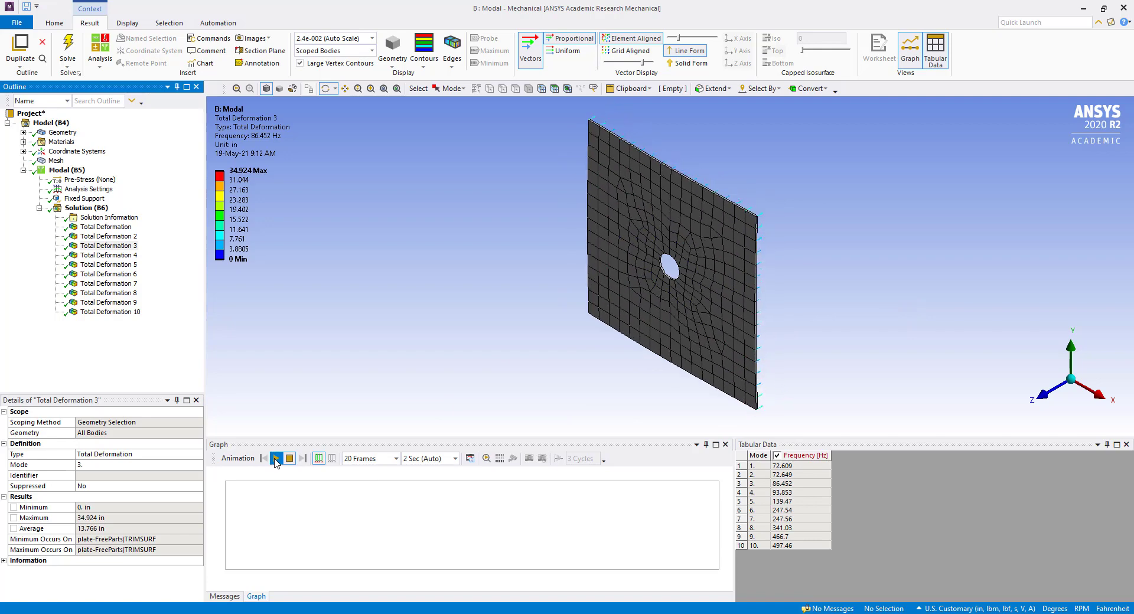
left_click(273, 458)
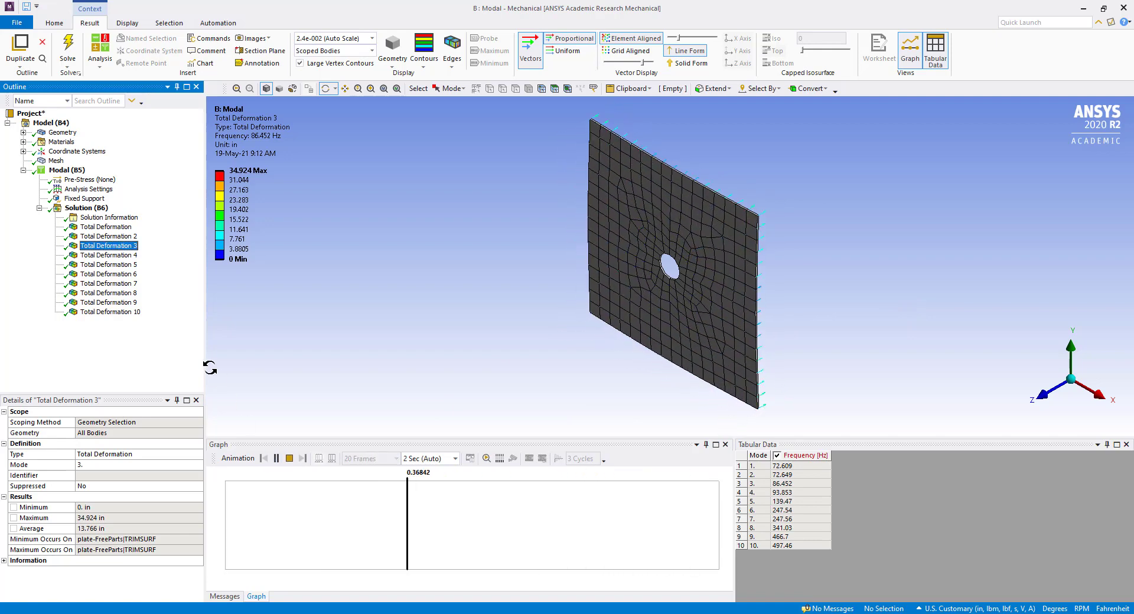
View and animate the mode 4, 5 and 6 deformation shapes in turn
left_click(109, 256)
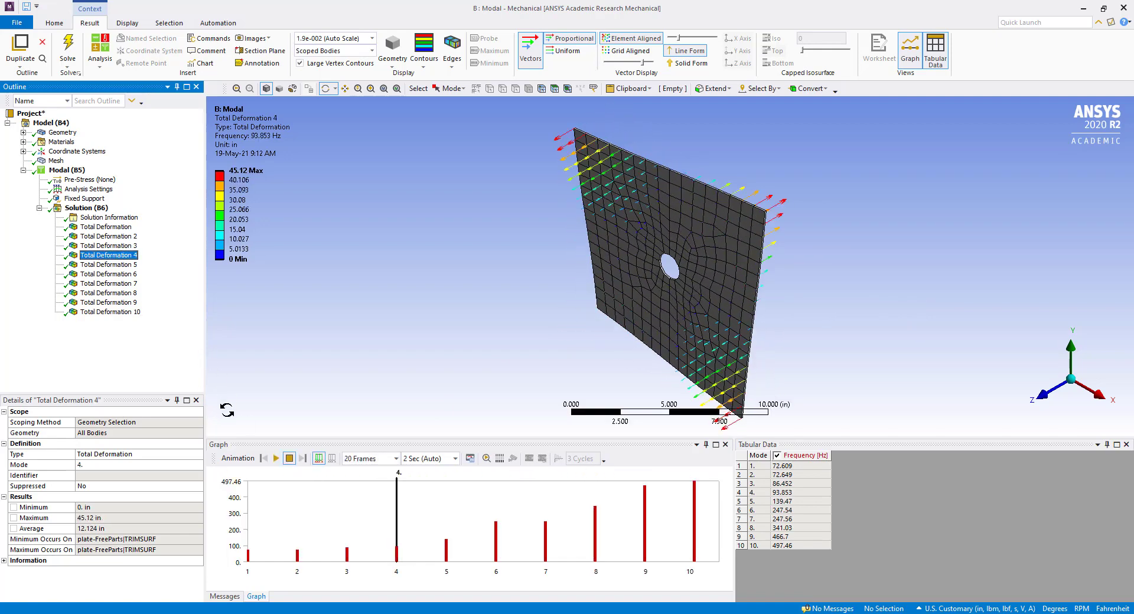
left_click(275, 459)
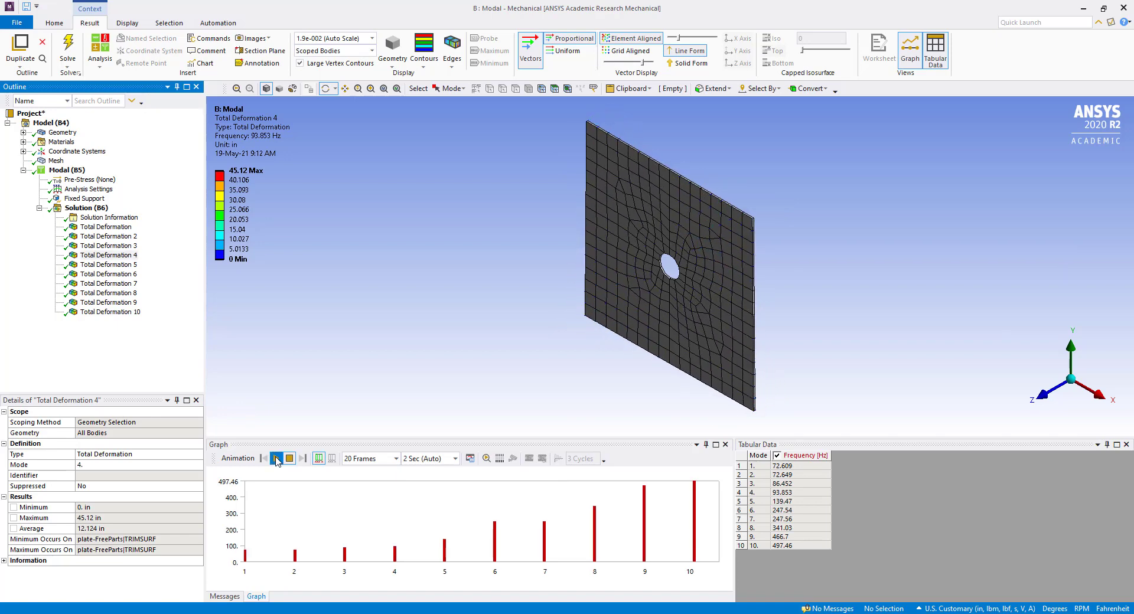
left_click(275, 458)
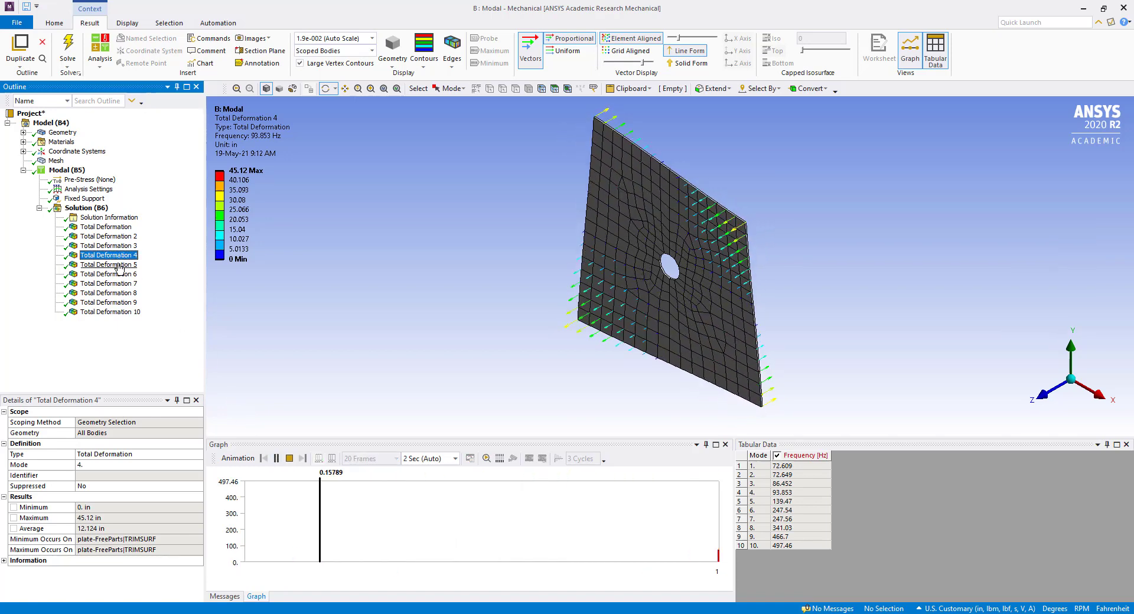
left_click(108, 264)
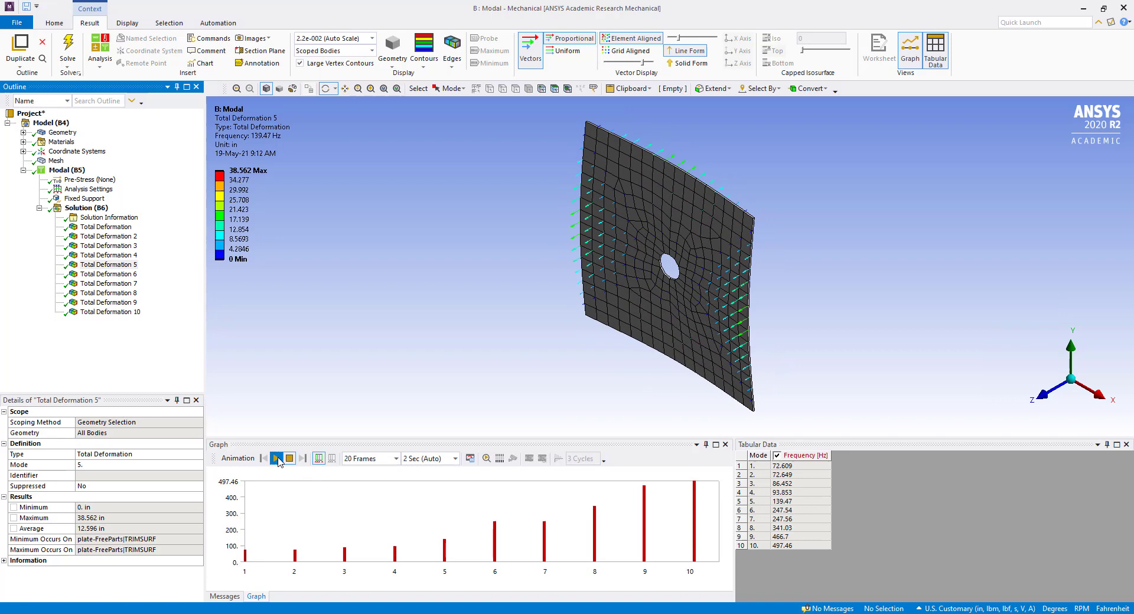
left_click(275, 458)
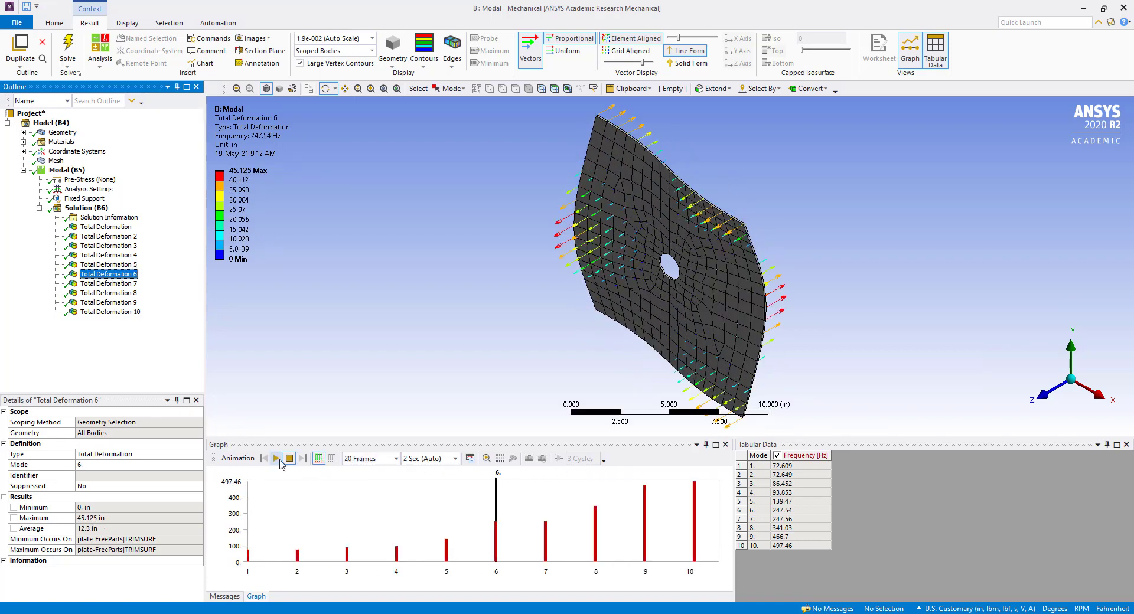
left_click(276, 458)
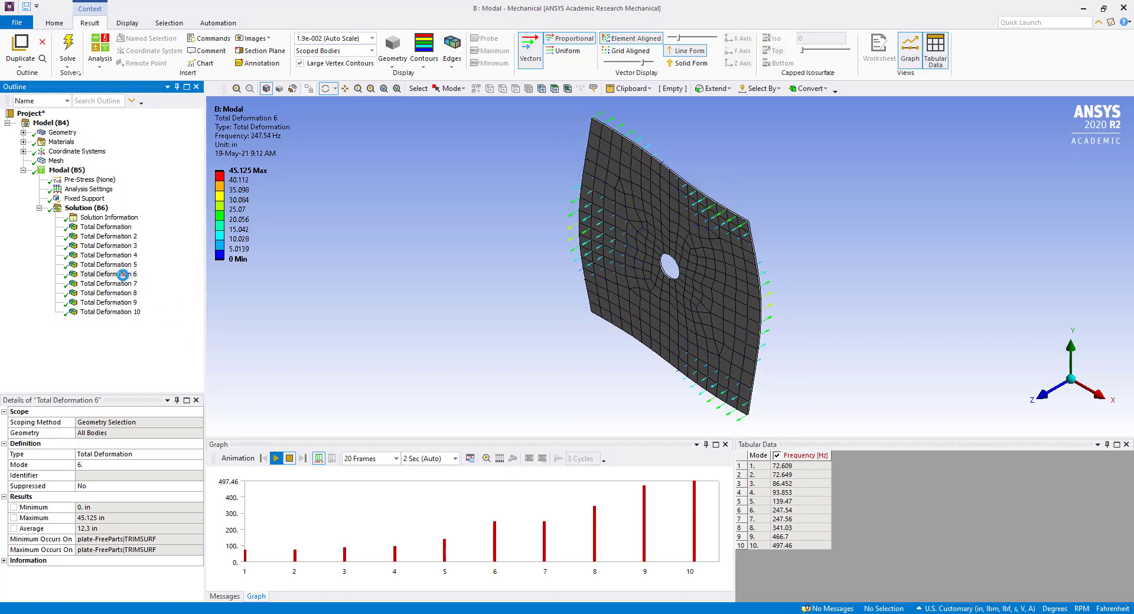
left_click(276, 458)
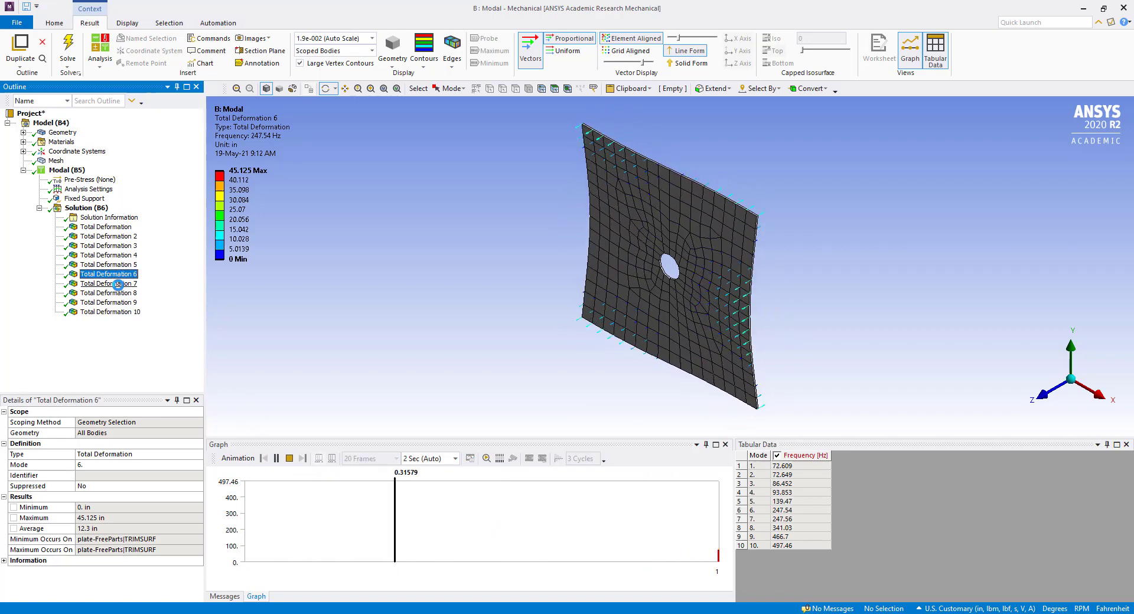
View modes 7, 8 and 9, then return to the Solution (B6) summary
left_click(109, 282)
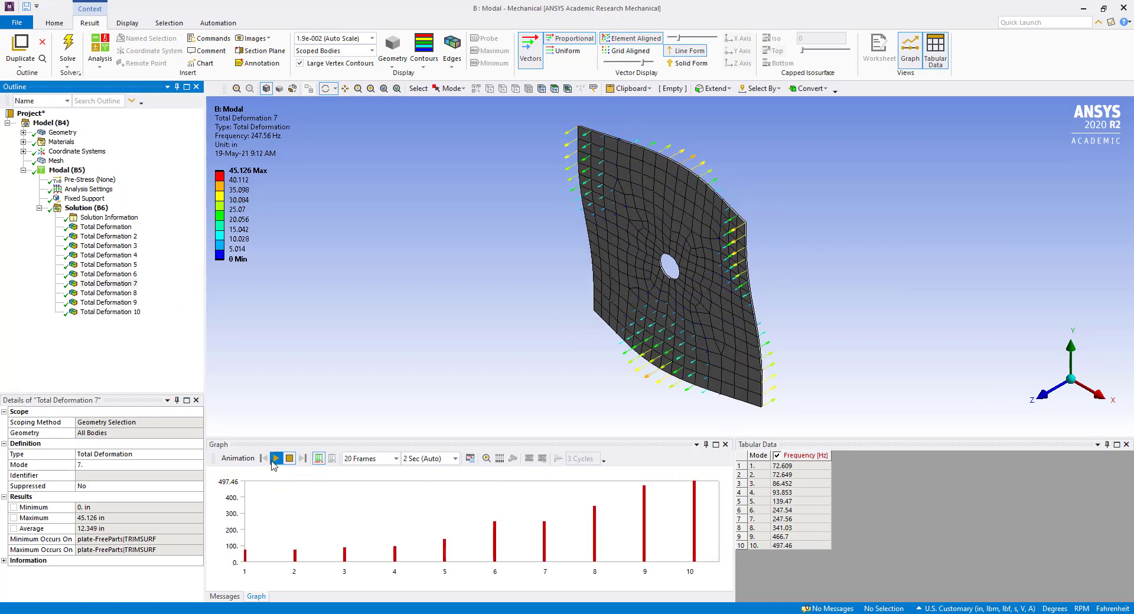
left_click(275, 458)
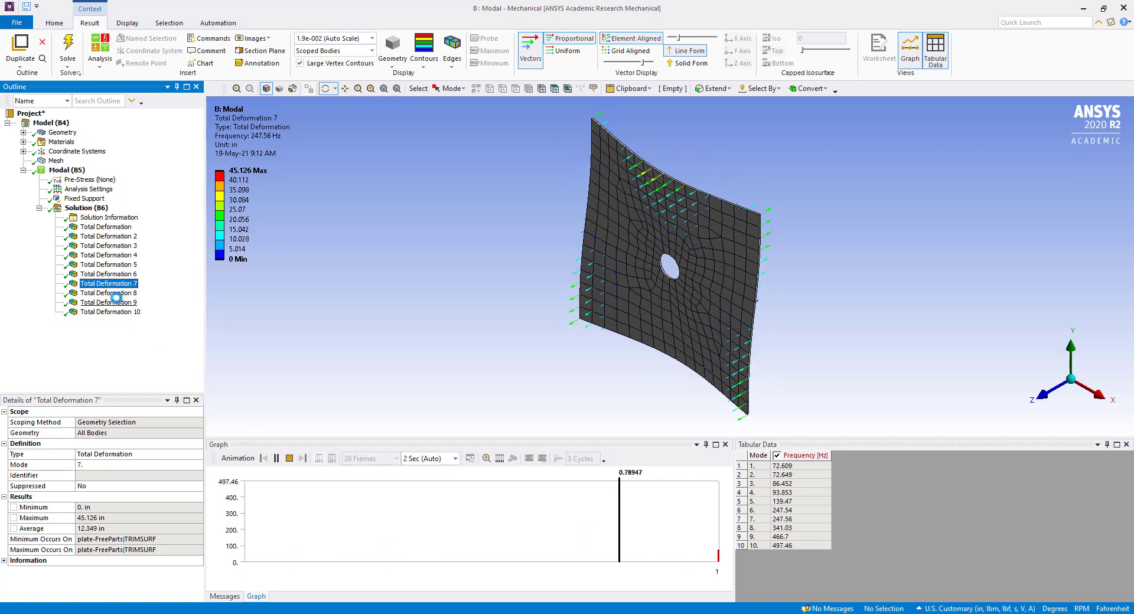
left_click(109, 292)
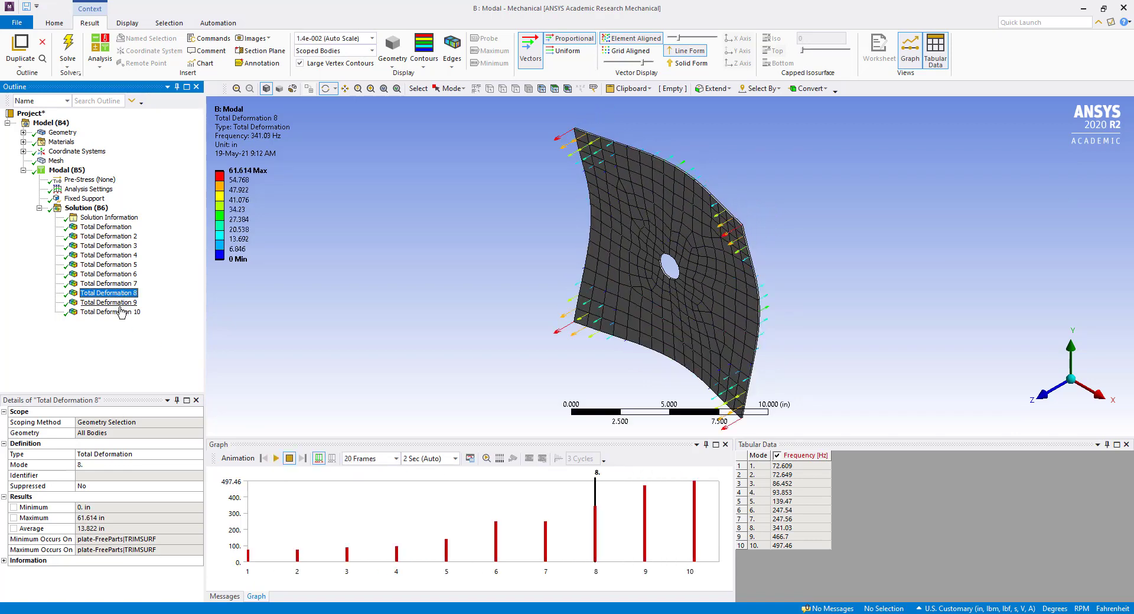
left_click(109, 312)
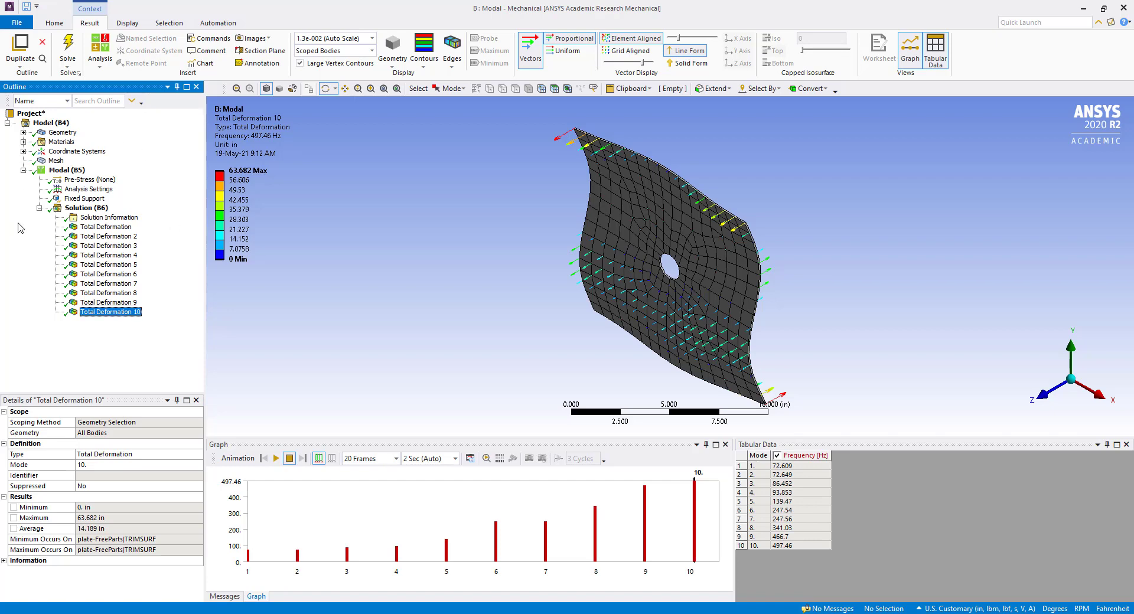
left_click(86, 207)
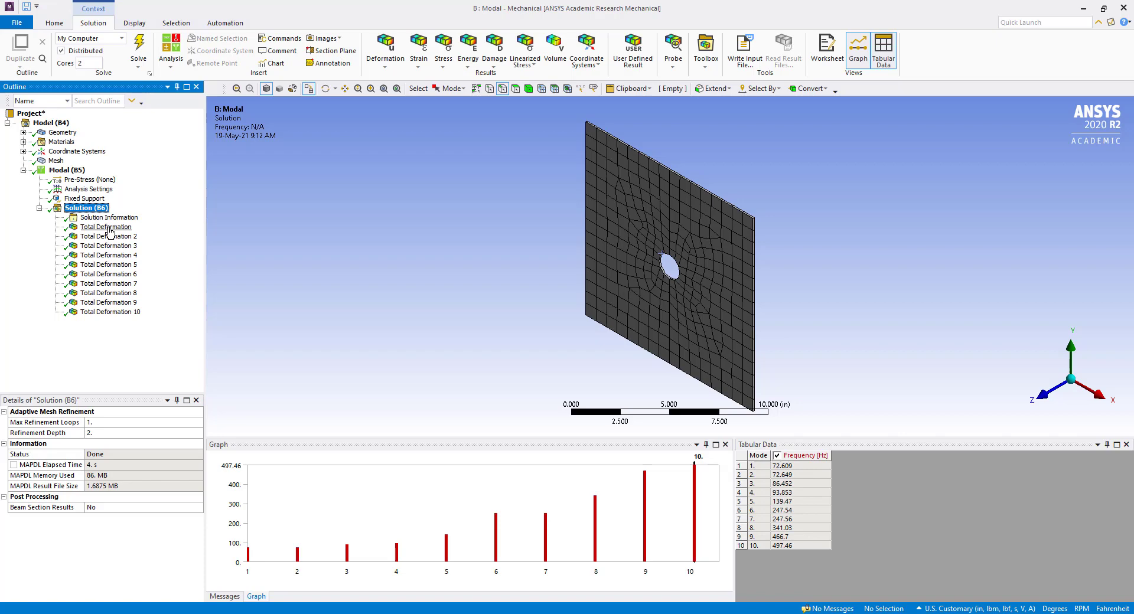
Set Solution Information's Solution Output to Participation Factor Summary
left_click(109, 217)
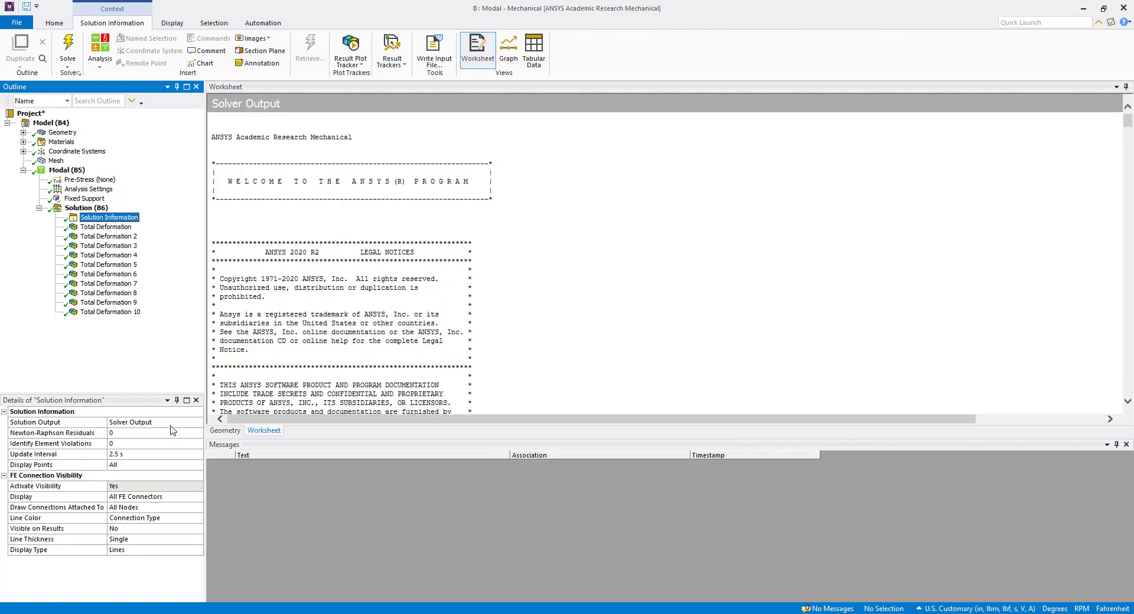
left_click(198, 423)
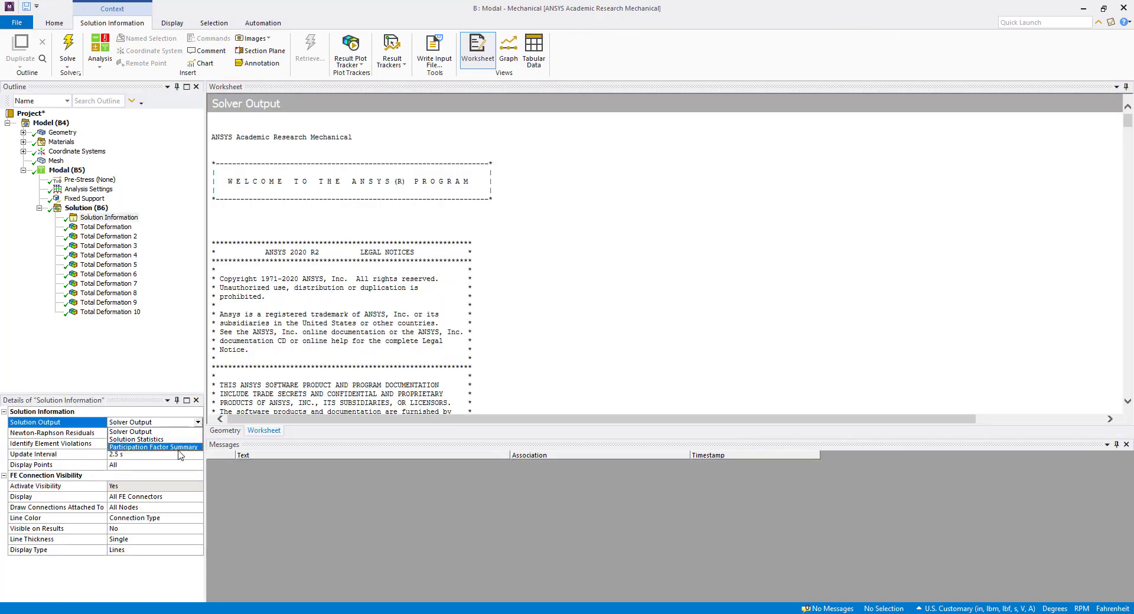
left_click(153, 446)
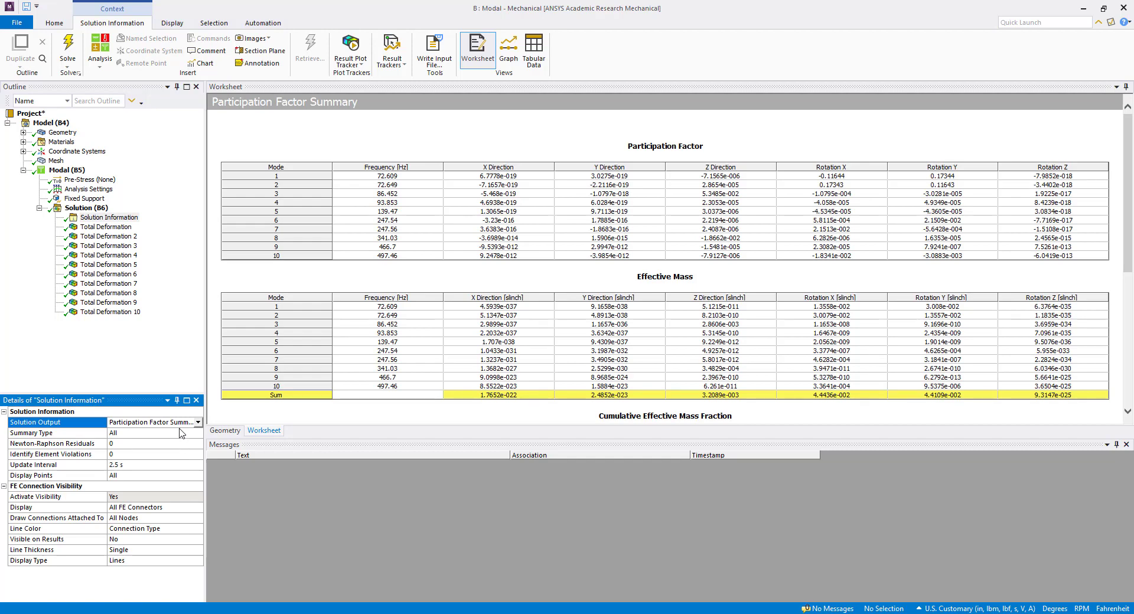
mouse_move(320, 374)
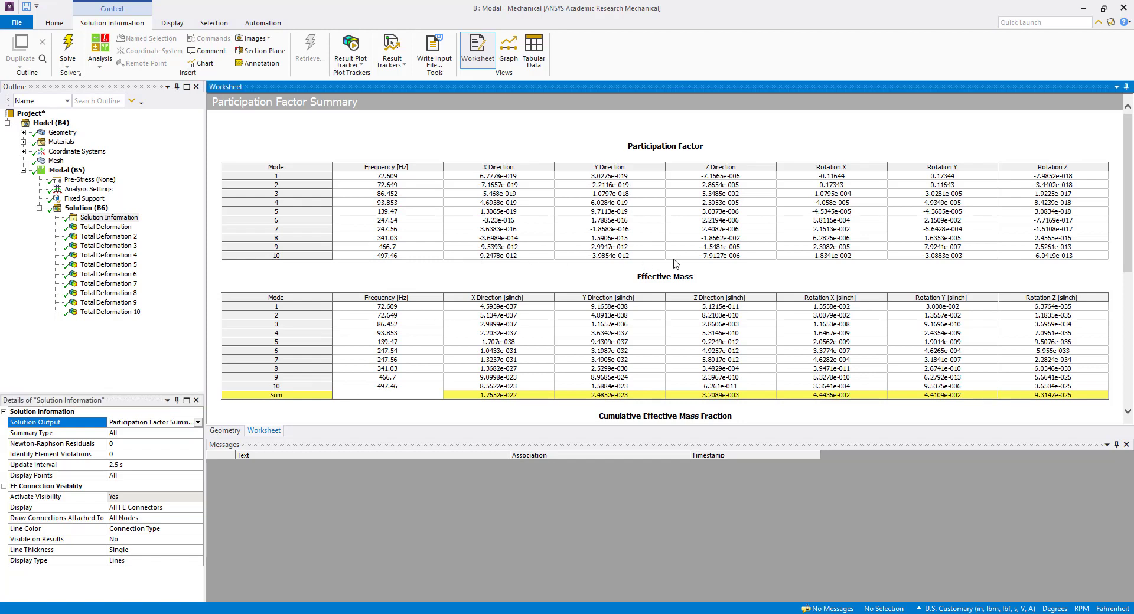
Inspect the worksheet tables, highlighting mode 3's 86.452 Hz frequency and its Z participation factor
scroll("down", 3)
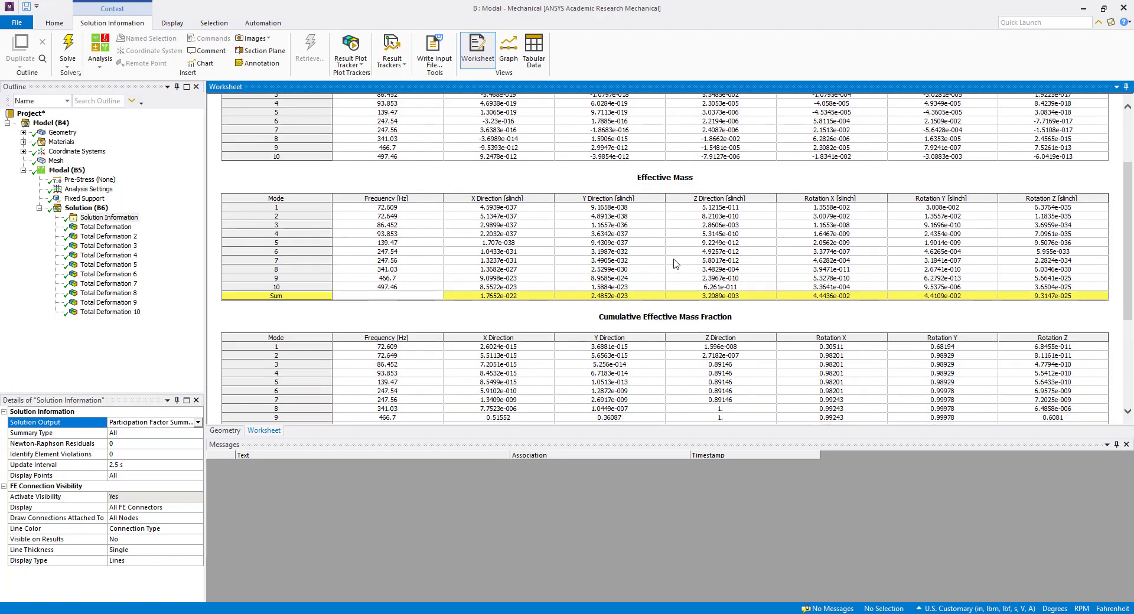
scroll("up", 3)
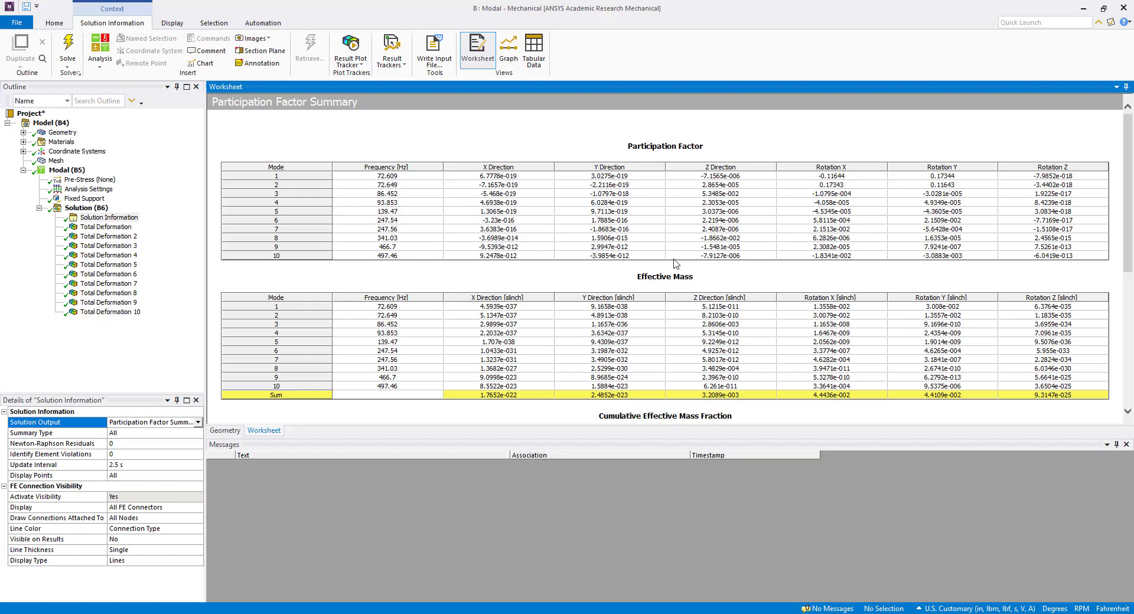
mouse_move(507, 225)
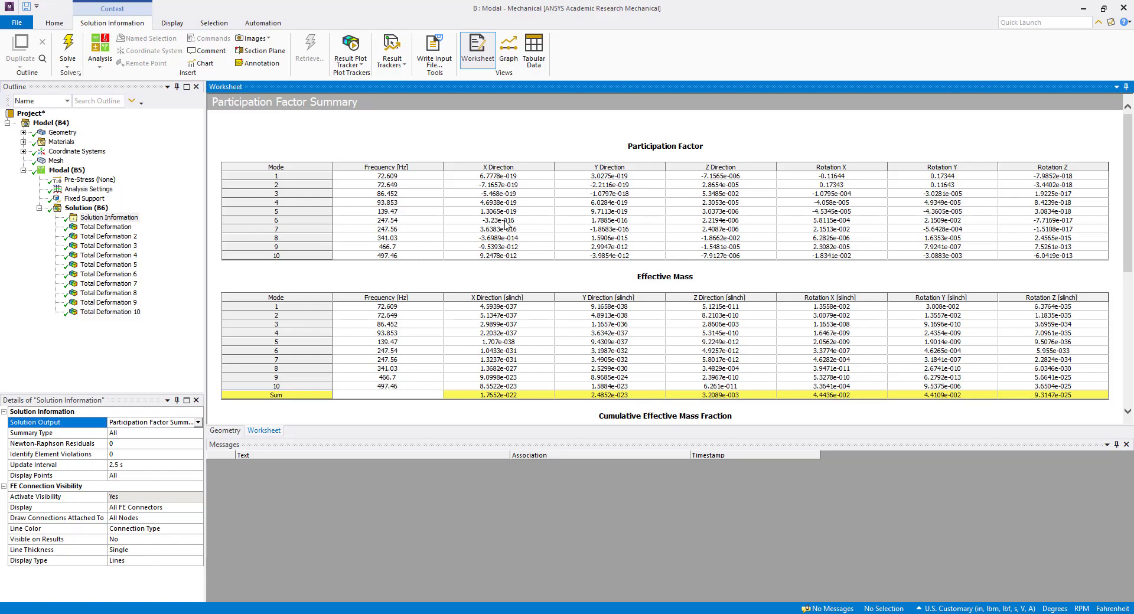
left_click(386, 194)
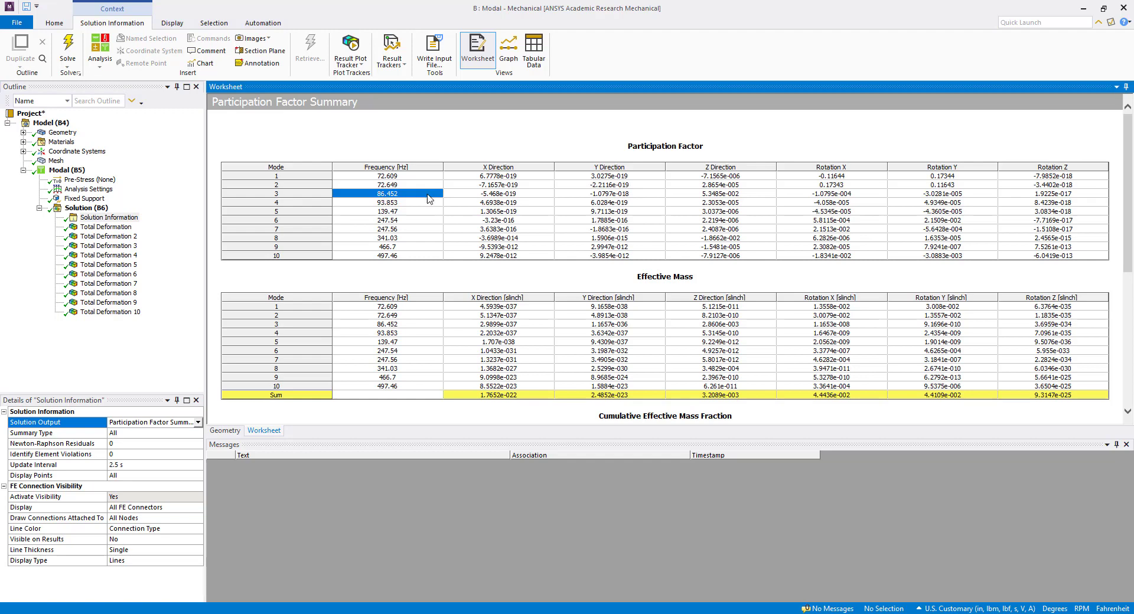
left_click(718, 194)
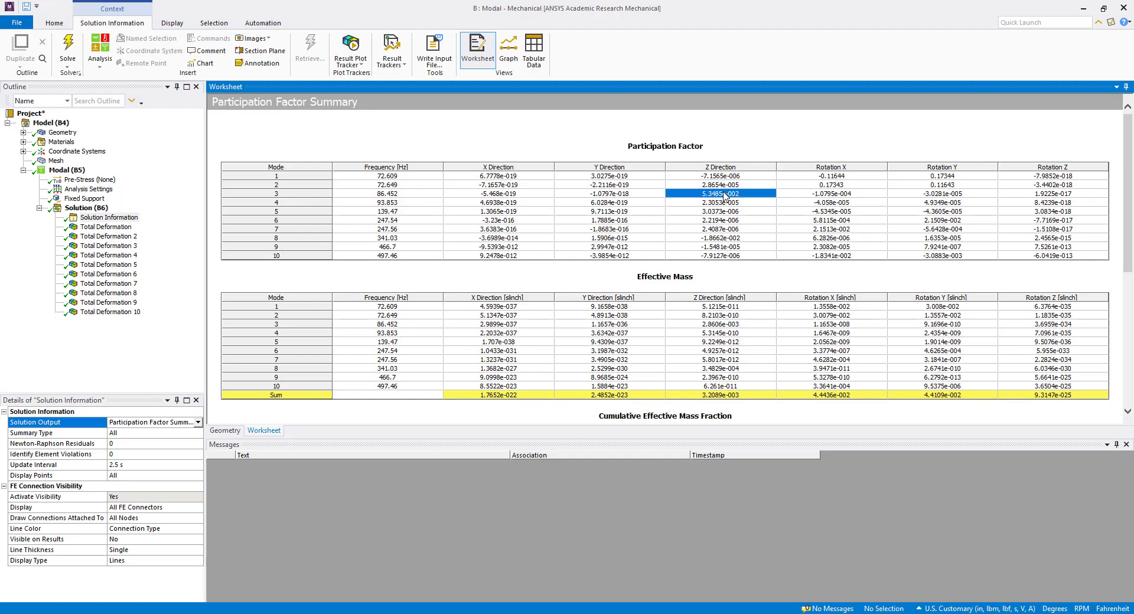
mouse_move(743, 204)
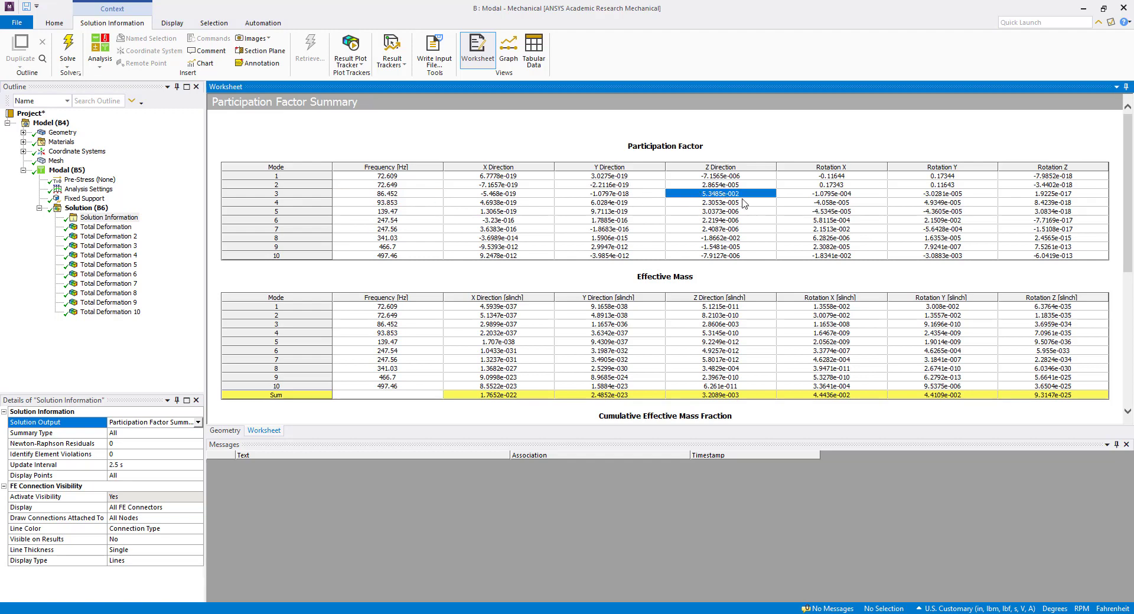
mouse_move(739, 223)
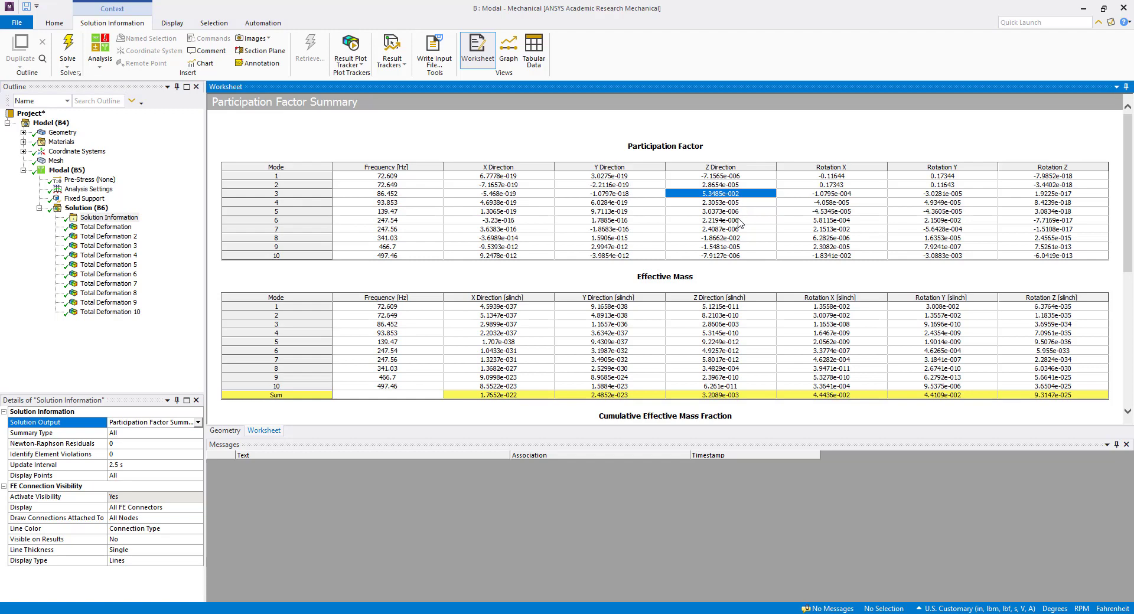
mouse_move(726, 242)
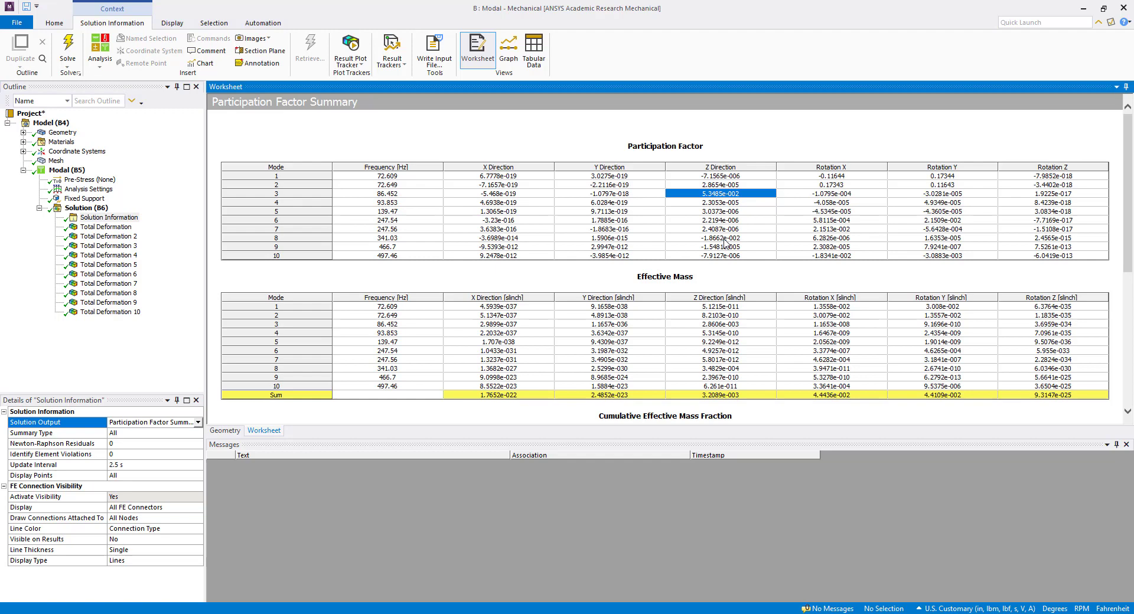
left_click(723, 238)
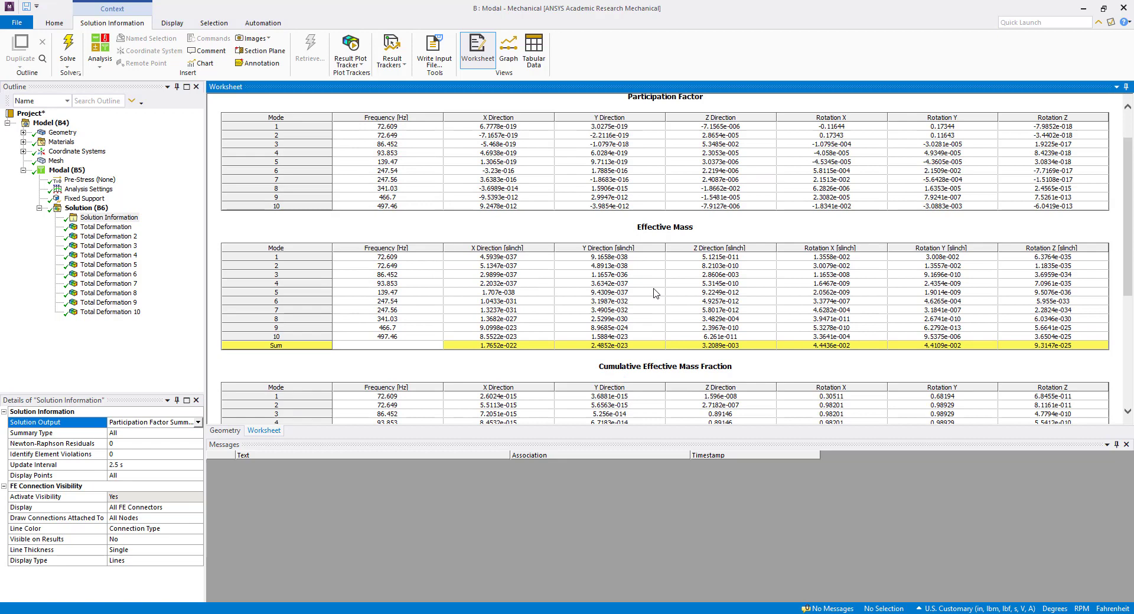
Scroll to the mass ratio table and highlight mode 3's Z ratio 0.77552, mode 8's, and the 0.86994 total
scroll("down", 3)
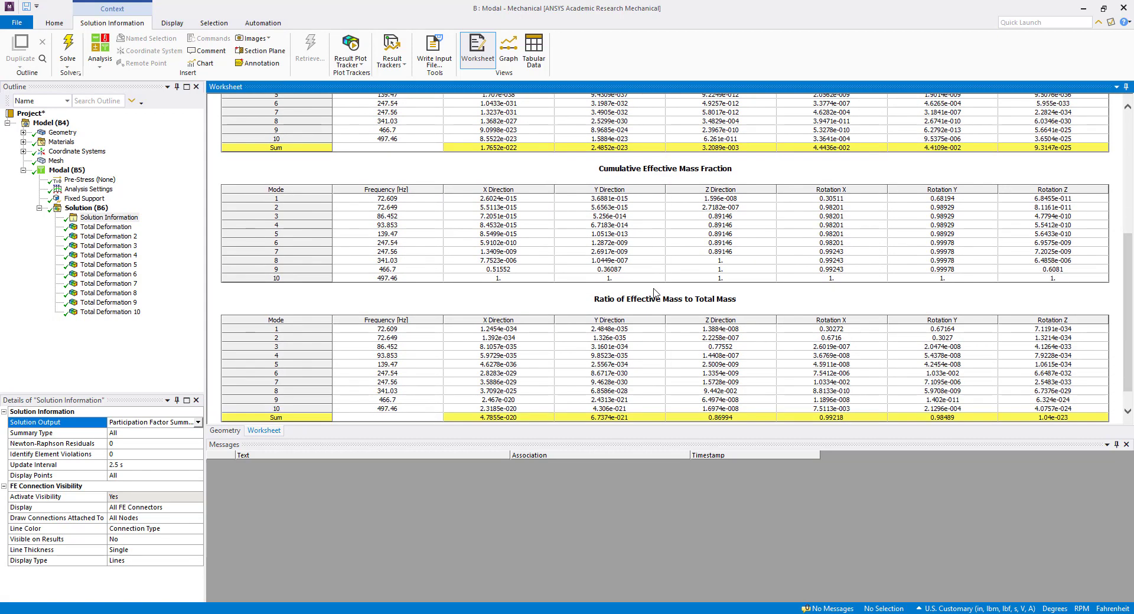
scroll("down", 3)
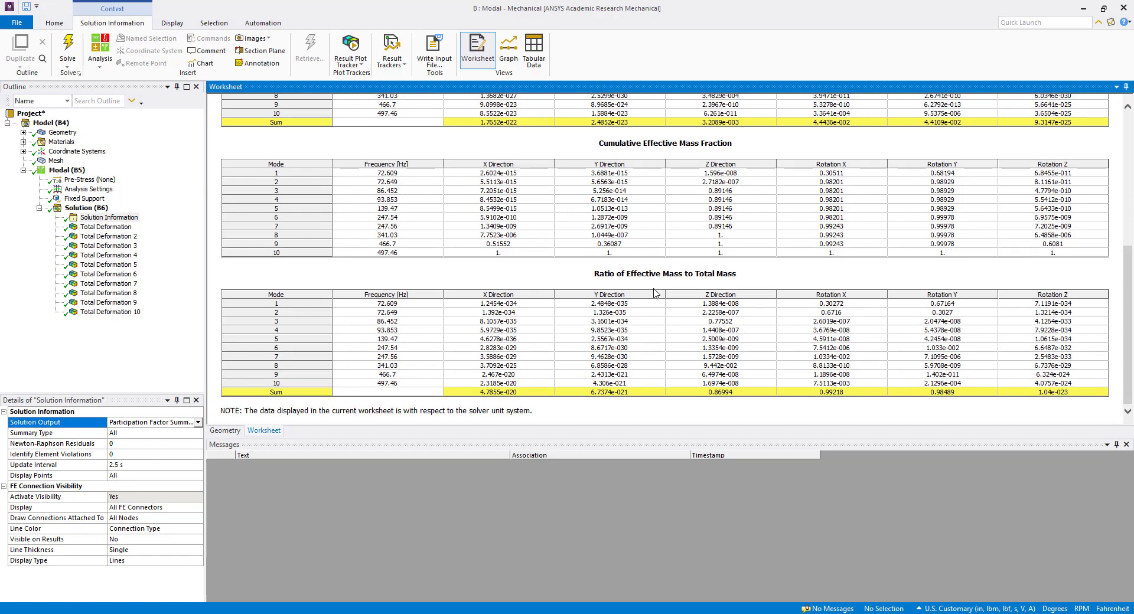
mouse_move(348, 404)
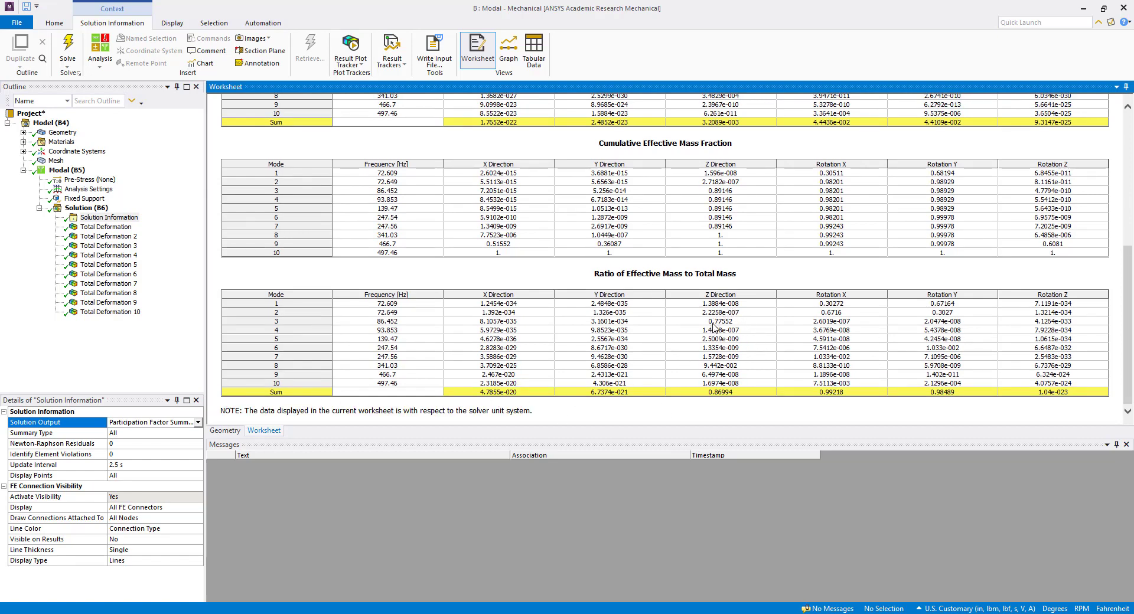
left_click(719, 320)
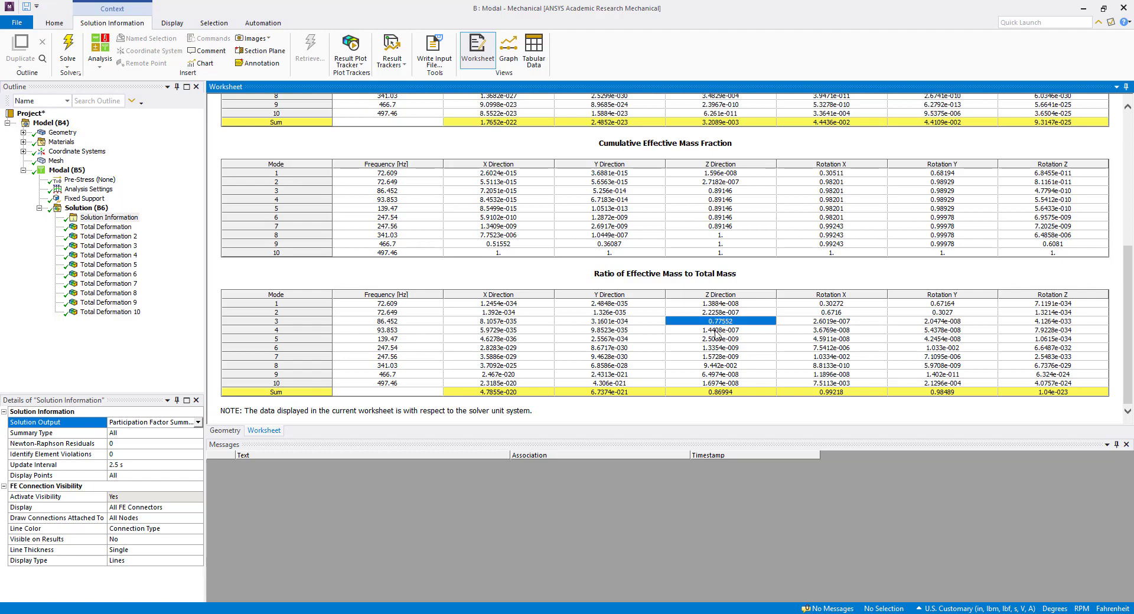
left_click(720, 365)
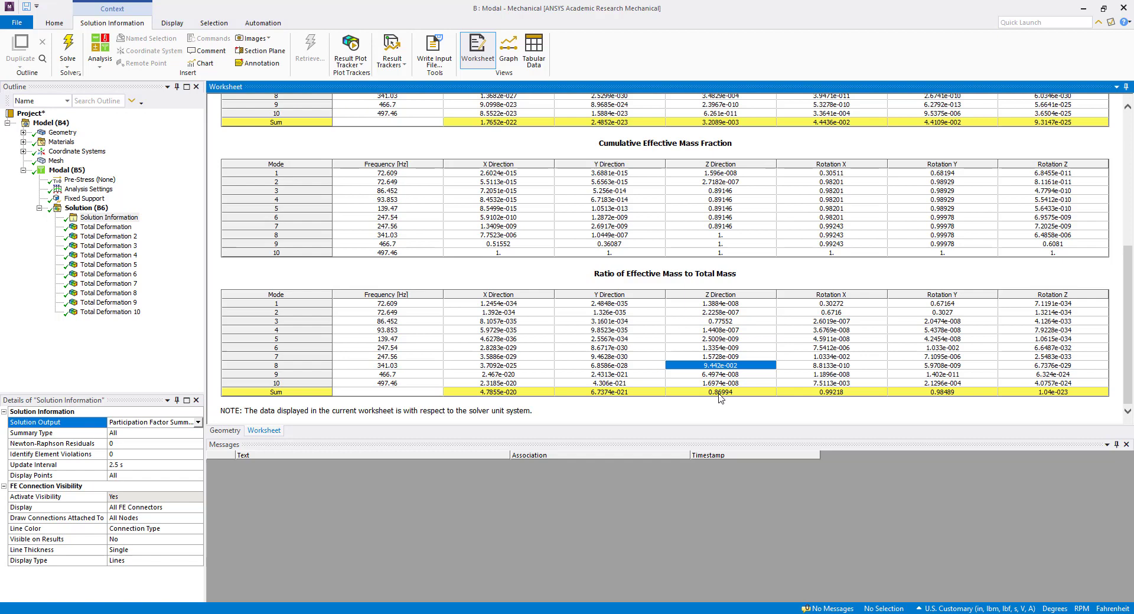
left_click(719, 391)
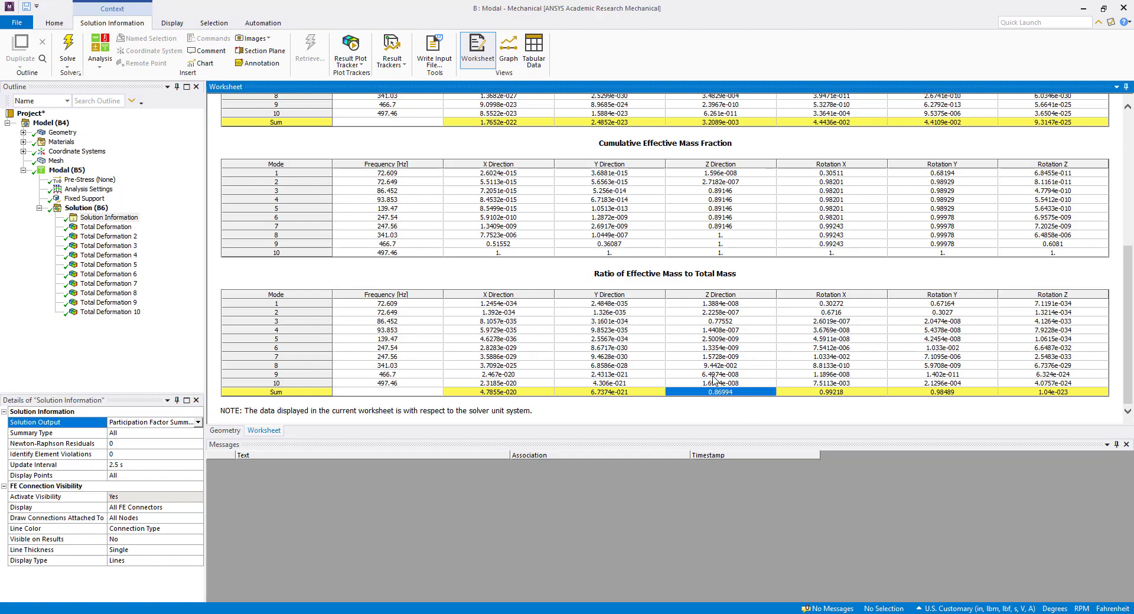
mouse_move(723, 412)
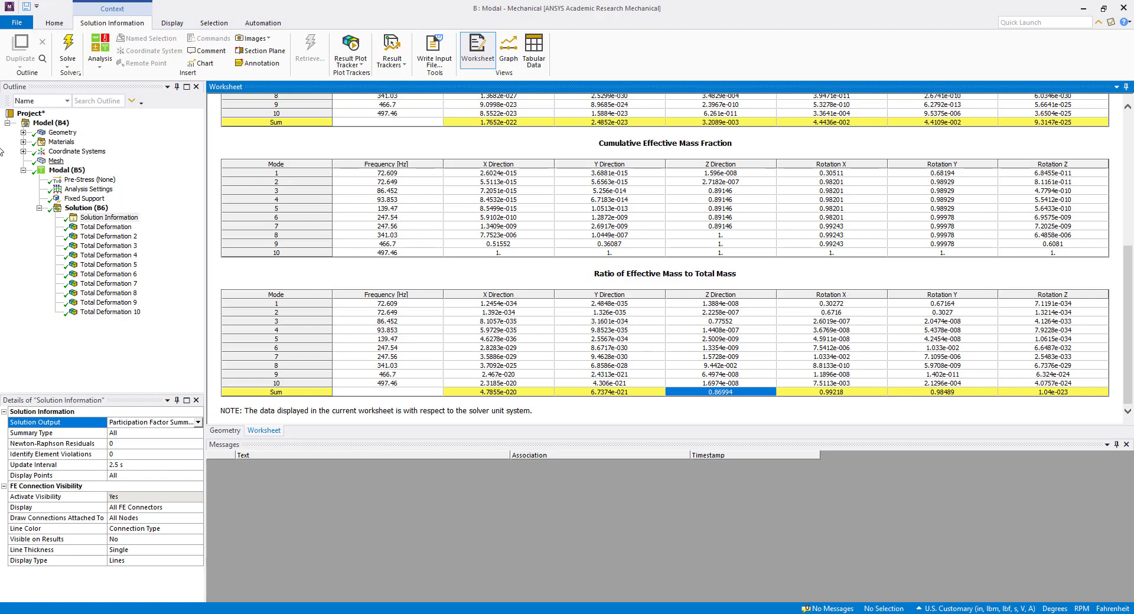
Insert an Equivalent (von-Mises) Stress result under Solution (B6) and select its Mode field
right_click(86, 208)
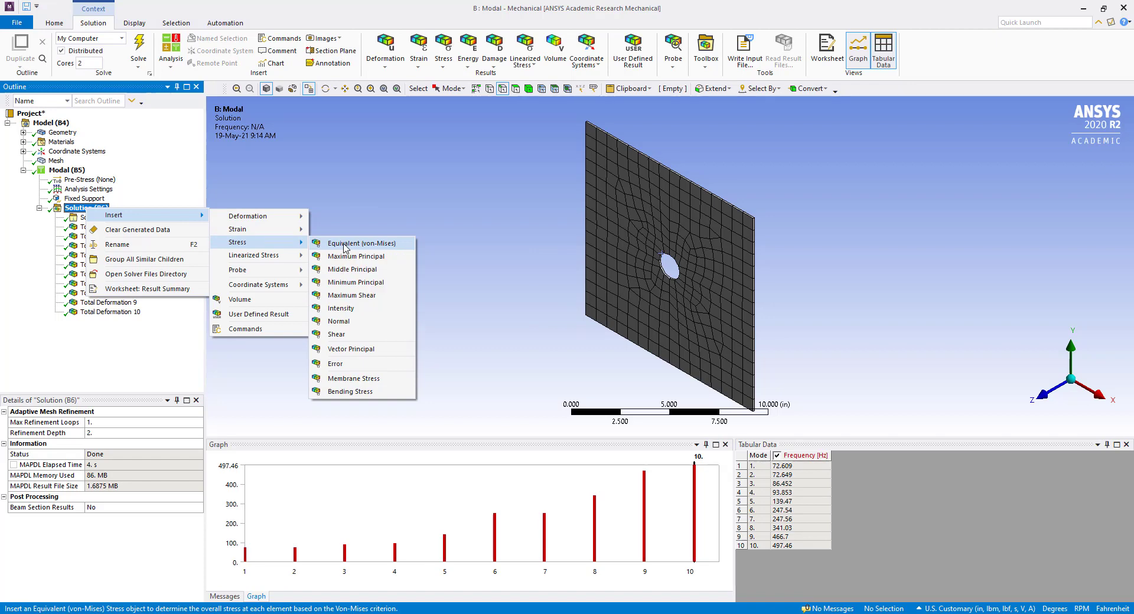
left_click(355, 243)
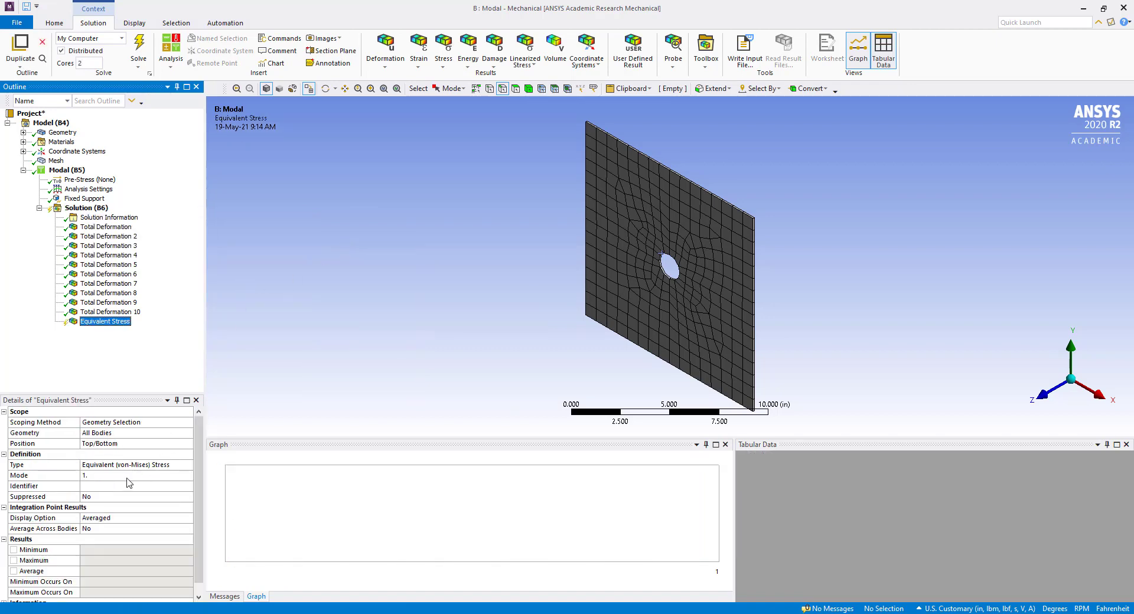
left_click(130, 474)
type("7.")
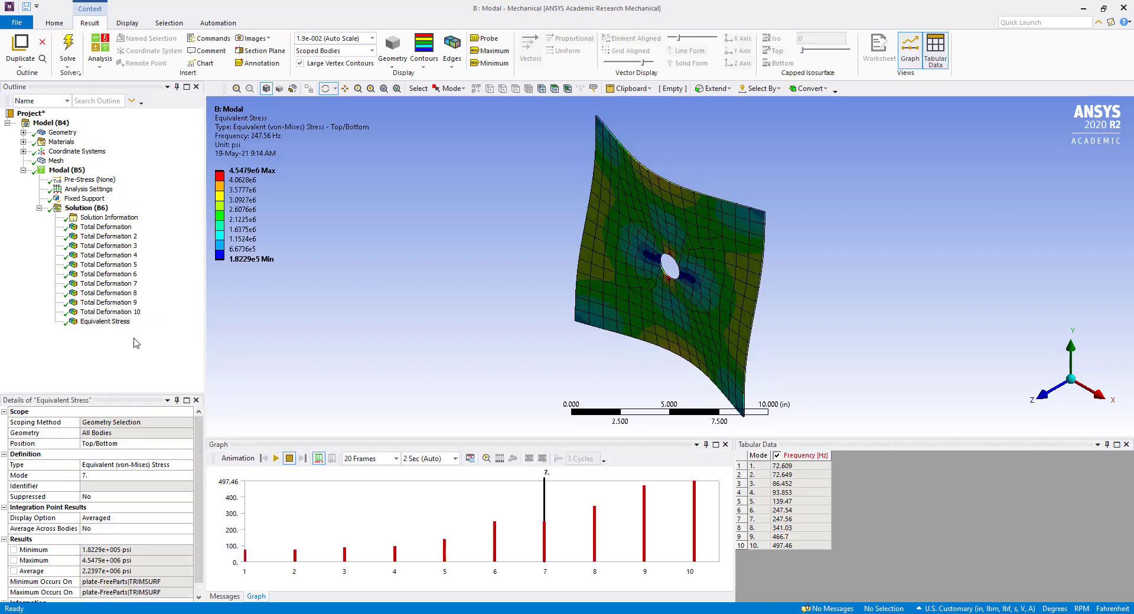
Evaluate the von-Mises stress for mode 7 at 247.56 Hz, maximum 4.5479e6 psi
left_click(105, 321)
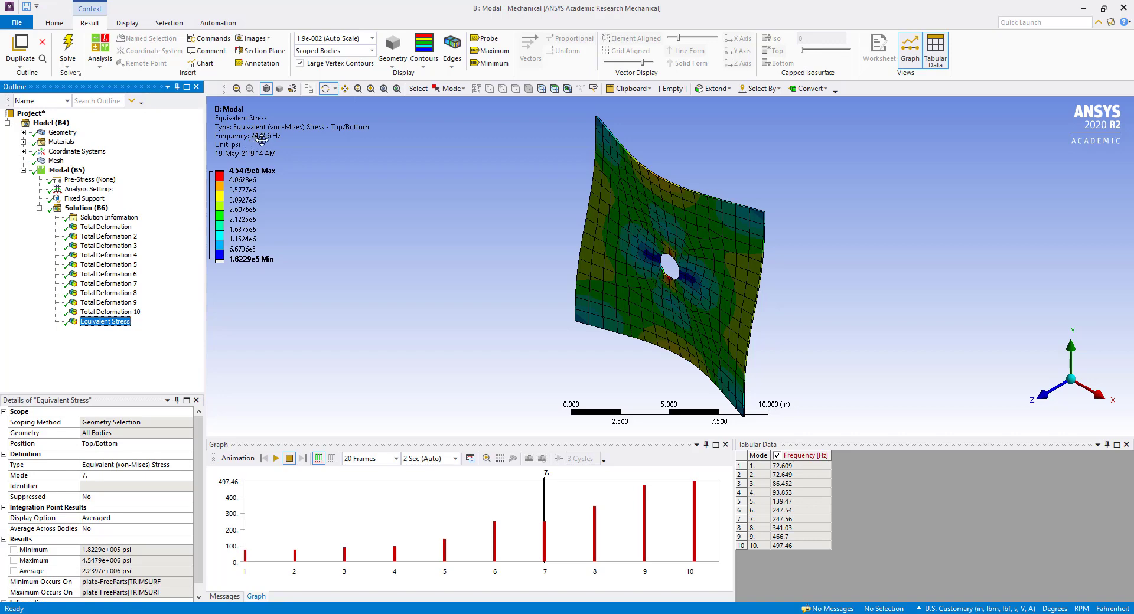
mouse_move(275, 139)
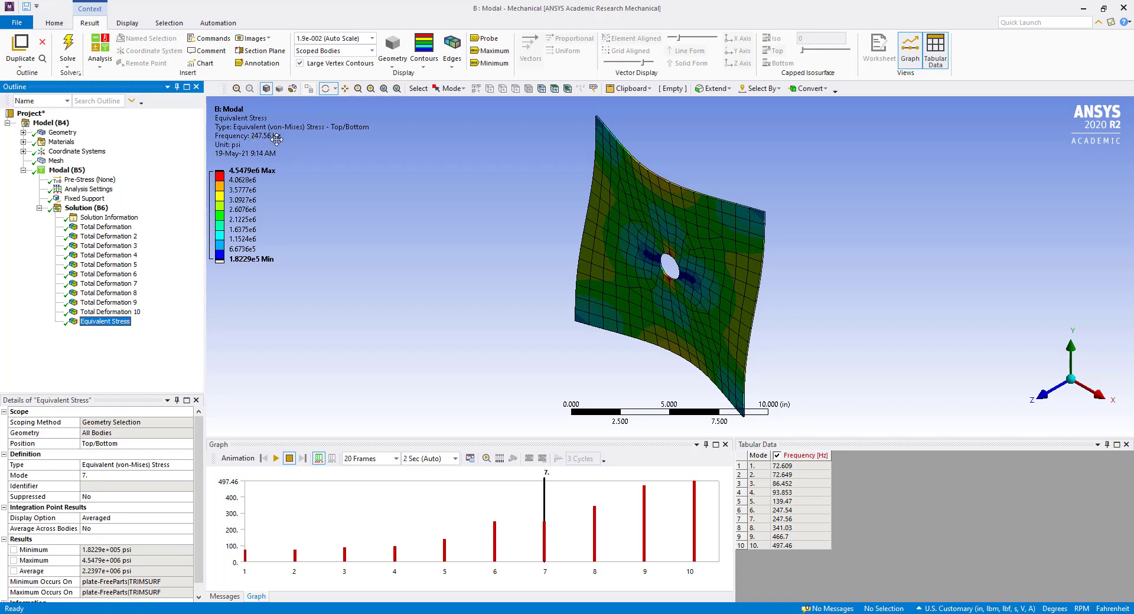